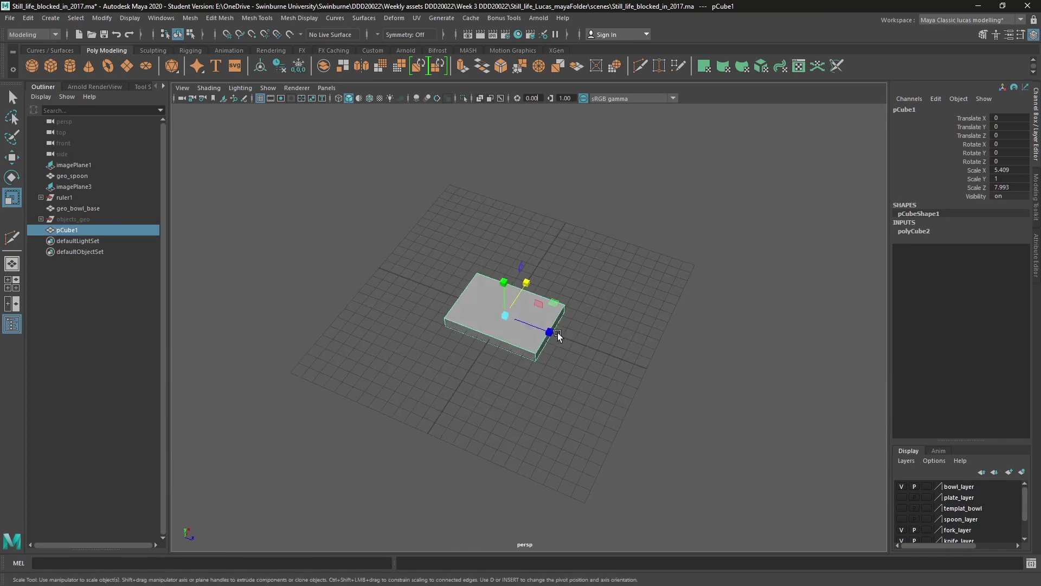
Step: Scale the box out into a wide flat slab about 15.4 by 16.6 units
{"action": "left_click_drag", "start_coordinate": [549, 331], "coordinate": [532, 273]}
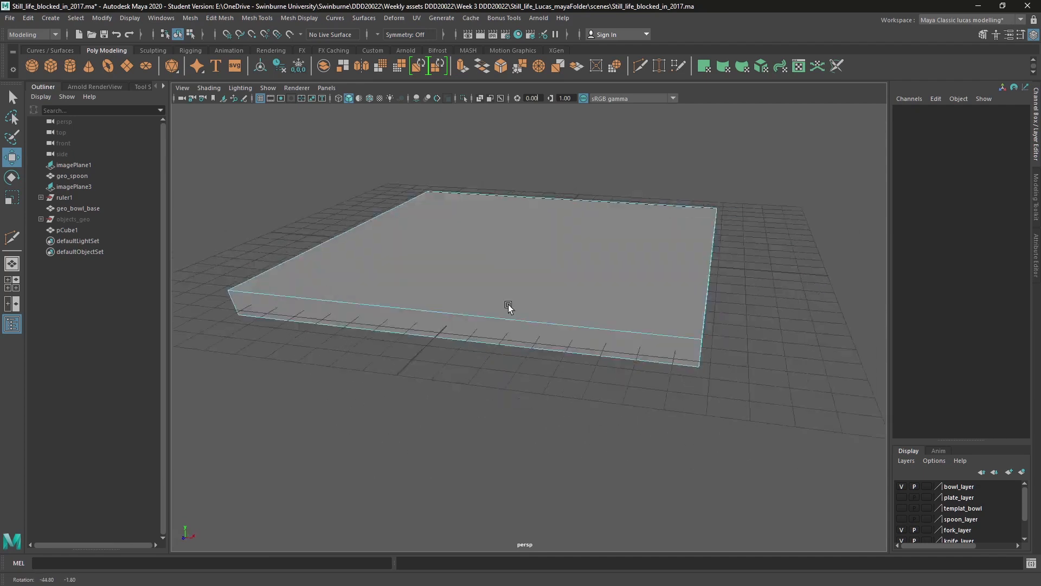
{"action": "left_click_drag", "start_coordinate": [508, 306], "coordinate": [560, 359]}
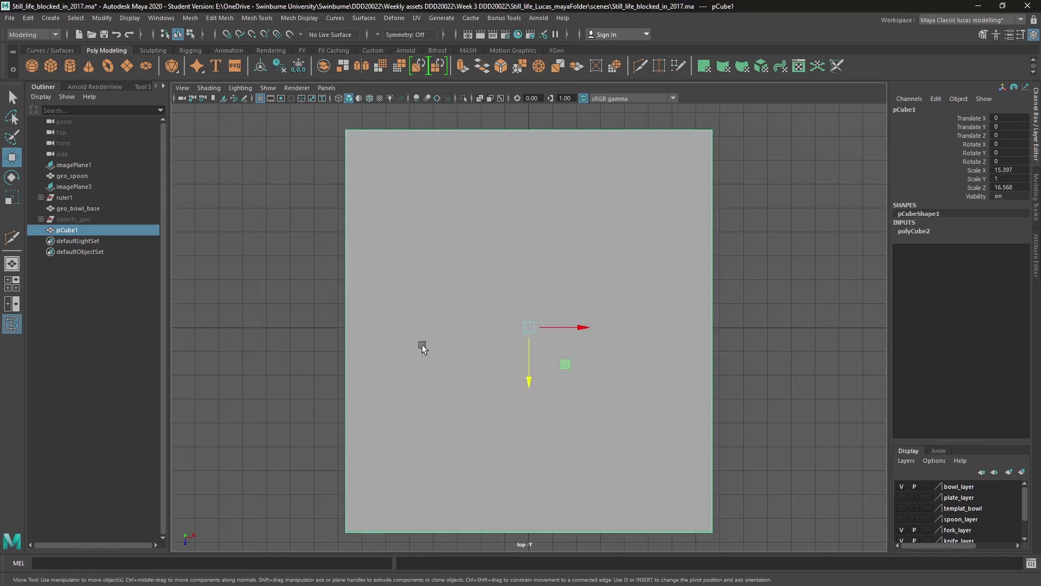
{"action": "mouse_move", "coordinate": [544, 364]}
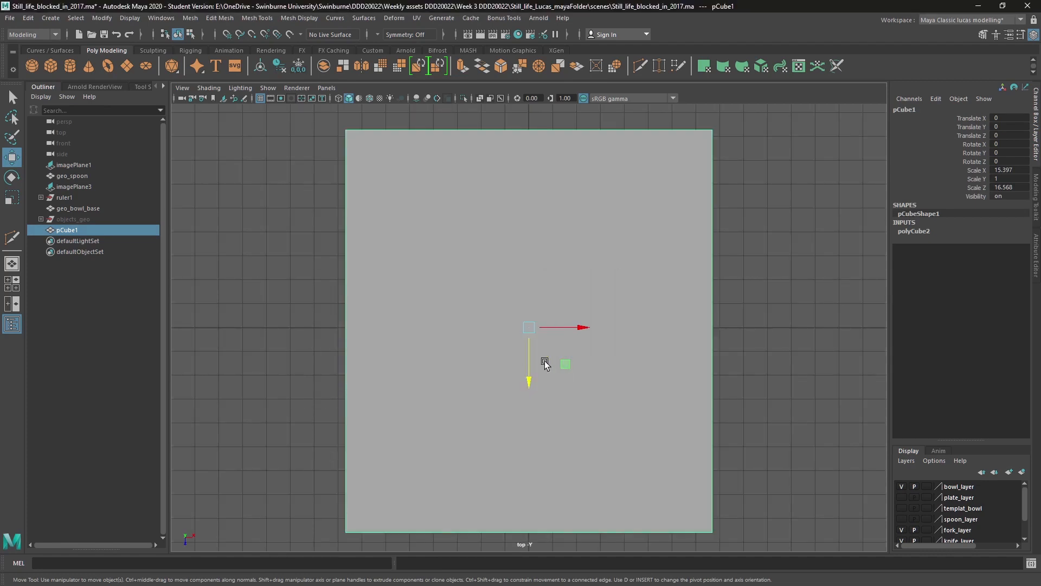
{"action": "mouse_move", "coordinate": [475, 366]}
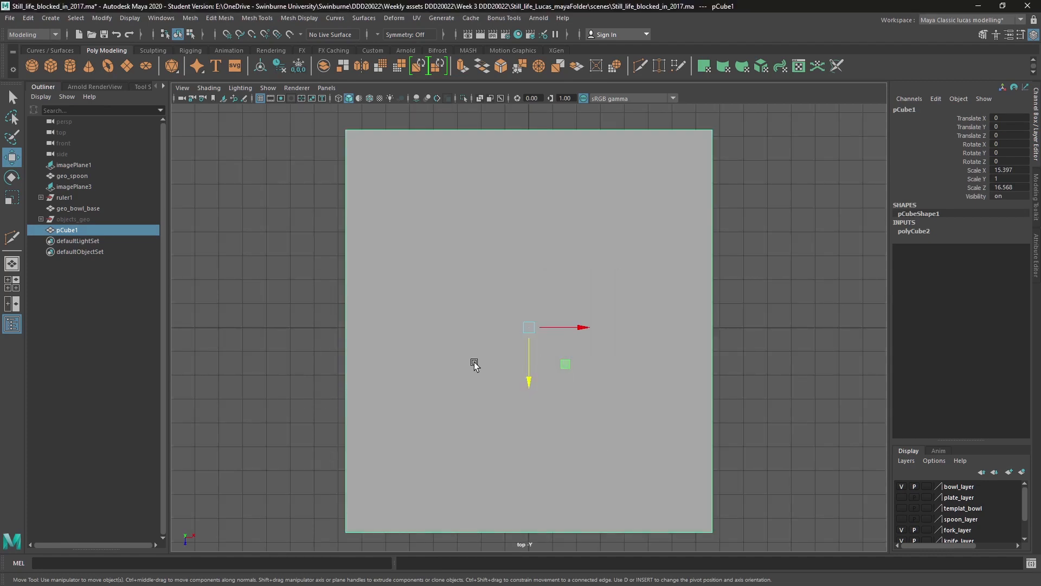
{"action": "mouse_move", "coordinate": [463, 362]}
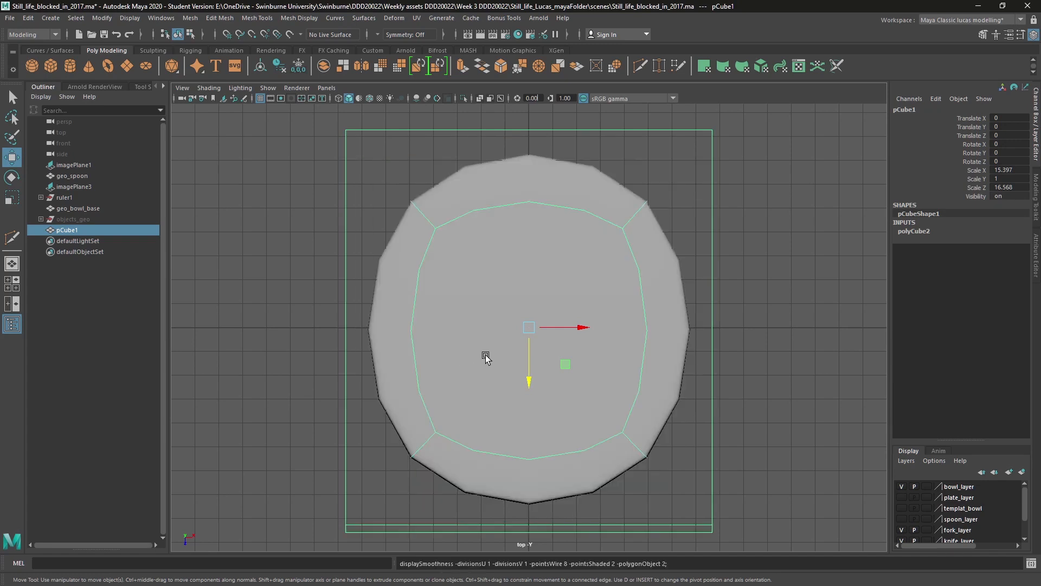
{"action": "mouse_move", "coordinate": [373, 336]}
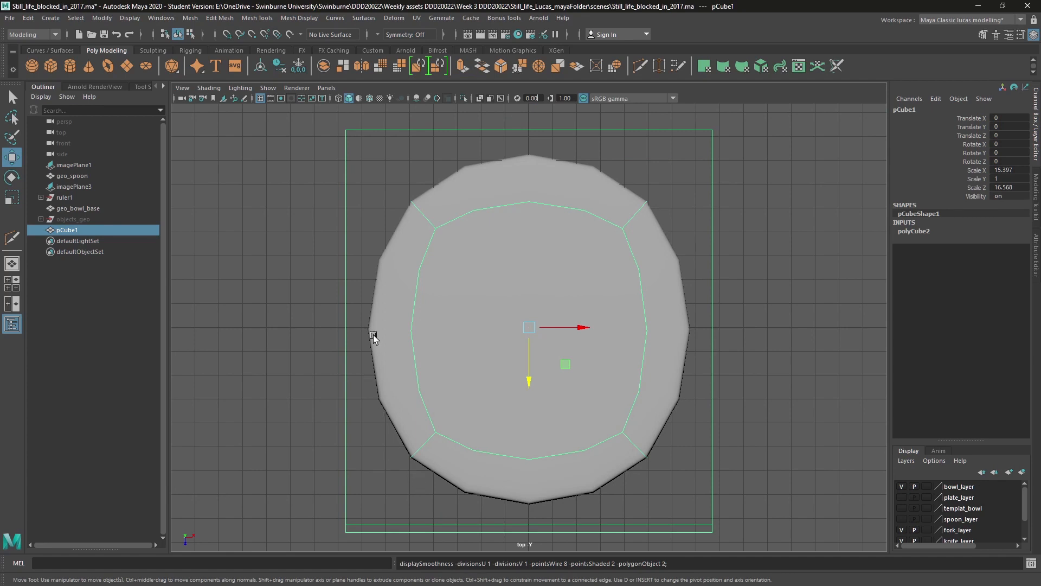
{"action": "mouse_move", "coordinate": [475, 370]}
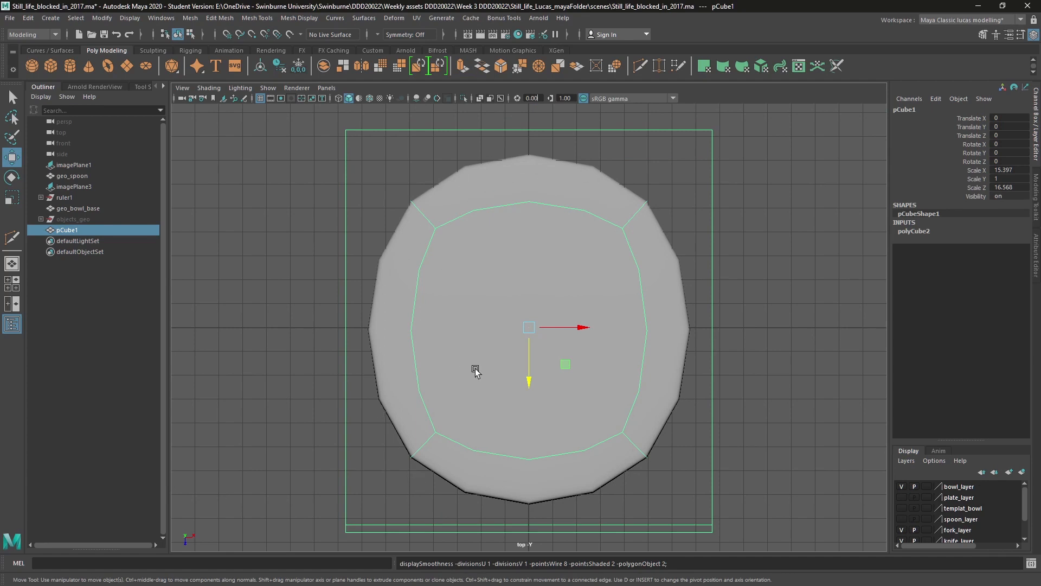
{"action": "mouse_move", "coordinate": [402, 403]}
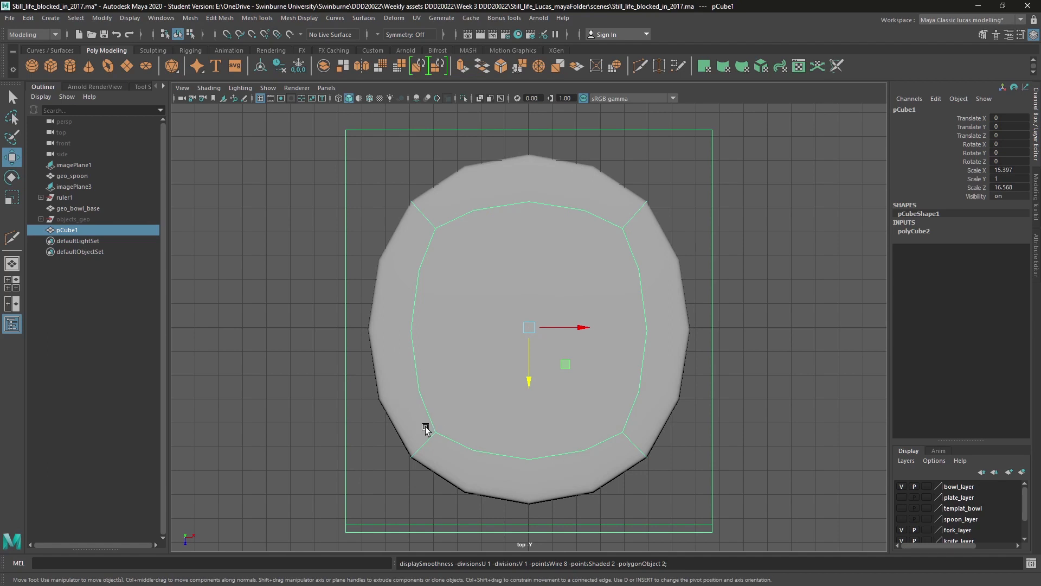
{"action": "mouse_move", "coordinate": [360, 502]}
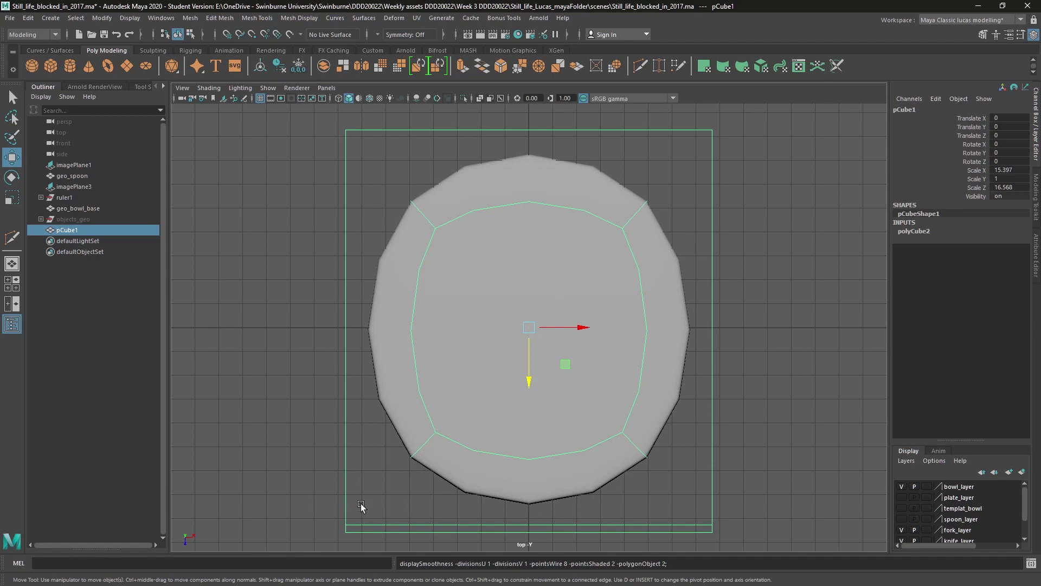
{"action": "mouse_move", "coordinate": [390, 350]}
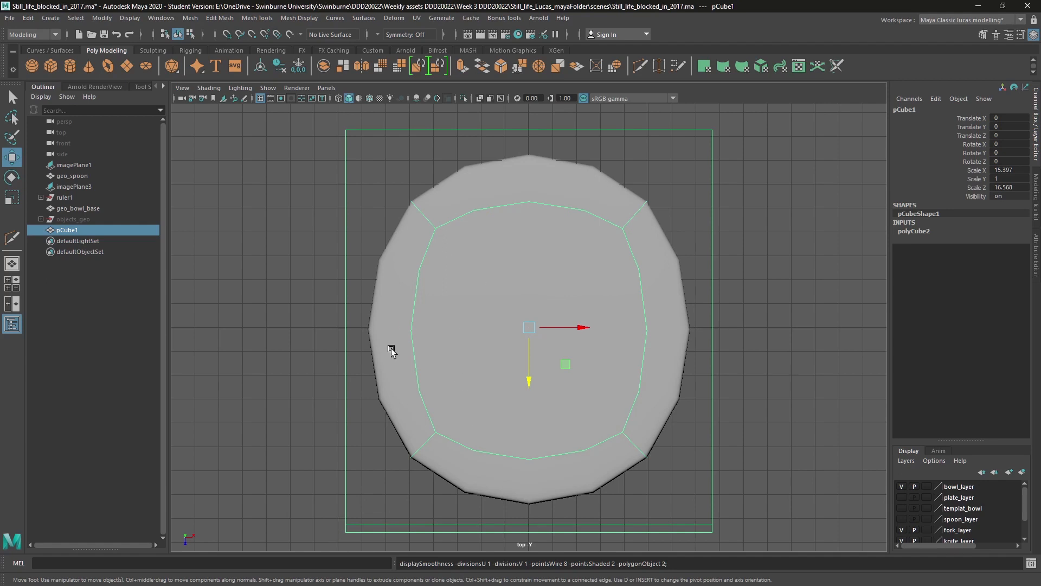
Step: Switch the slab to vertex-level editing after the smoothing preview
{"action": "right_click", "coordinate": [391, 351]}
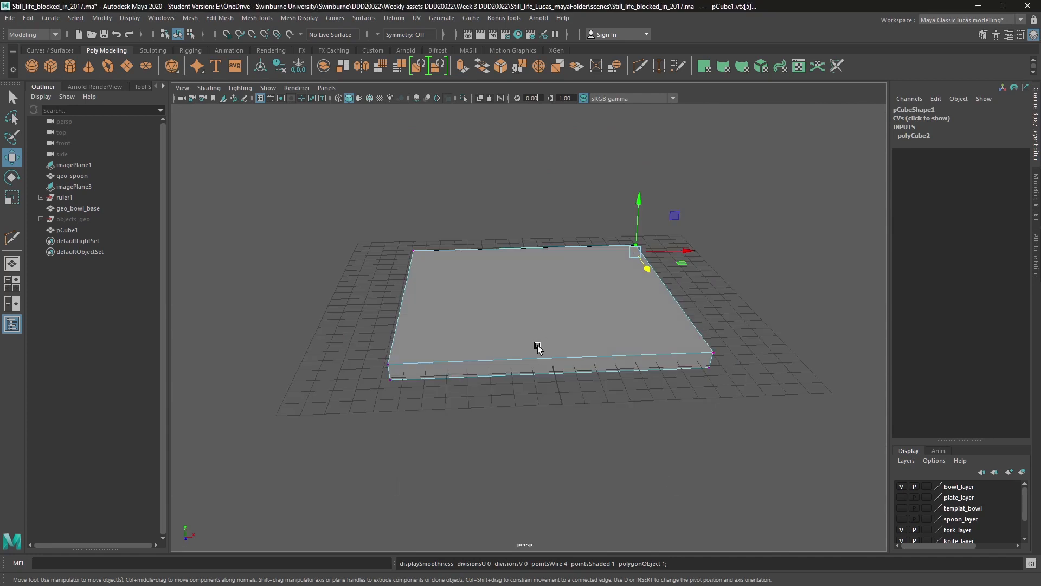
Step: Return the slab to whole-object selection and inspect it from a few angles
{"action": "right_click", "coordinate": [537, 348]}
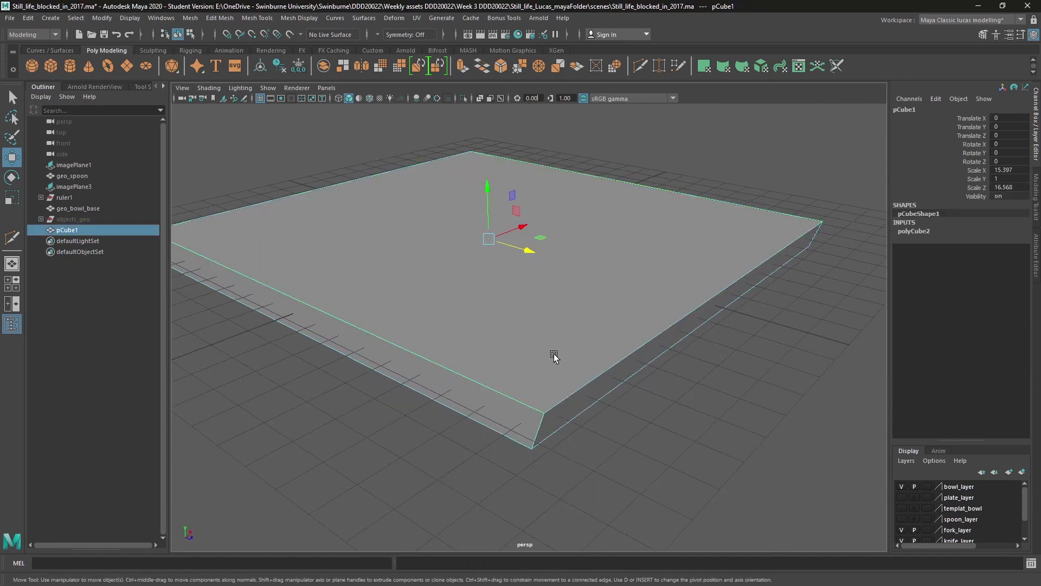
{"action": "left_click_drag", "start_coordinate": [554, 356], "coordinate": [637, 299]}
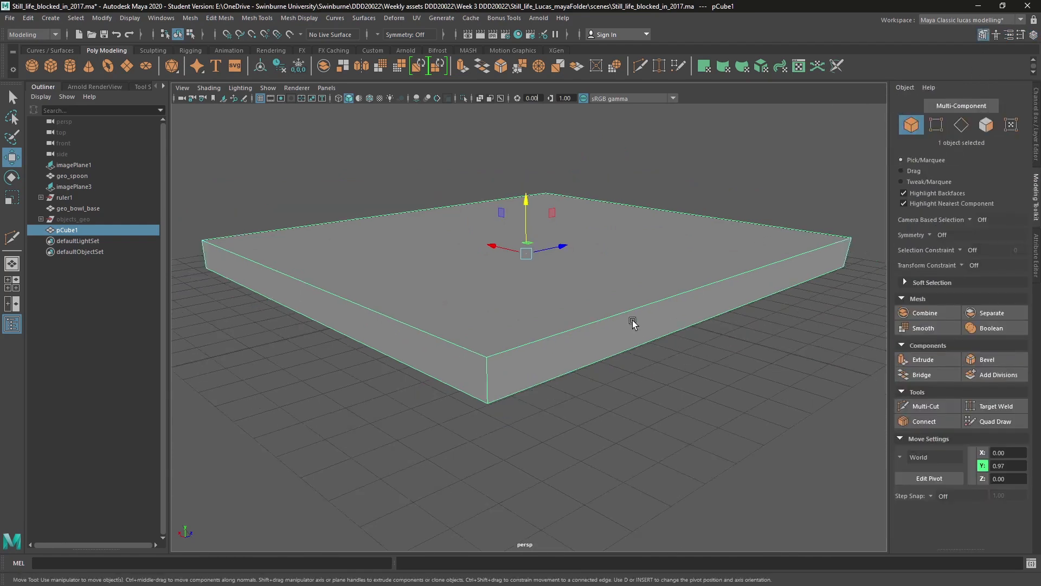
{"action": "left_click_drag", "start_coordinate": [632, 324], "coordinate": [617, 339]}
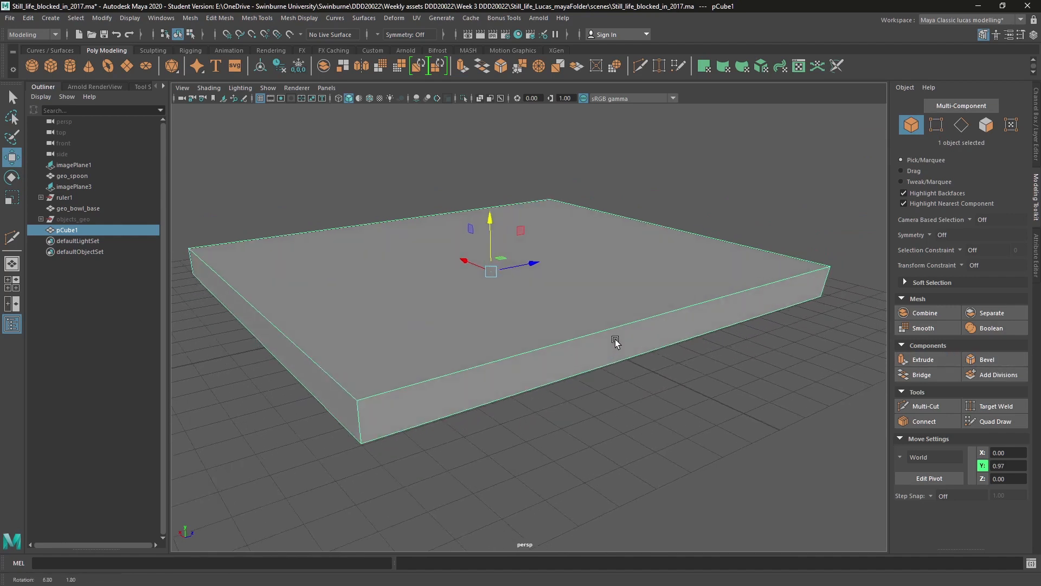
{"action": "mouse_move", "coordinate": [987, 359]}
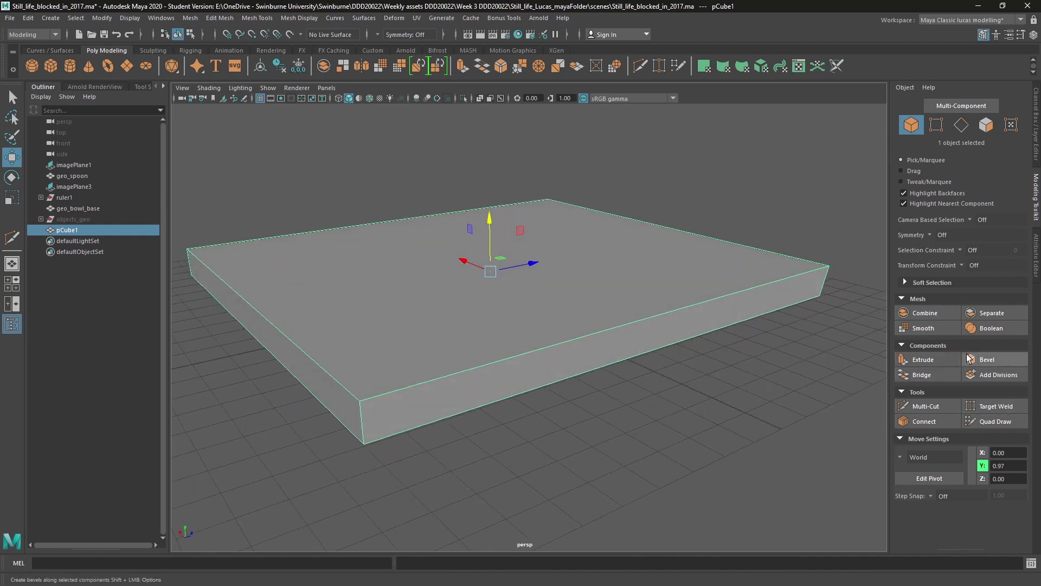
Step: Bevel all the slab's edges with fraction 0.2 and 2 segments
{"action": "left_click", "coordinate": [986, 359]}
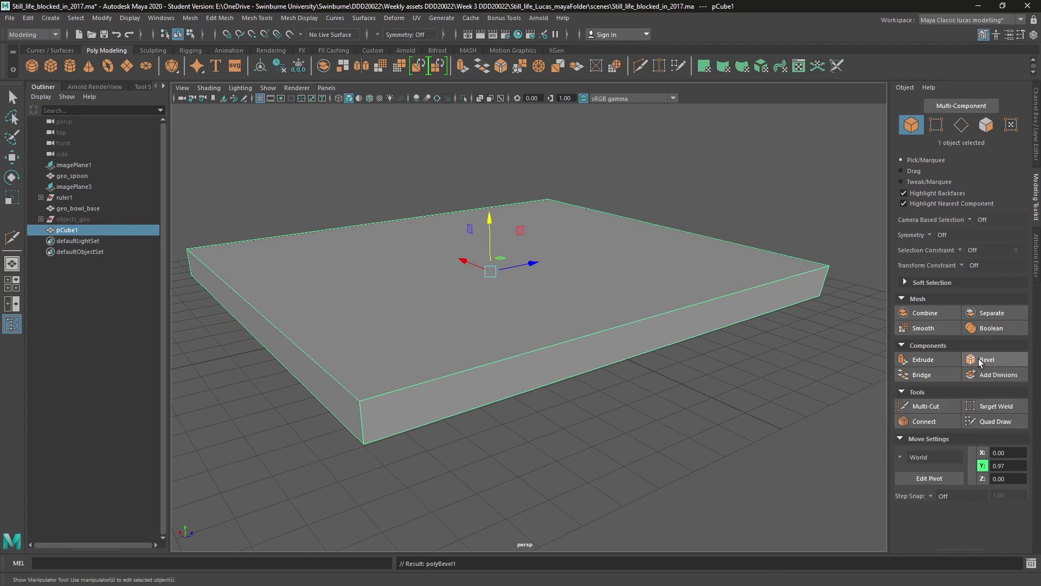
{"action": "left_click", "coordinate": [987, 358]}
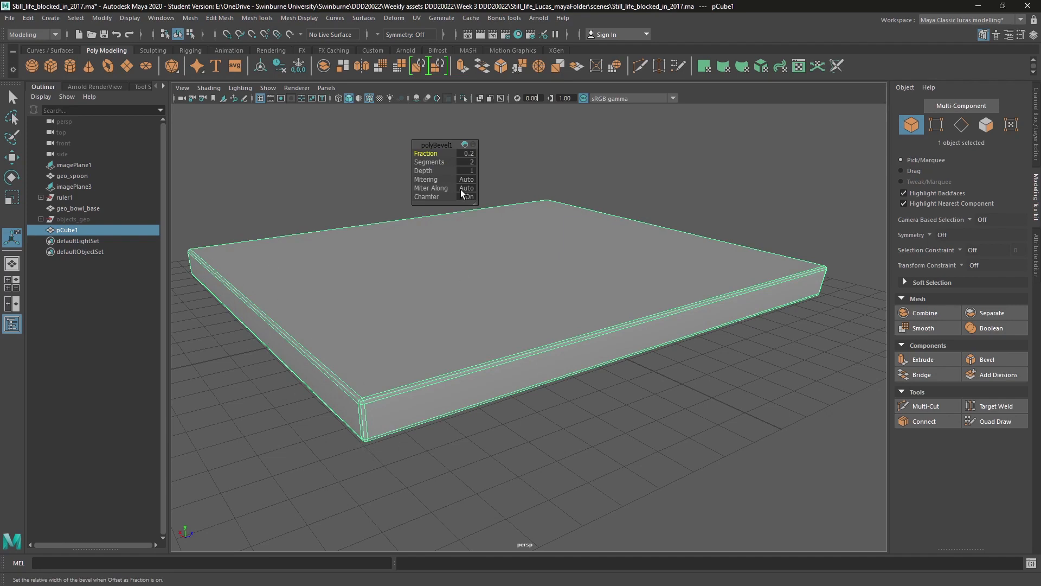
{"action": "mouse_move", "coordinate": [508, 478]}
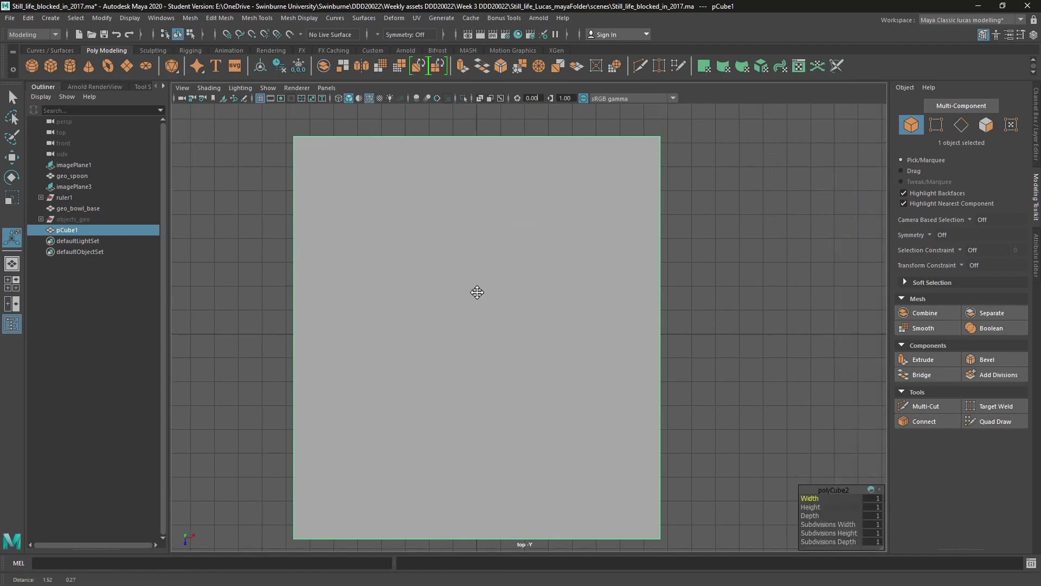
Step: View the bevelled slab from the top, closing in on its upper-left corner
{"action": "left_click", "coordinate": [28, 19]}
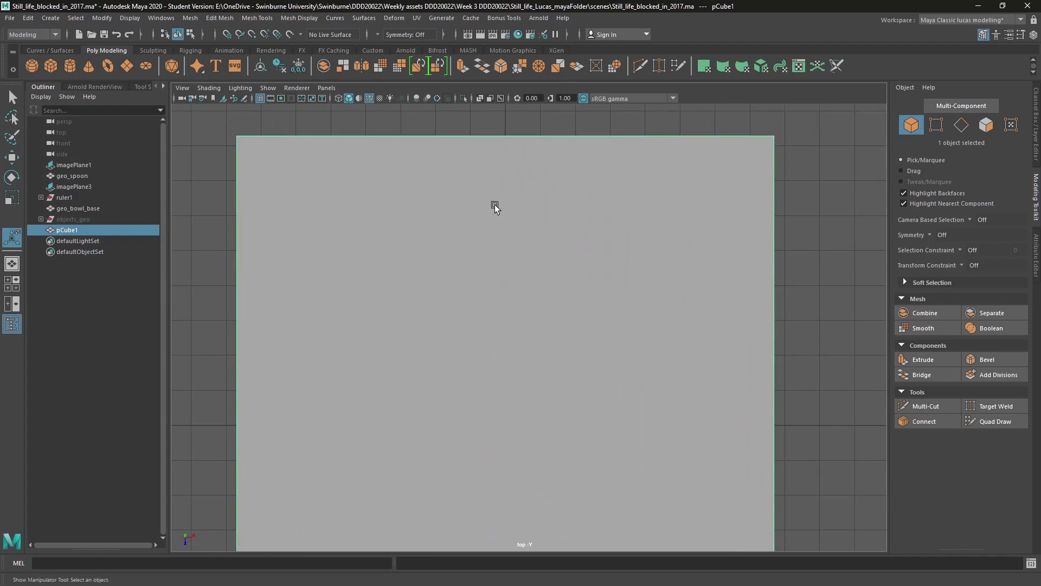
{"action": "key", "text": "3"}
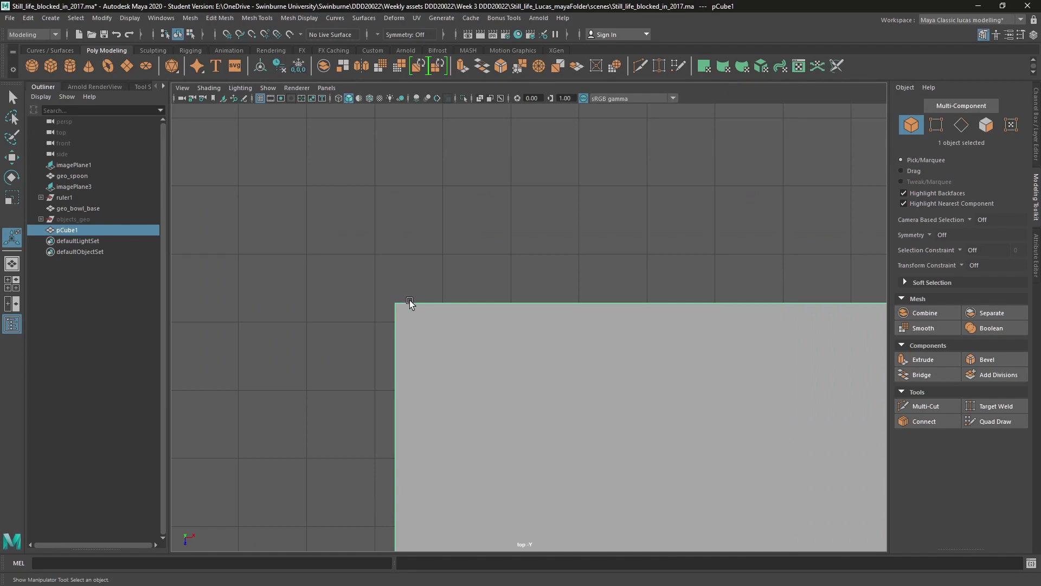
{"action": "mouse_move", "coordinate": [464, 291]}
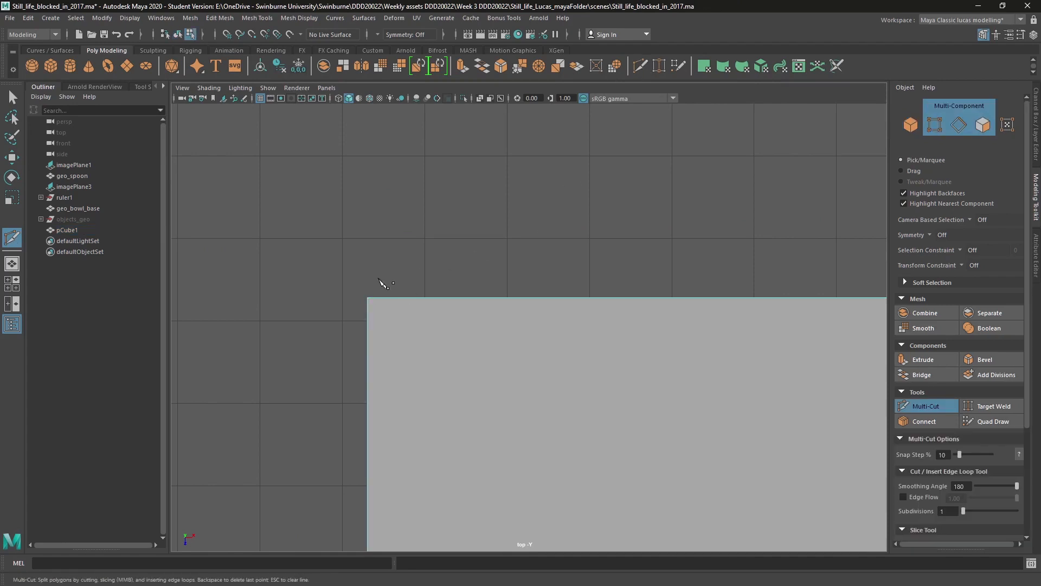
Step: Cut new edge loops near the slab's border and check the smoothed result
{"action": "left_click", "coordinate": [392, 333]}
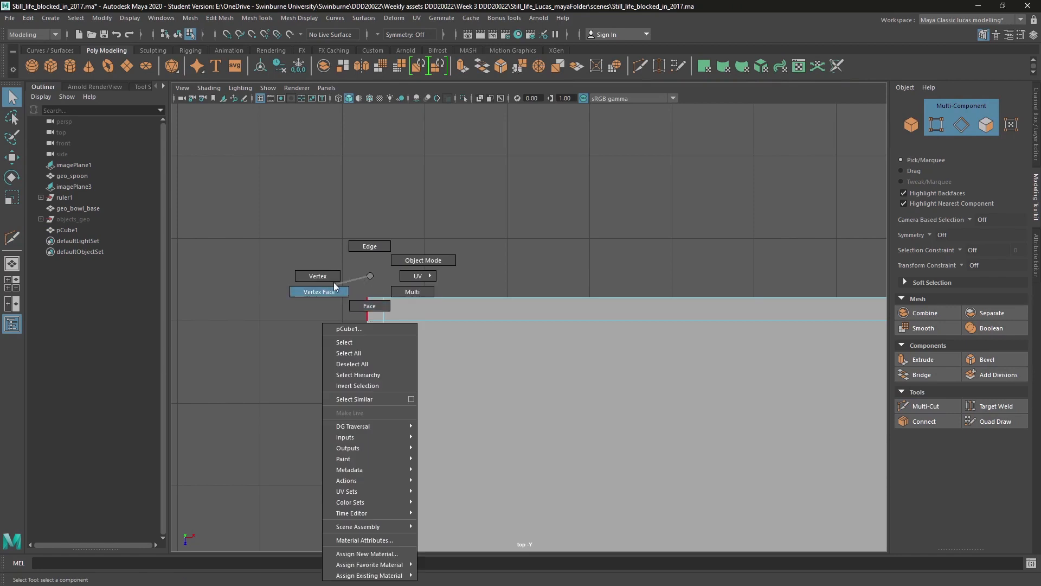
{"action": "left_click", "coordinate": [317, 275]}
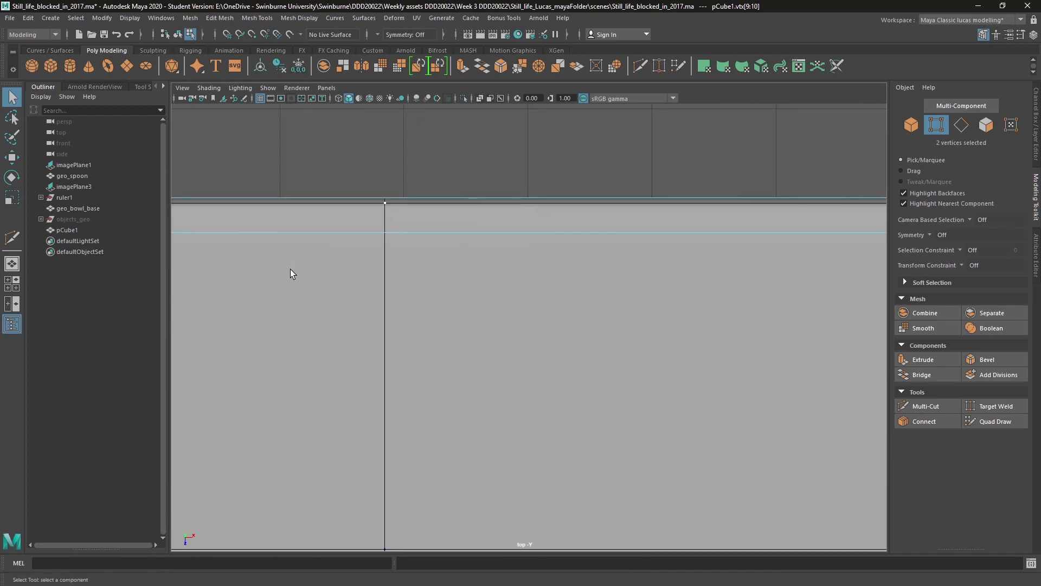
{"action": "key", "text": "space"}
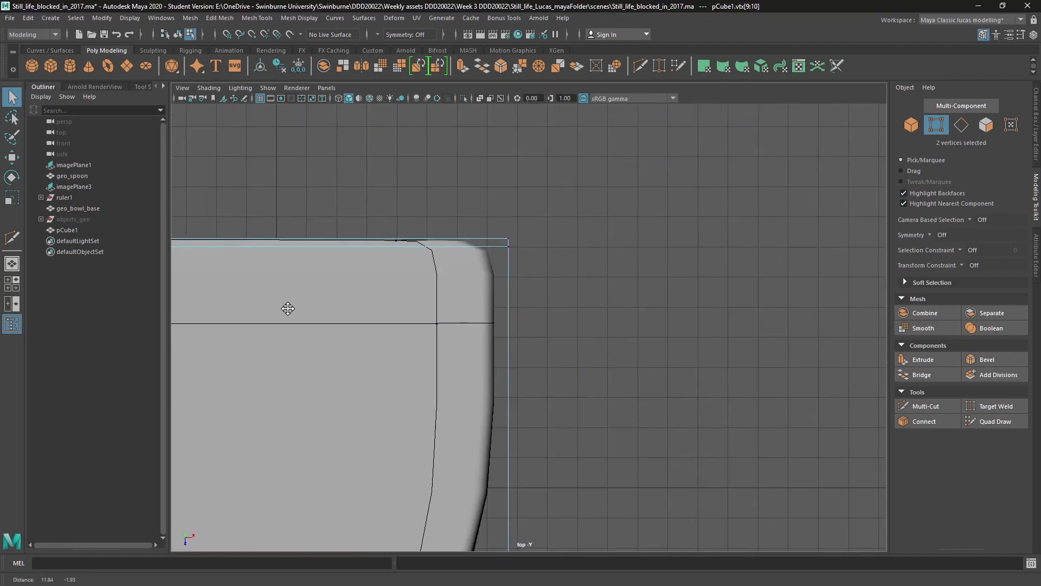
Step: Merge the two stray vertices and insert another loop near the slab's bottom edge
{"action": "left_click", "coordinate": [520, 67]}
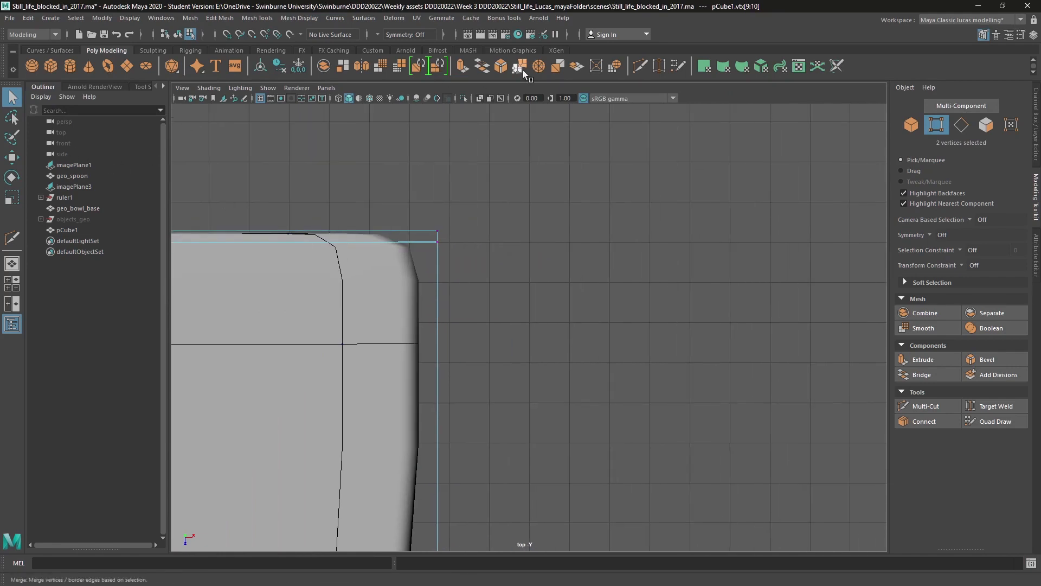
{"action": "left_click", "coordinate": [926, 405]}
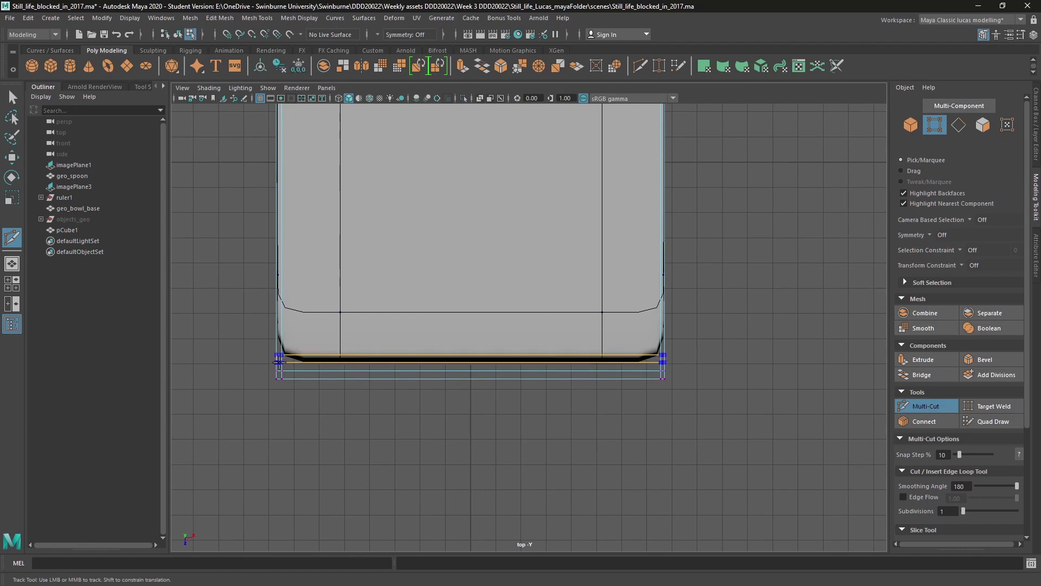
{"action": "left_click", "coordinate": [280, 378]}
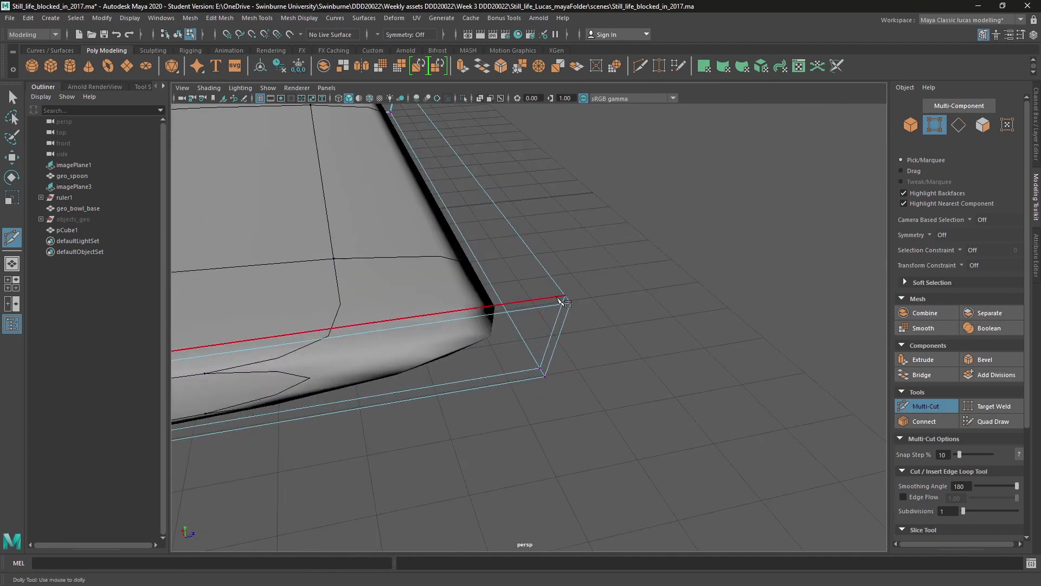
Step: Finish the border support loops and return to whole-object selection
{"action": "left_click_drag", "start_coordinate": [561, 303], "coordinate": [614, 279]}
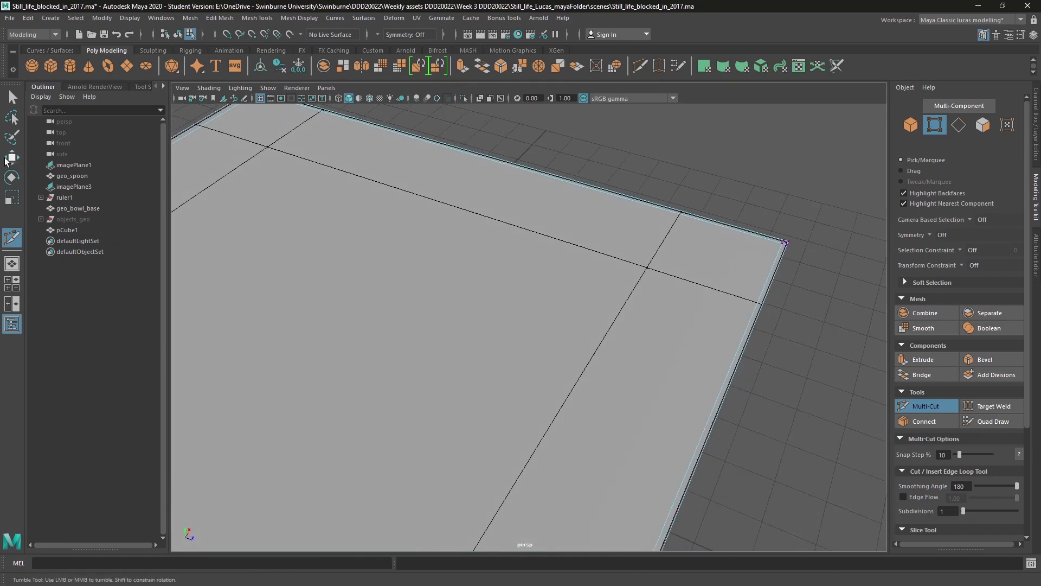
{"action": "right_click", "coordinate": [521, 276]}
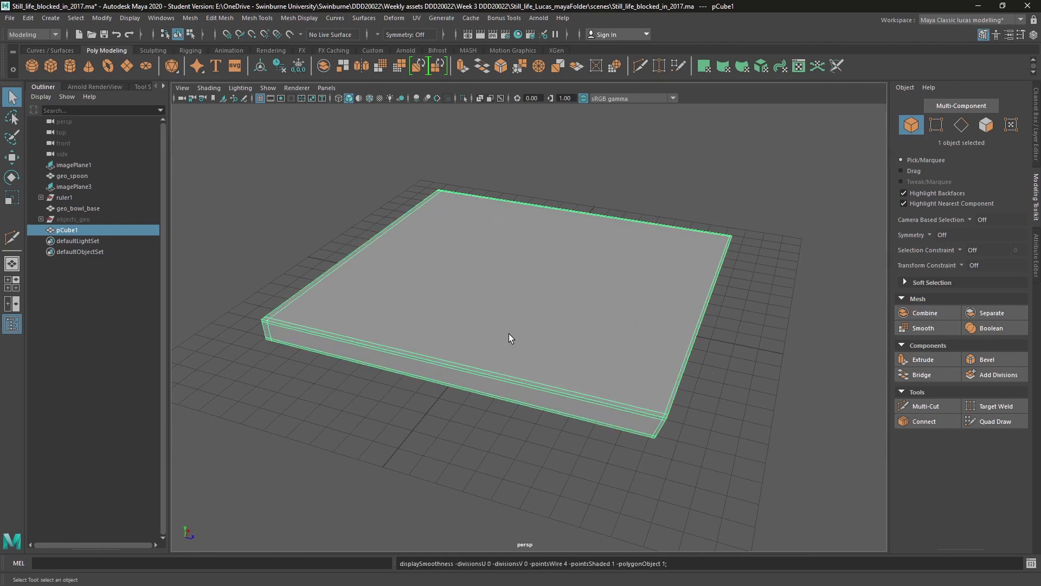
{"action": "mouse_move", "coordinate": [923, 359]}
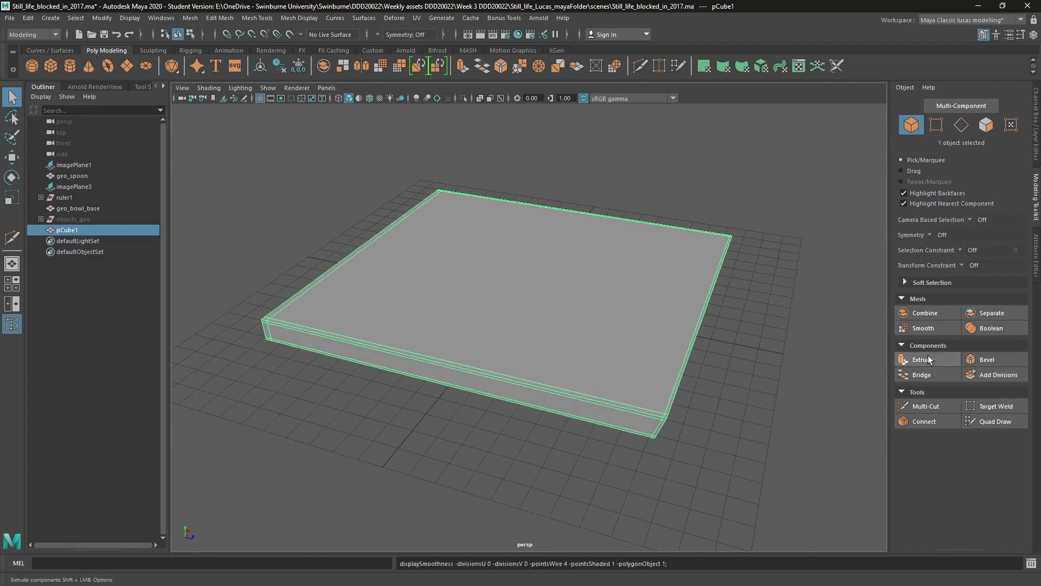
Step: Apply a one-division smooth to pCube1 and move to edge selection
{"action": "left_click", "coordinate": [922, 327]}
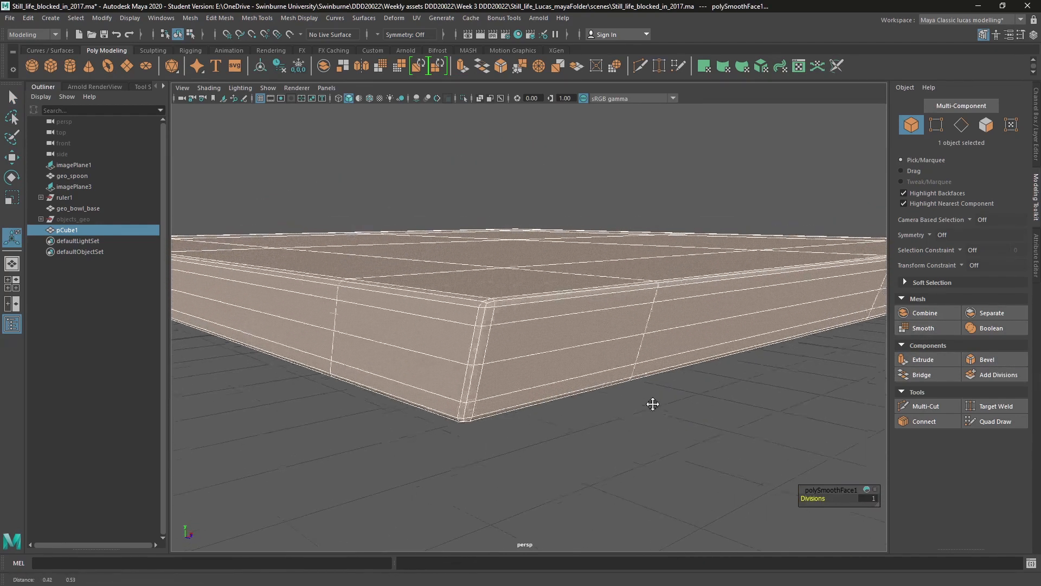
{"action": "right_click", "coordinate": [653, 403]}
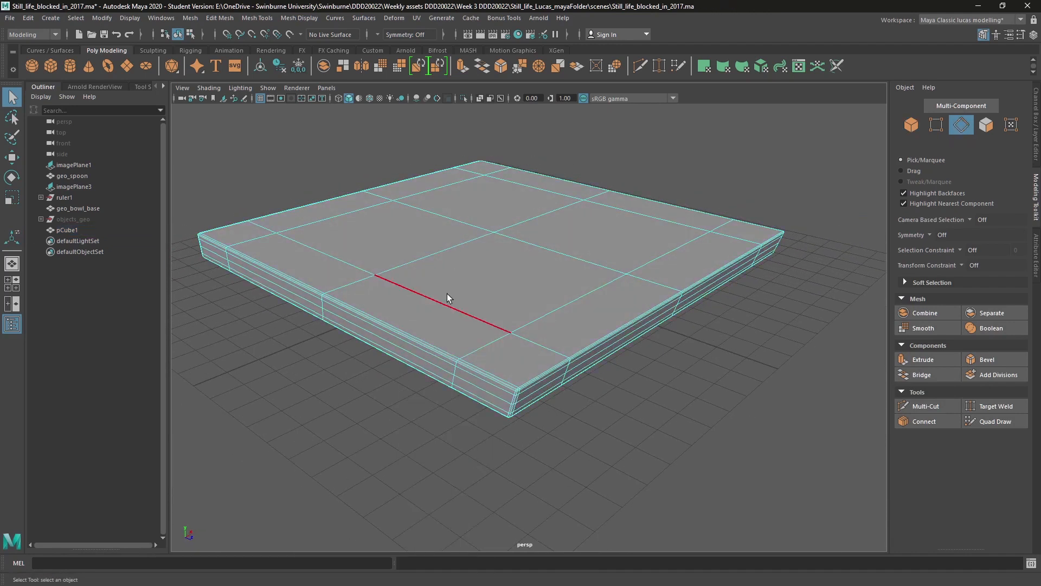
Step: Select the inner edge loops across the slab's top and side
{"action": "left_click", "coordinate": [558, 250]}
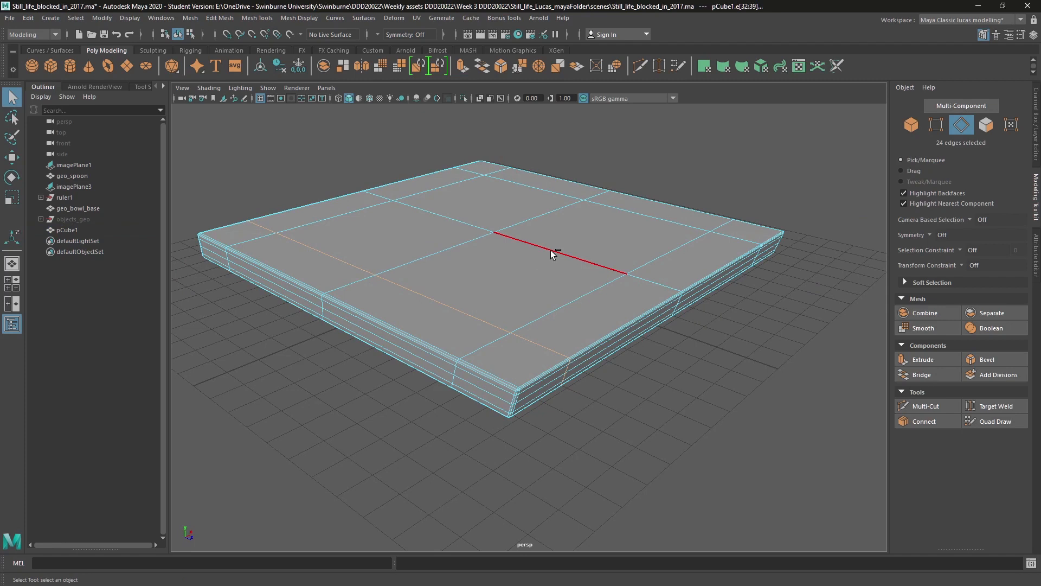
{"action": "left_click", "coordinate": [557, 250]}
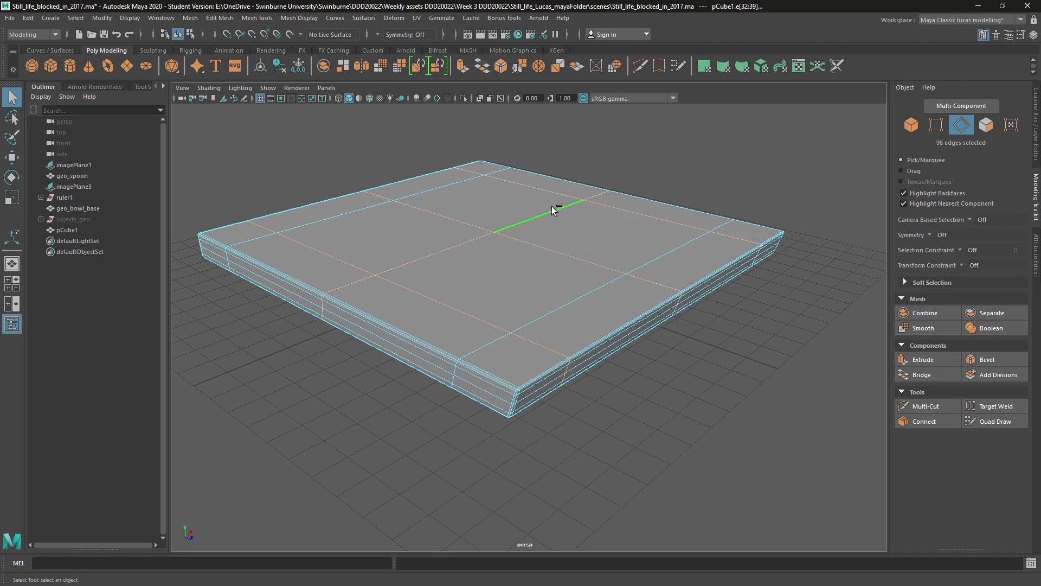
{"action": "left_click", "coordinate": [567, 295]}
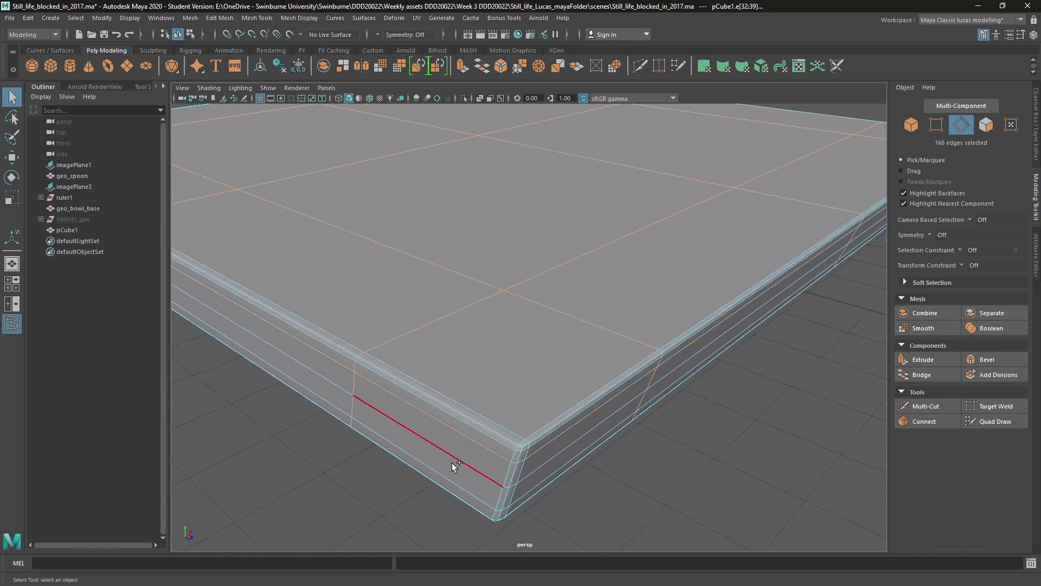
{"action": "left_click", "coordinate": [488, 475]}
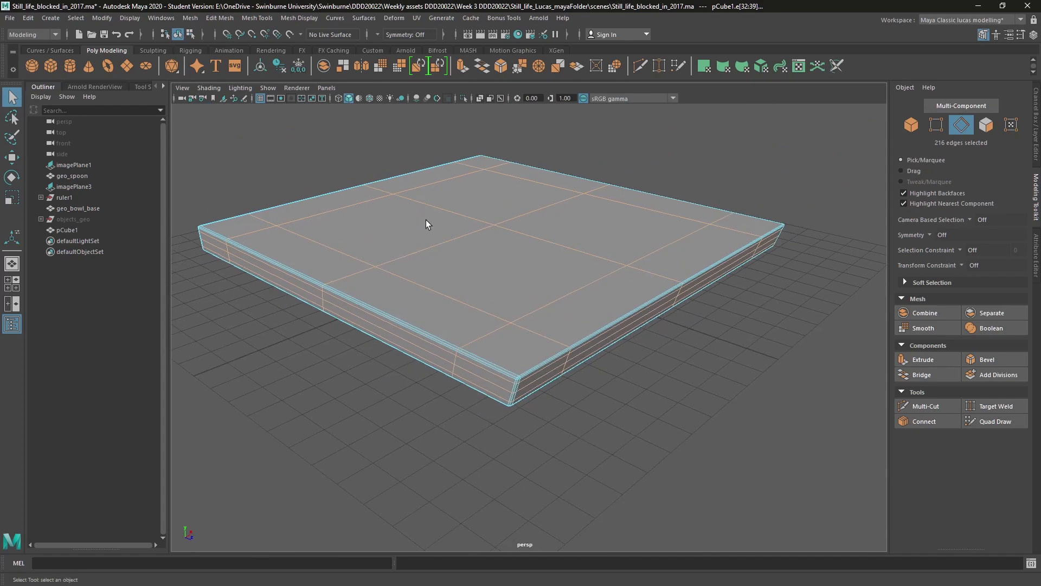
{"action": "mouse_move", "coordinate": [276, 186]}
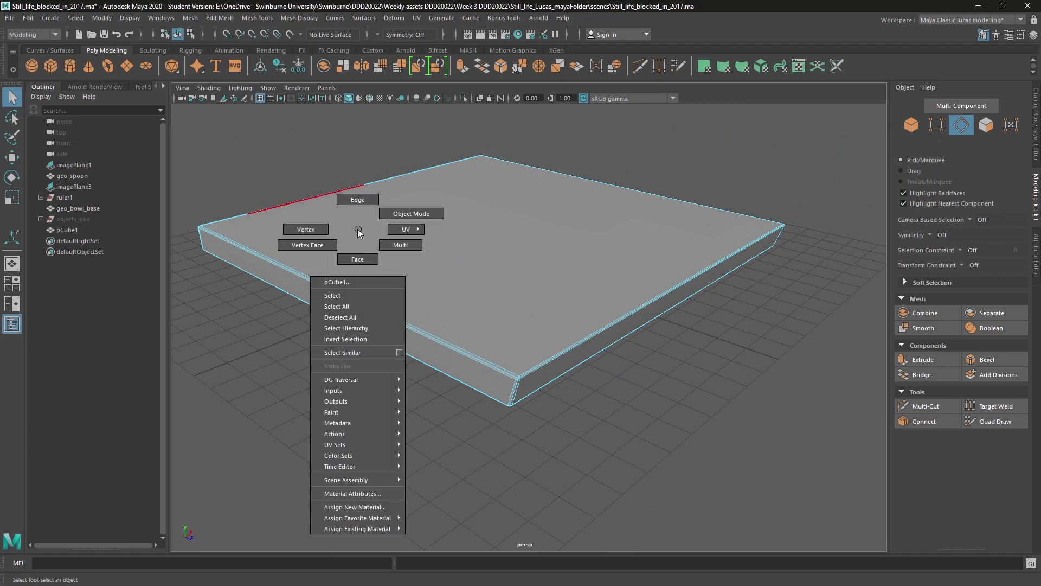
Step: Delete the selected loops via Edit Mesh > Delete Edge/Vertex, leaving tight border edges
{"action": "left_click", "coordinate": [306, 229]}
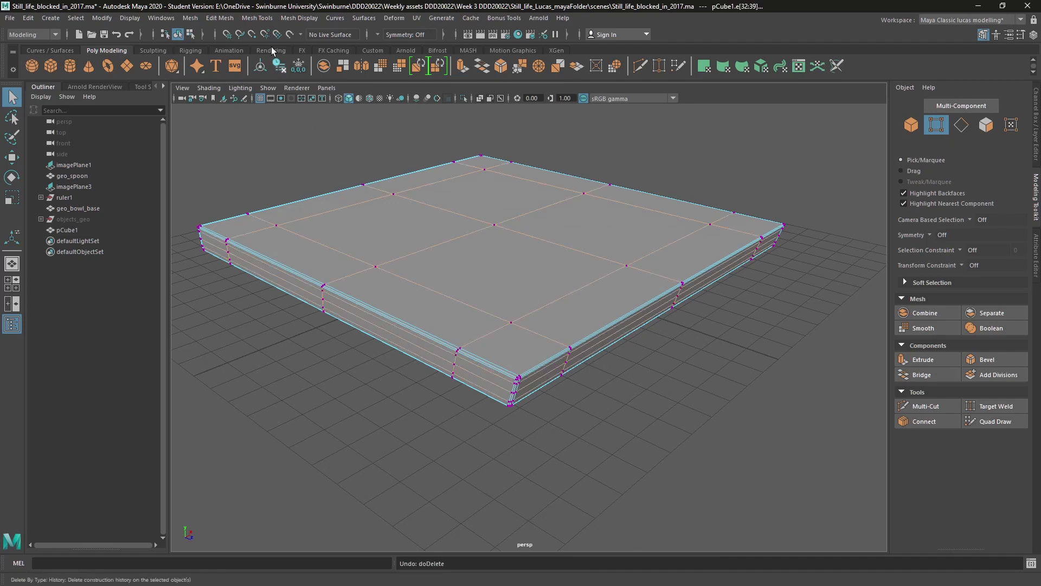
{"action": "left_click", "coordinate": [219, 19]}
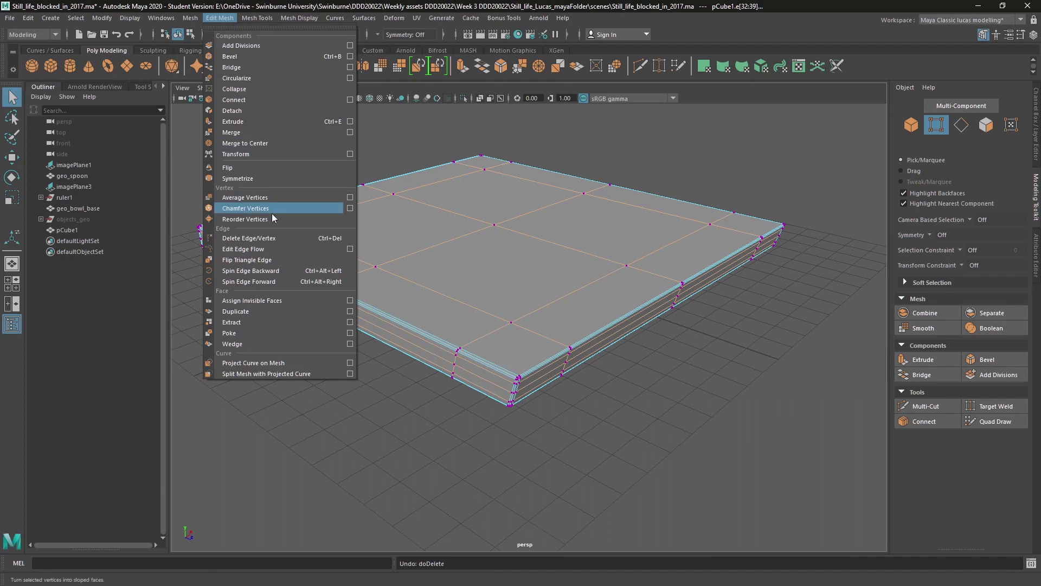
{"action": "left_click", "coordinate": [257, 19]}
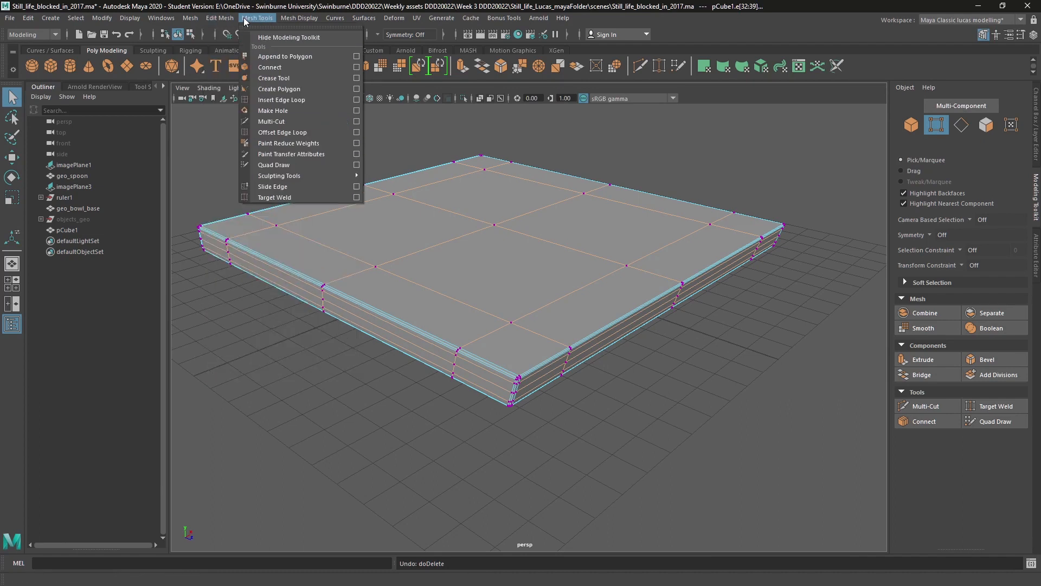
{"action": "left_click", "coordinate": [219, 19]}
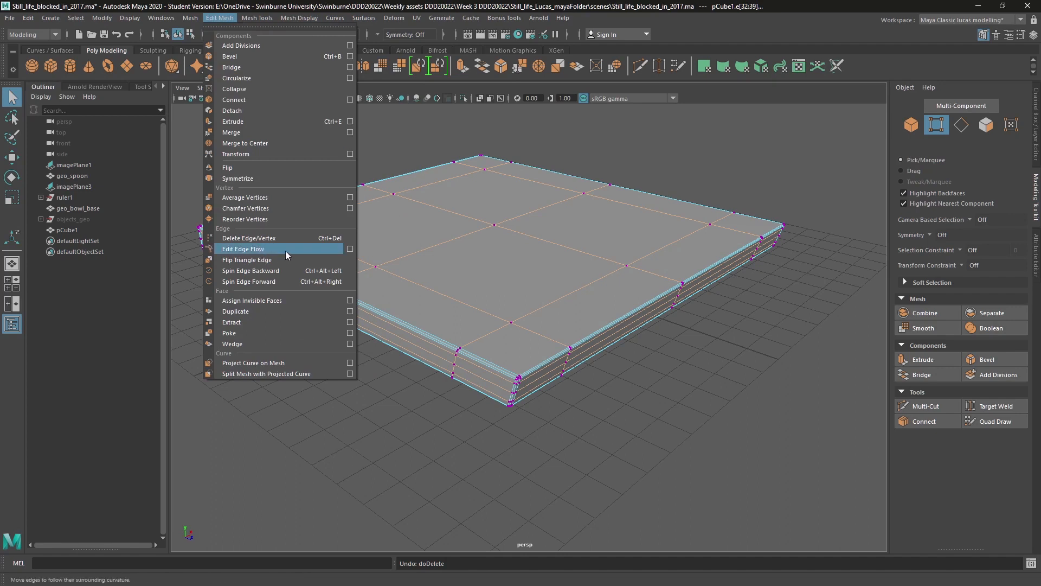
{"action": "mouse_move", "coordinate": [270, 237]}
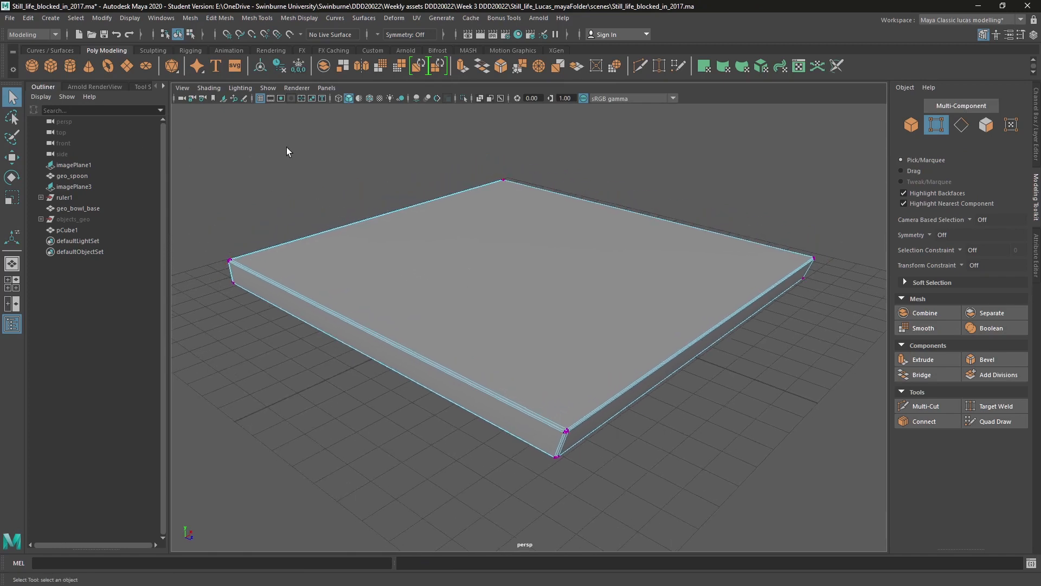
Step: Hide pCube1 from the scene
{"action": "left_click", "coordinate": [67, 230]}
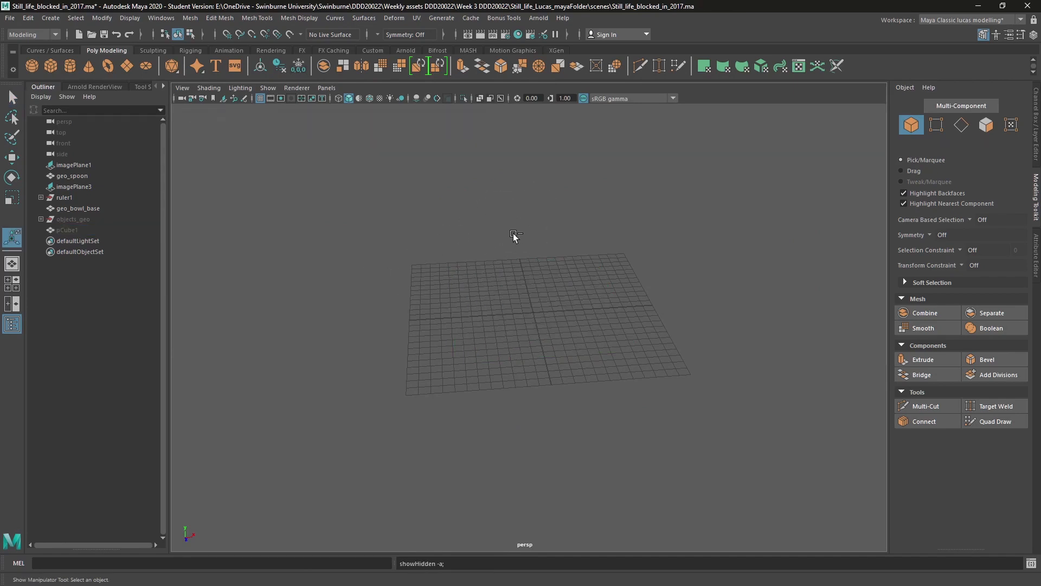
{"action": "left_click", "coordinate": [66, 230]}
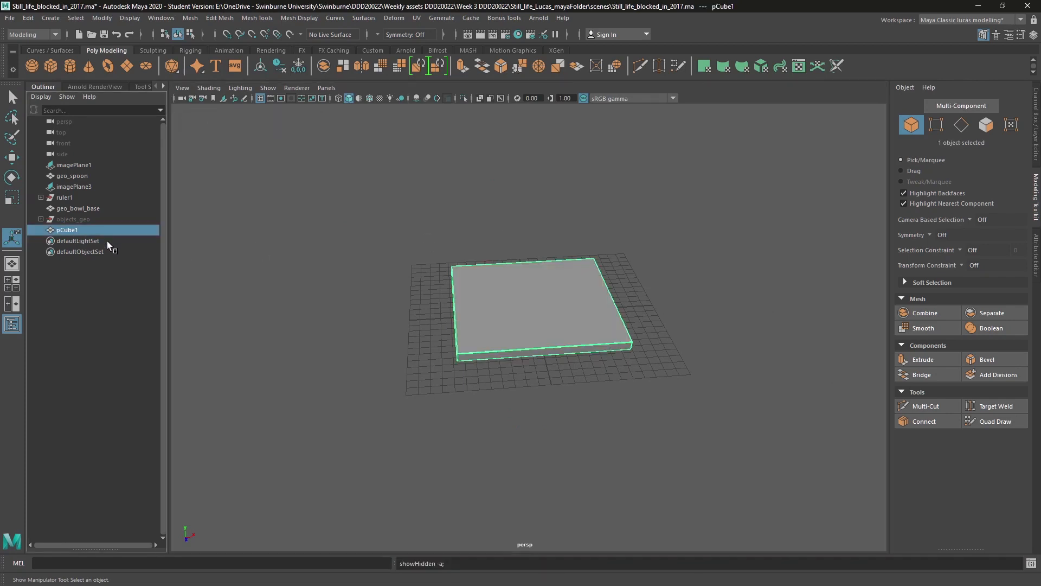
{"action": "left_click", "coordinate": [65, 198]}
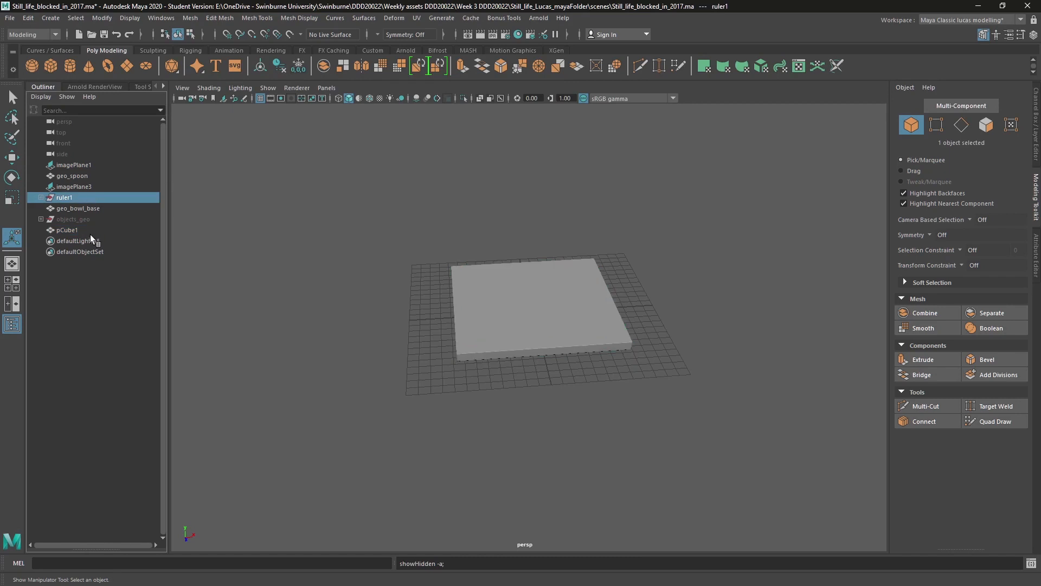
Step: Unhide the objects_geo group (bowl, fork, knife) and select the knife
{"action": "left_click", "coordinate": [66, 230]}
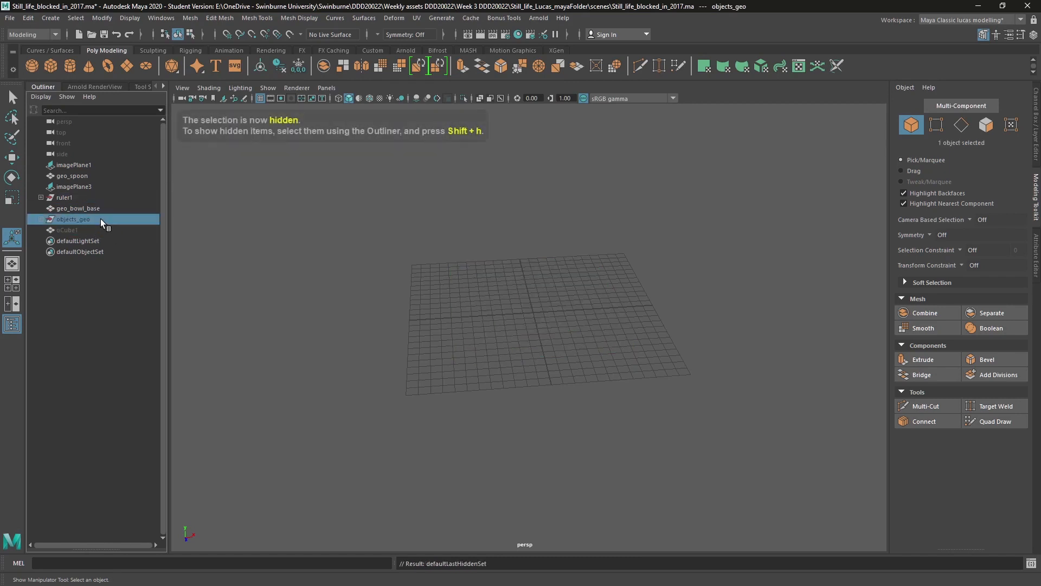
{"action": "key", "text": "shift+h"}
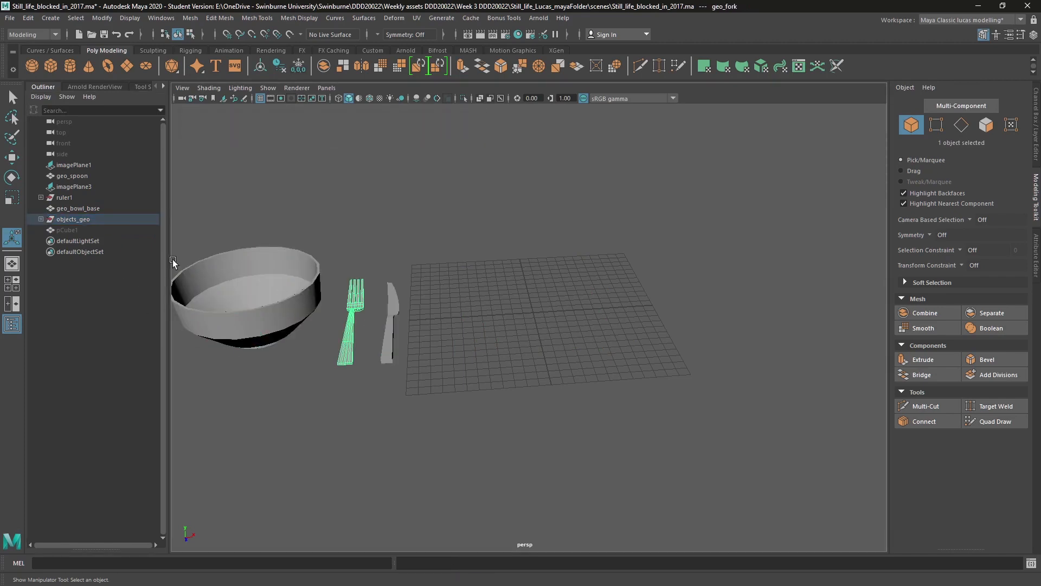
{"action": "left_click", "coordinate": [388, 319]}
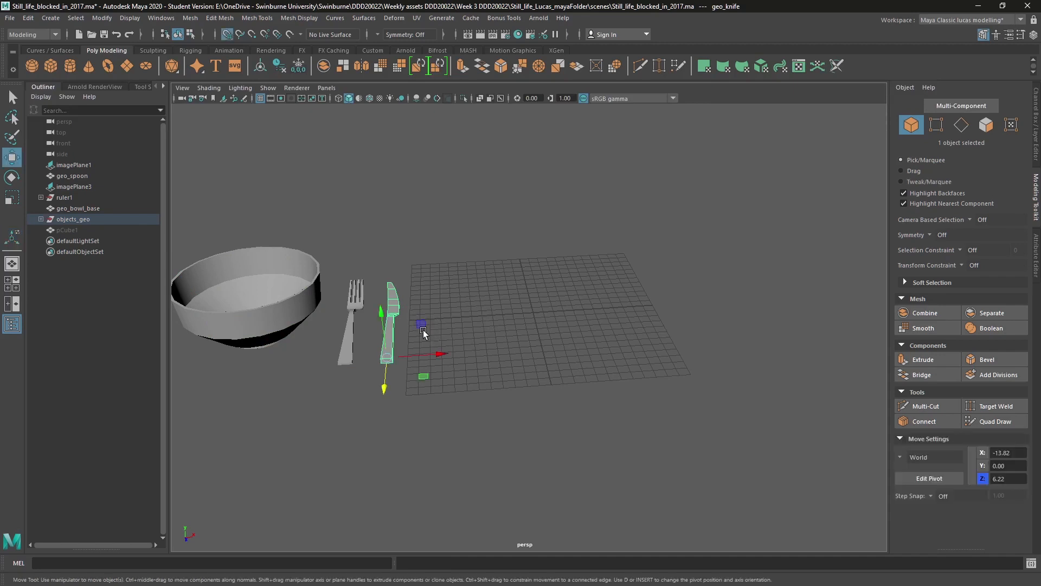
Step: Isolate the knife with its polygon edges shown and inspect it from blade to tip
{"action": "left_click_drag", "start_coordinate": [438, 327], "coordinate": [544, 338]}
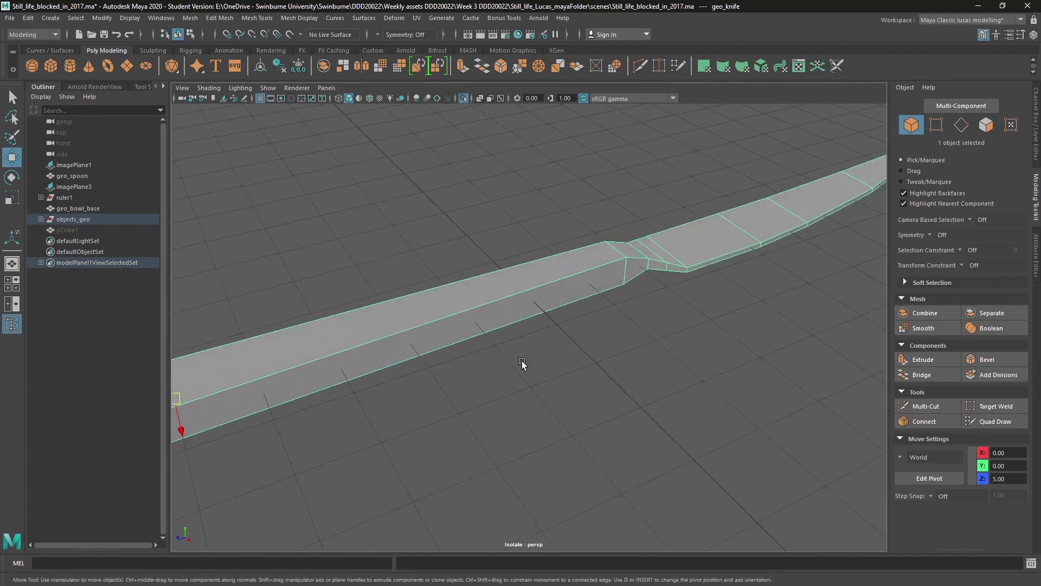
{"action": "left_click_drag", "start_coordinate": [523, 365], "coordinate": [418, 315]}
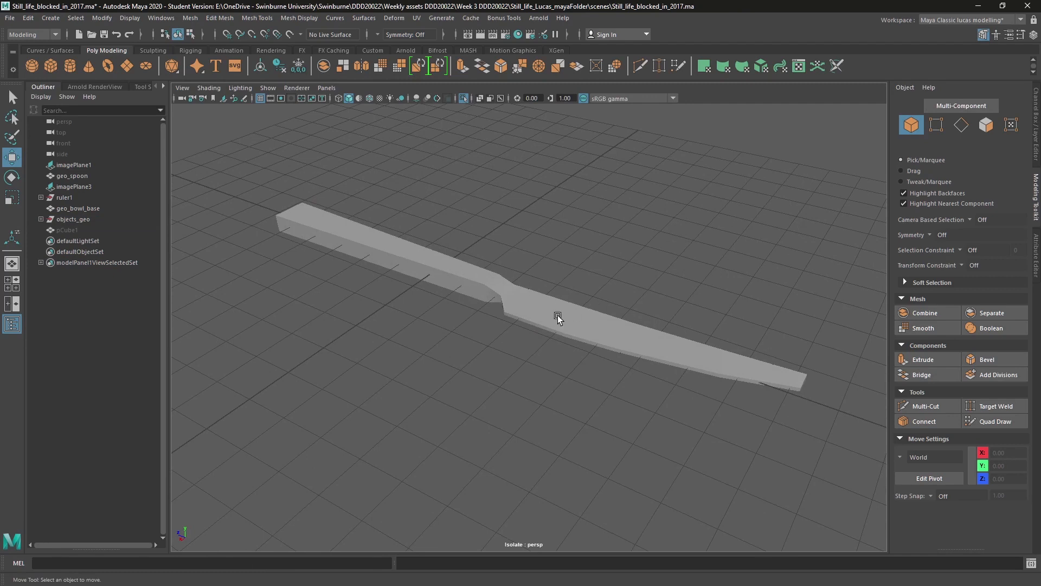
{"action": "left_click", "coordinate": [558, 316]}
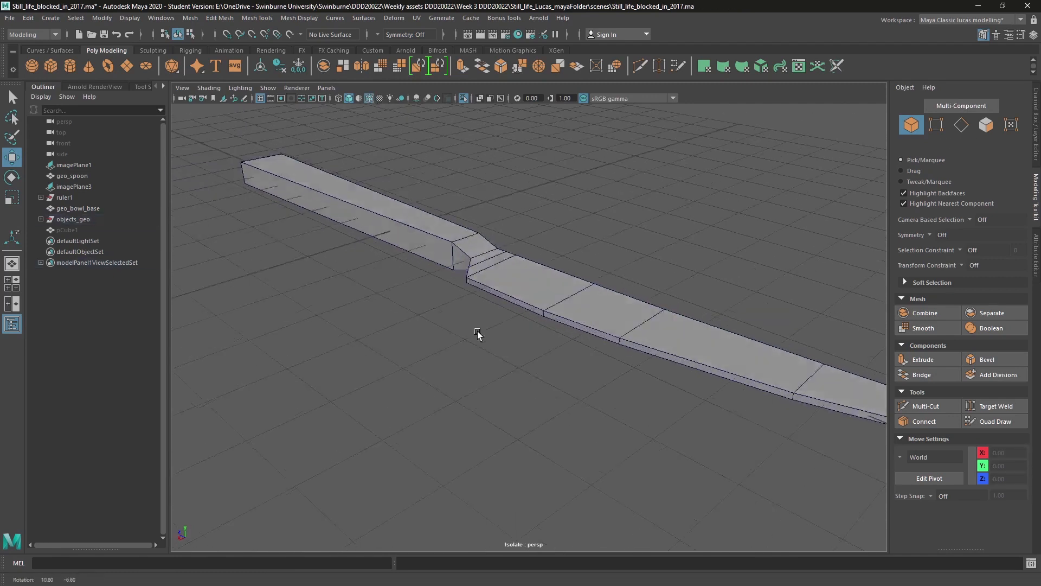
{"action": "left_click_drag", "start_coordinate": [478, 332], "coordinate": [614, 335]}
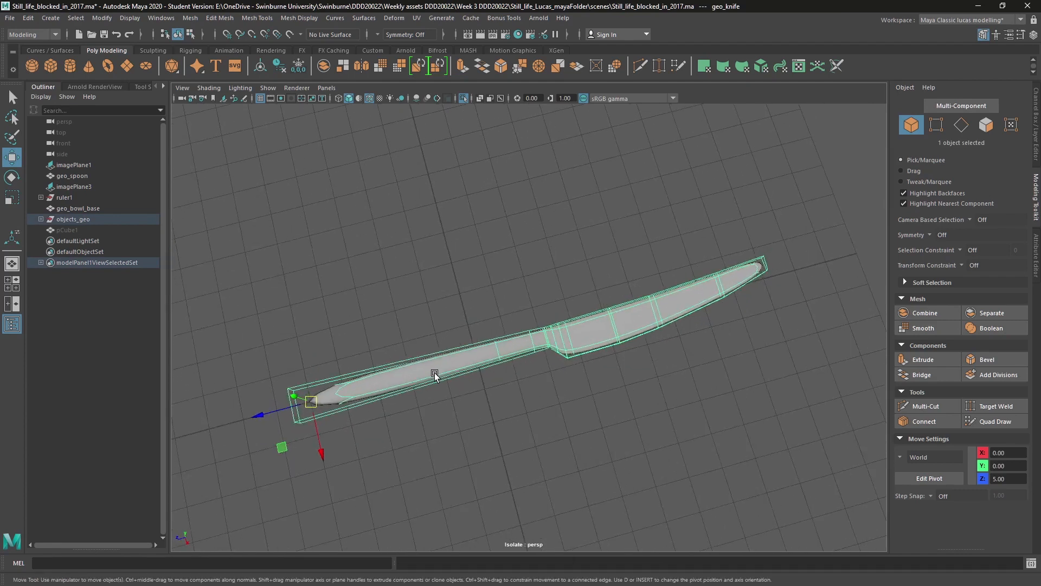
{"action": "left_click_drag", "start_coordinate": [435, 372], "coordinate": [450, 340]}
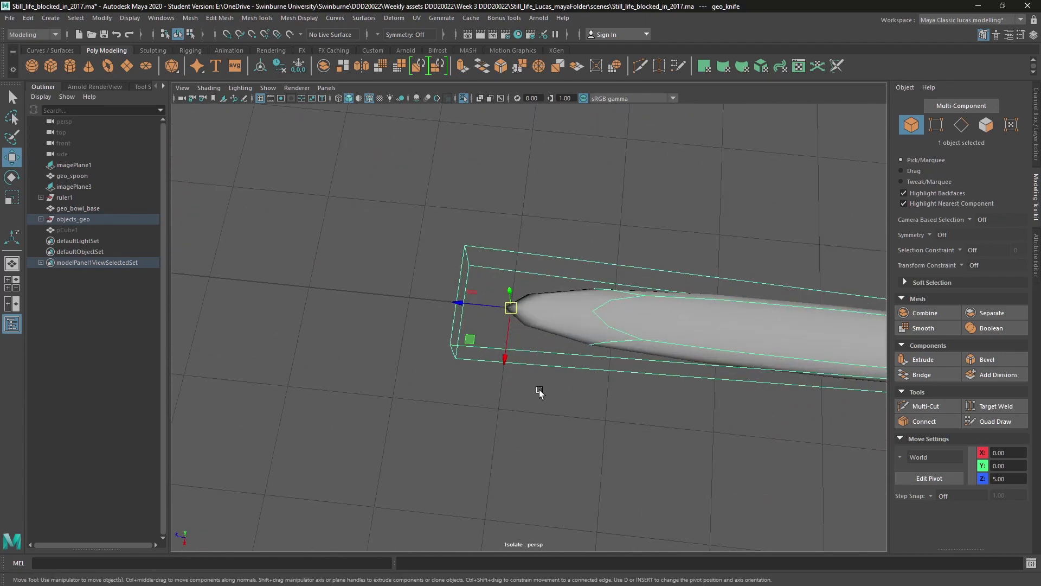
{"action": "left_click_drag", "start_coordinate": [538, 391], "coordinate": [451, 365]}
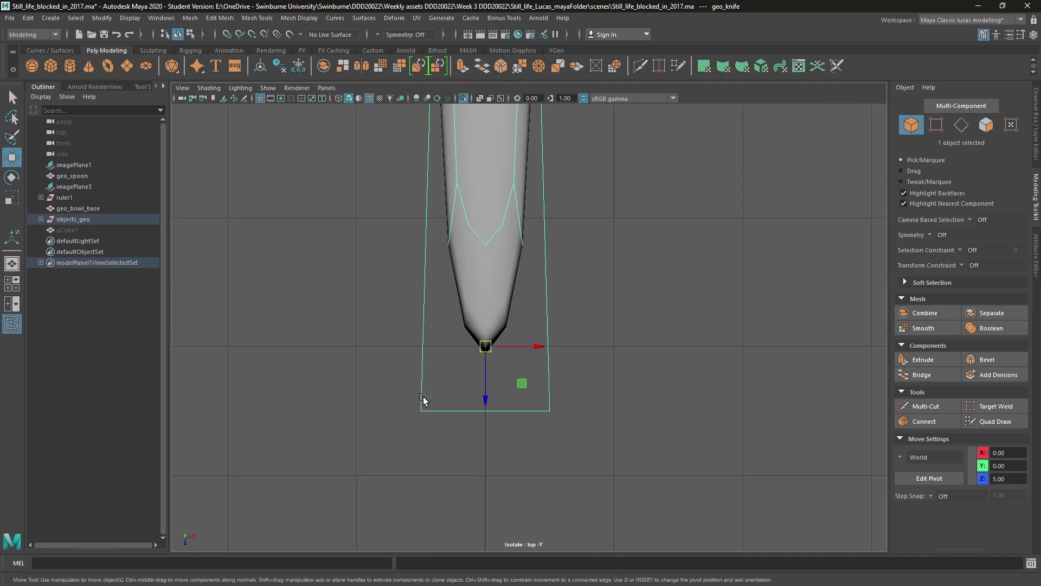
{"action": "mouse_move", "coordinate": [460, 307]}
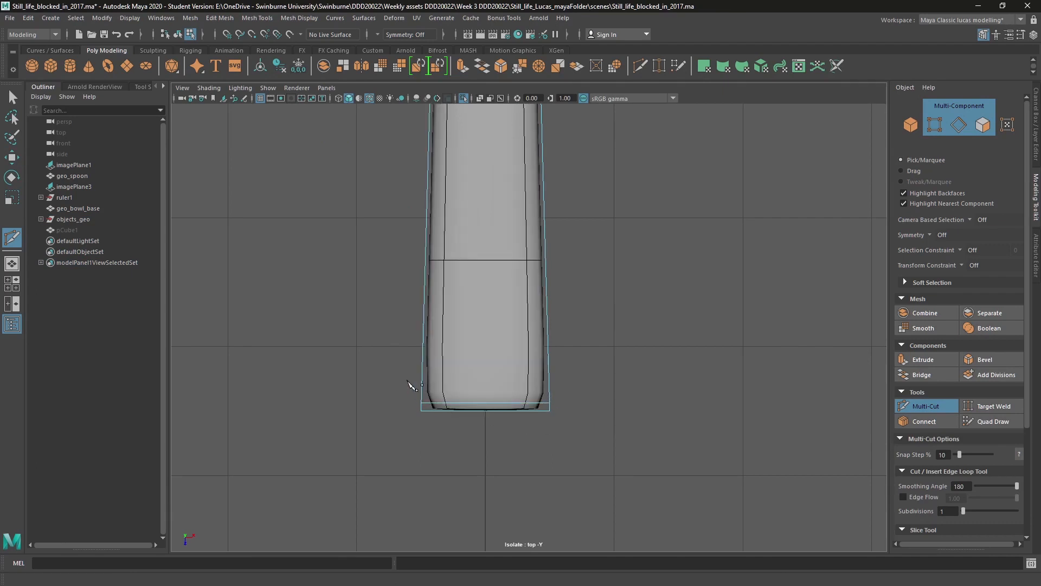
Step: Return to perspective view of the knife and save, continuing past the student-version warning
{"action": "key", "text": "space"}
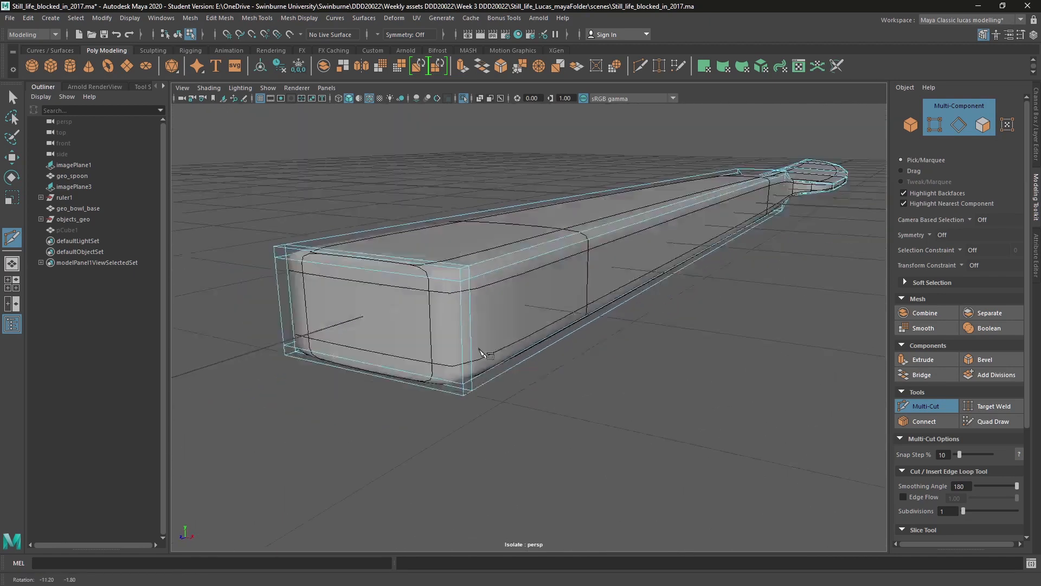
{"action": "key", "text": "ctrl+s"}
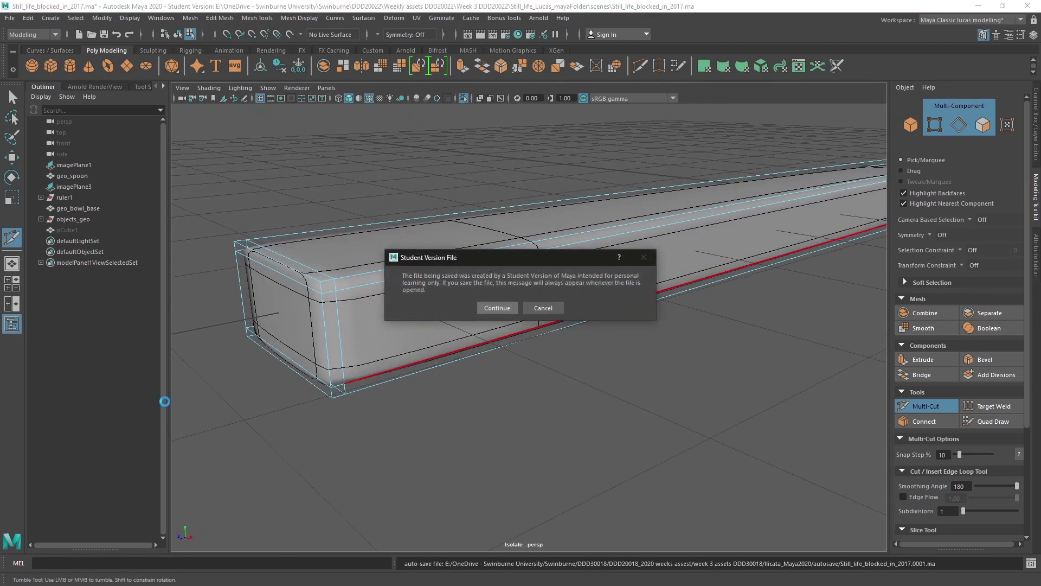
{"action": "left_click", "coordinate": [496, 307]}
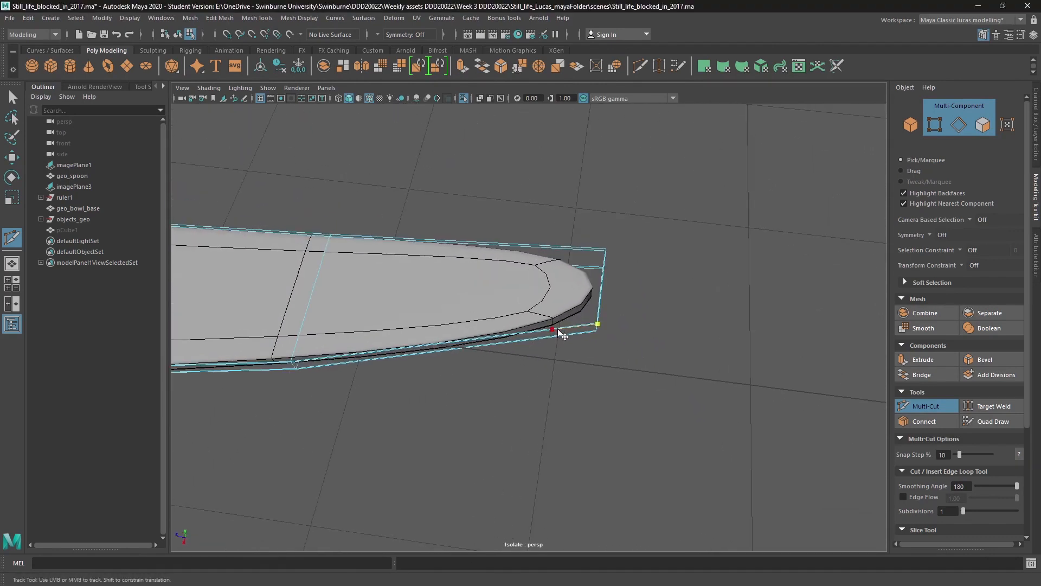
{"action": "mouse_move", "coordinate": [567, 254]}
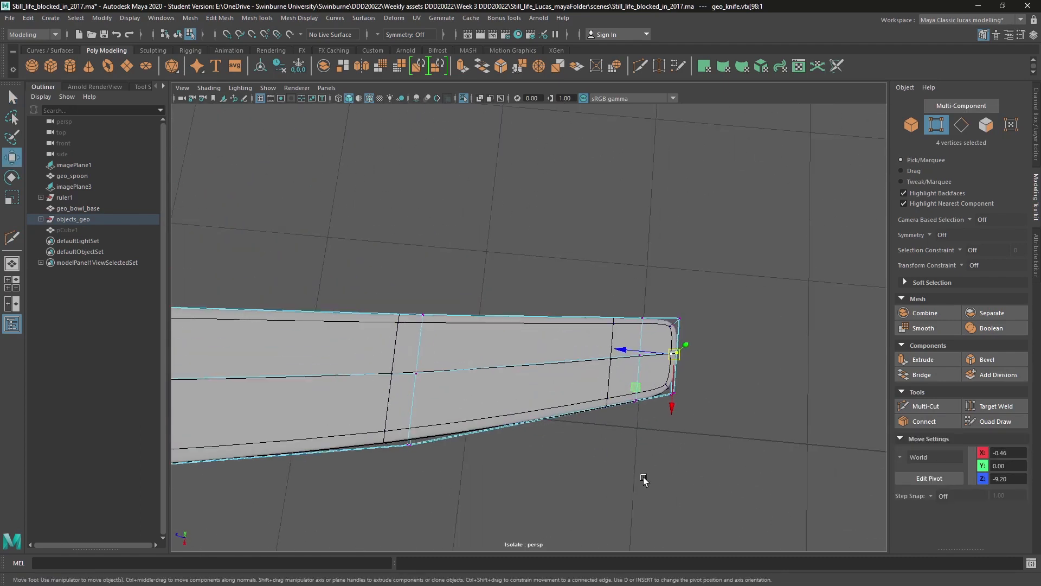
Step: Move in on the blade and switch the knife to vertex mode for the cutting-edge row
{"action": "left_click_drag", "start_coordinate": [674, 351], "coordinate": [717, 356]}
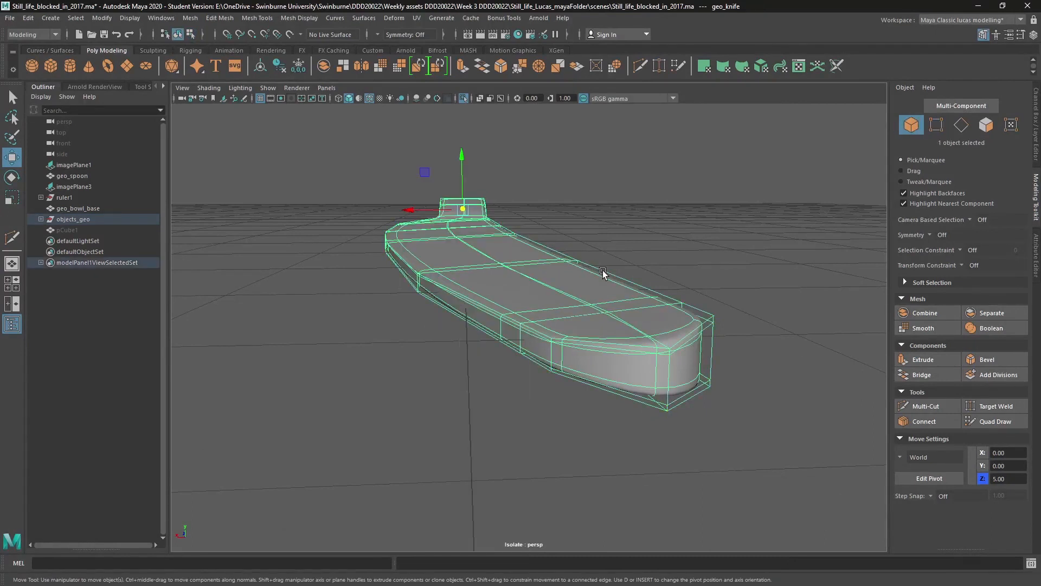
{"action": "left_click_drag", "start_coordinate": [598, 272], "coordinate": [701, 269]}
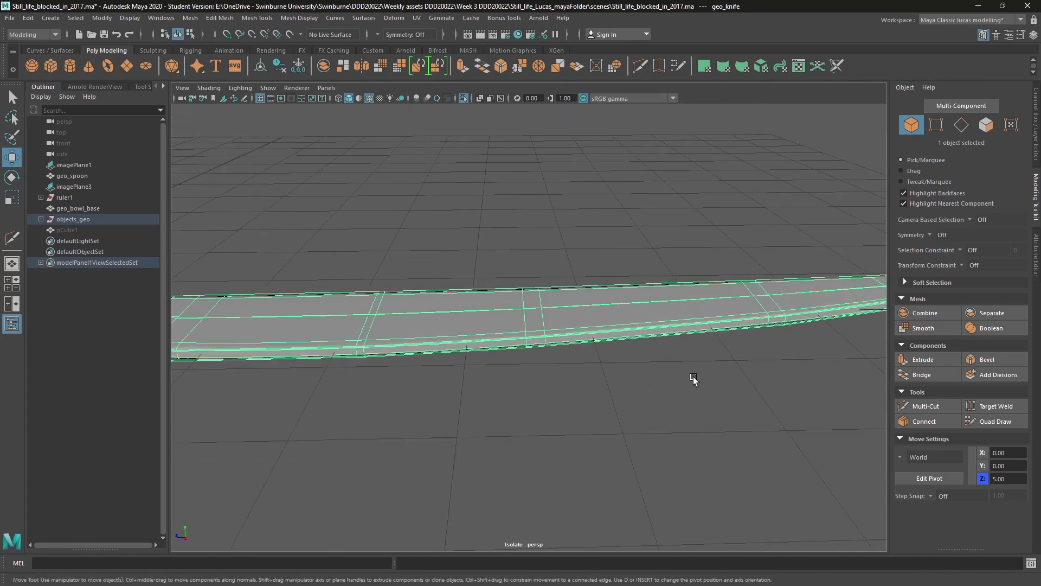
{"action": "left_click_drag", "start_coordinate": [694, 381], "coordinate": [537, 360]}
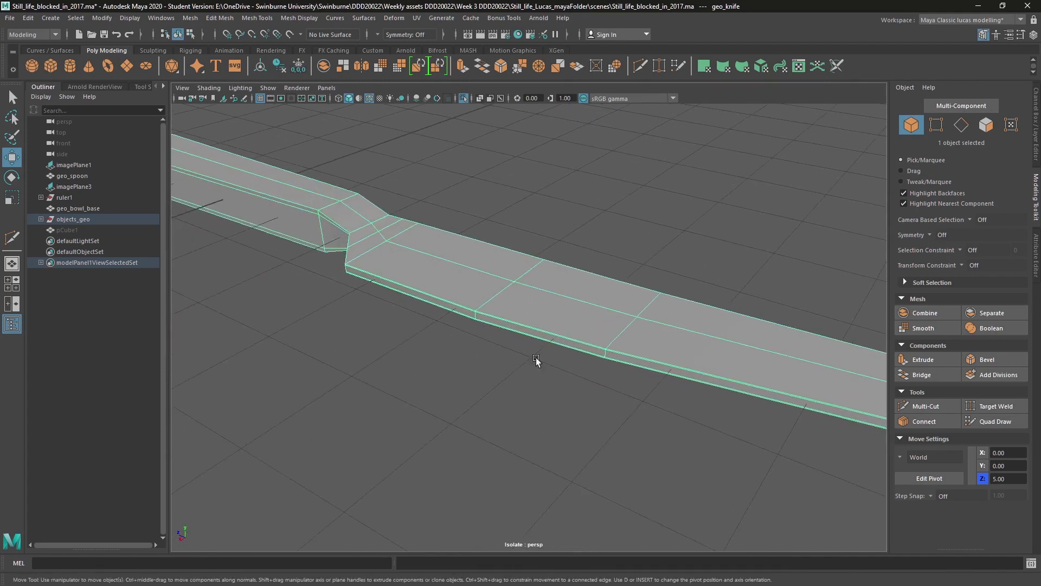
{"action": "right_click", "coordinate": [537, 361]}
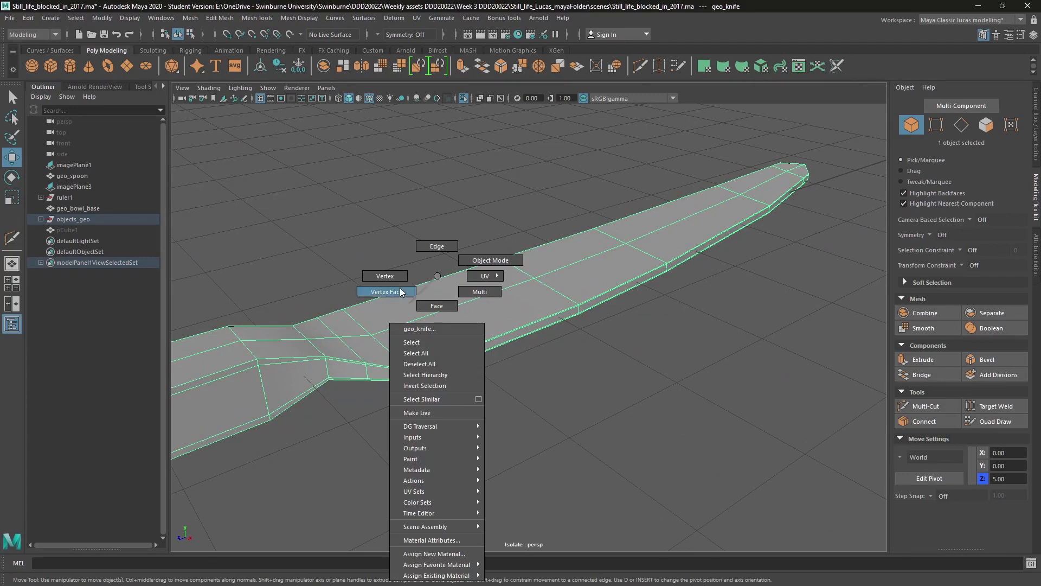
{"action": "left_click", "coordinate": [385, 291]}
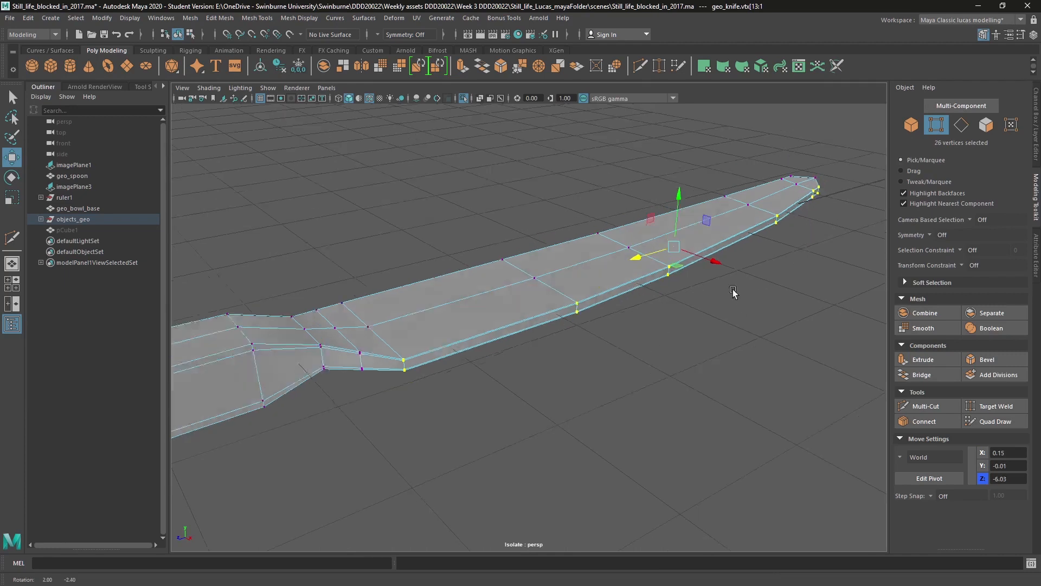
Step: Scale the selected cutting-edge vertices along one axis to thin the blade
{"action": "left_click_drag", "start_coordinate": [730, 291], "coordinate": [667, 278]}
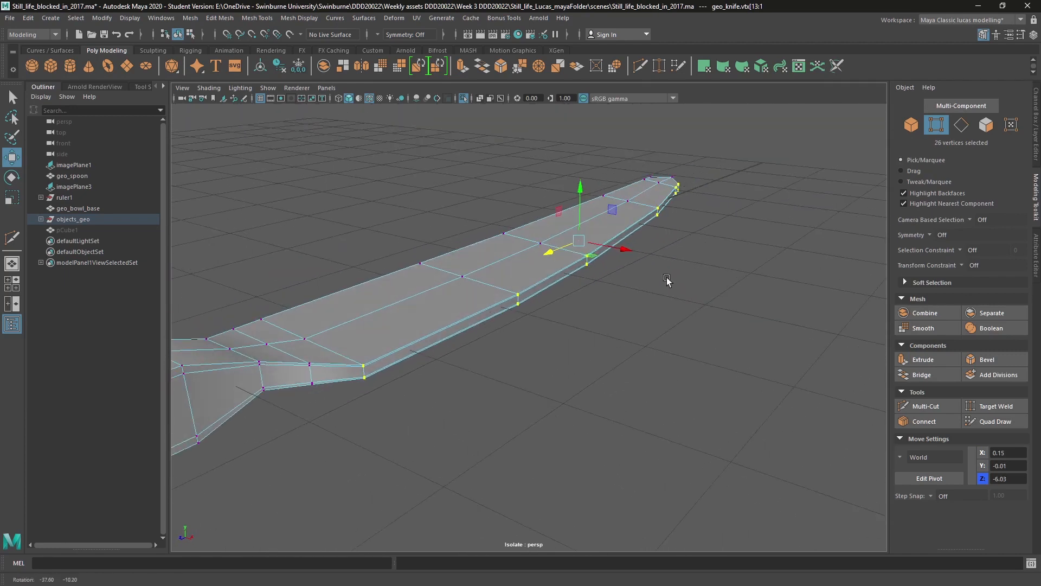
{"action": "key", "text": "e"}
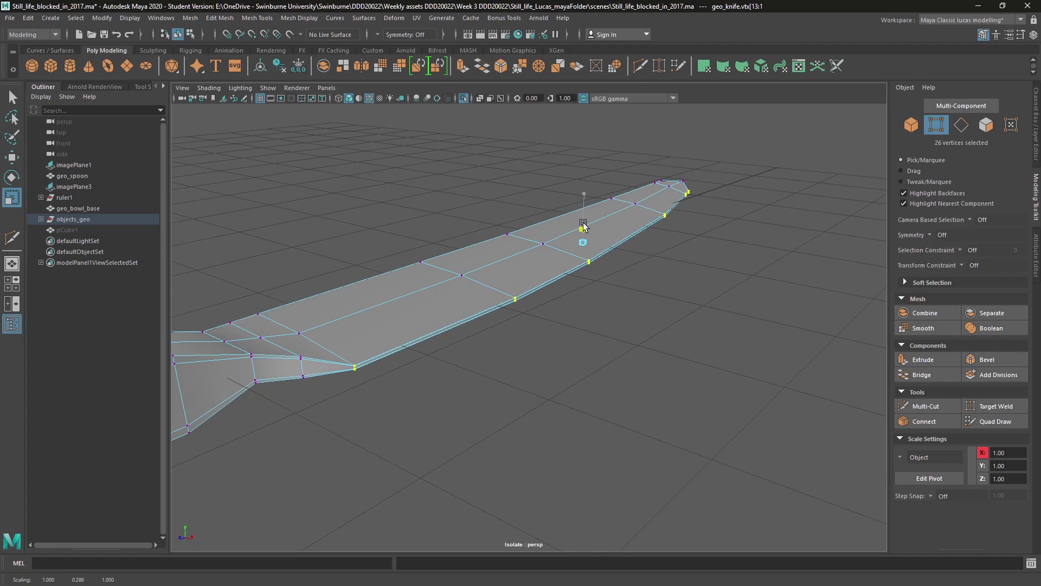
{"action": "left_click_drag", "start_coordinate": [584, 225], "coordinate": [481, 334]}
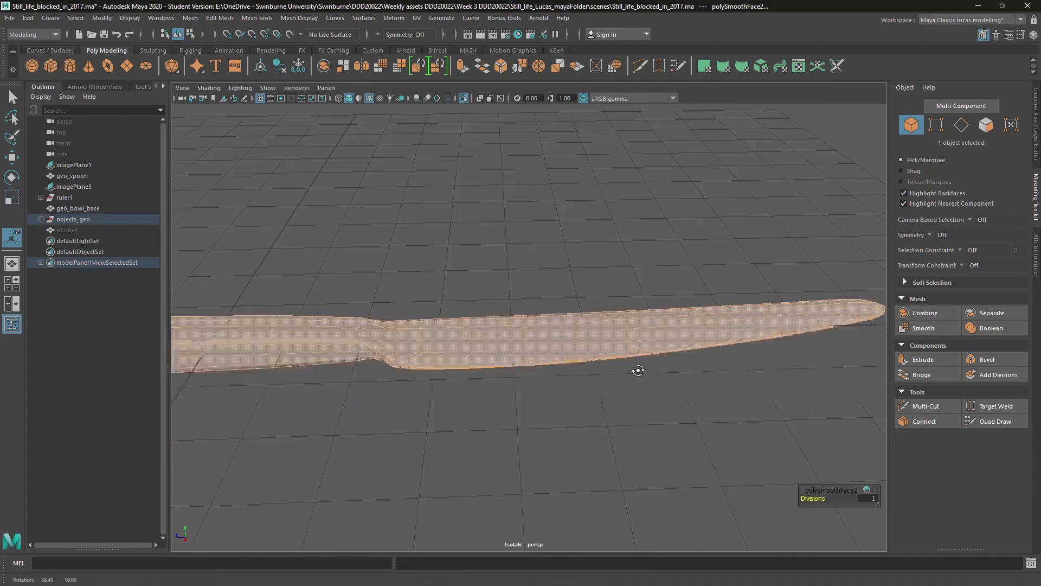
Step: Orbit and dolly around the smoothed knife, ending with a view down over the whole set
{"action": "left_click_drag", "start_coordinate": [638, 370], "coordinate": [531, 437]}
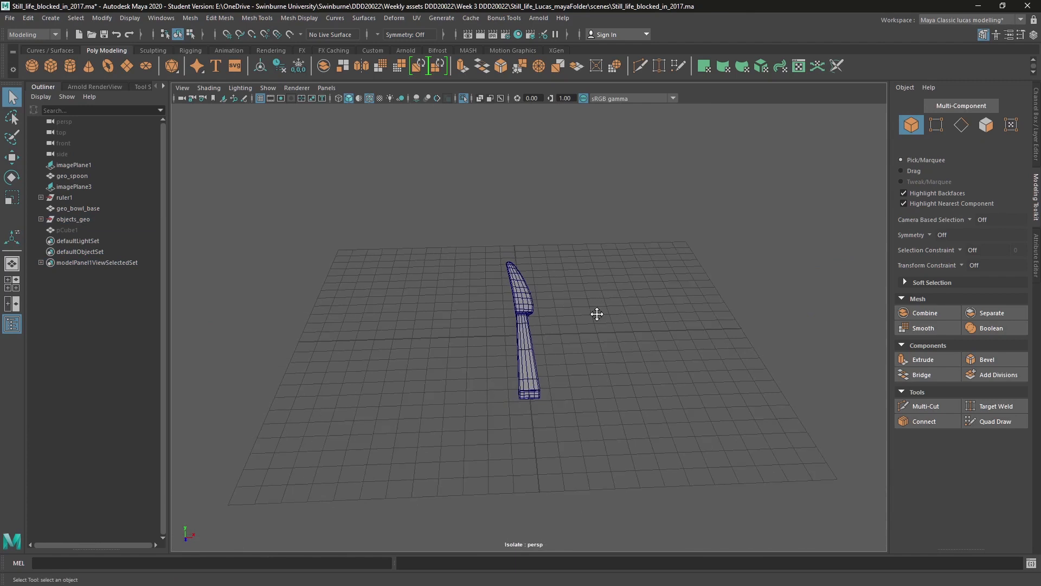
{"action": "left_click_drag", "start_coordinate": [597, 315], "coordinate": [528, 330]}
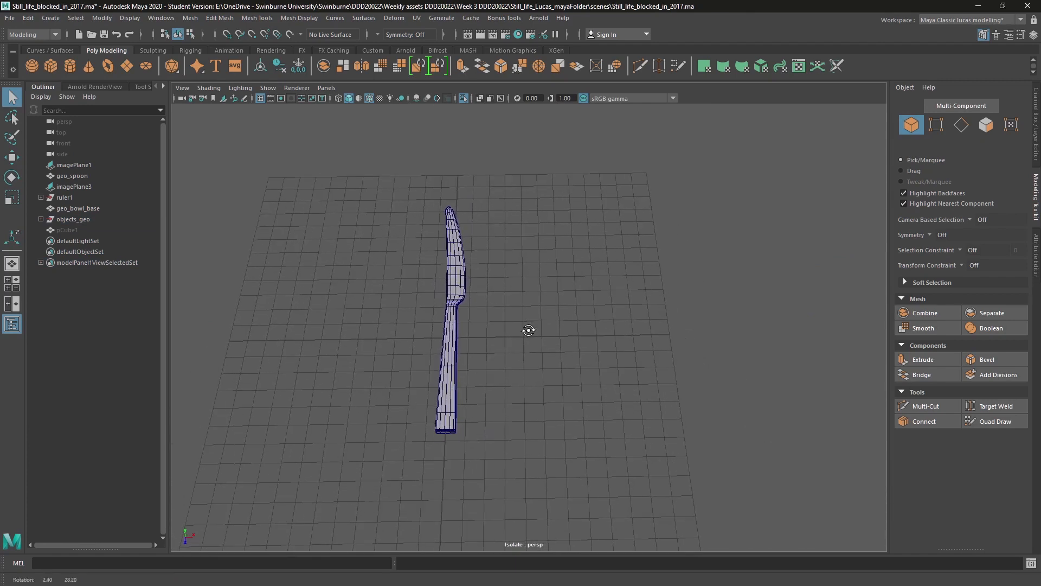
{"action": "mouse_move", "coordinate": [438, 307]}
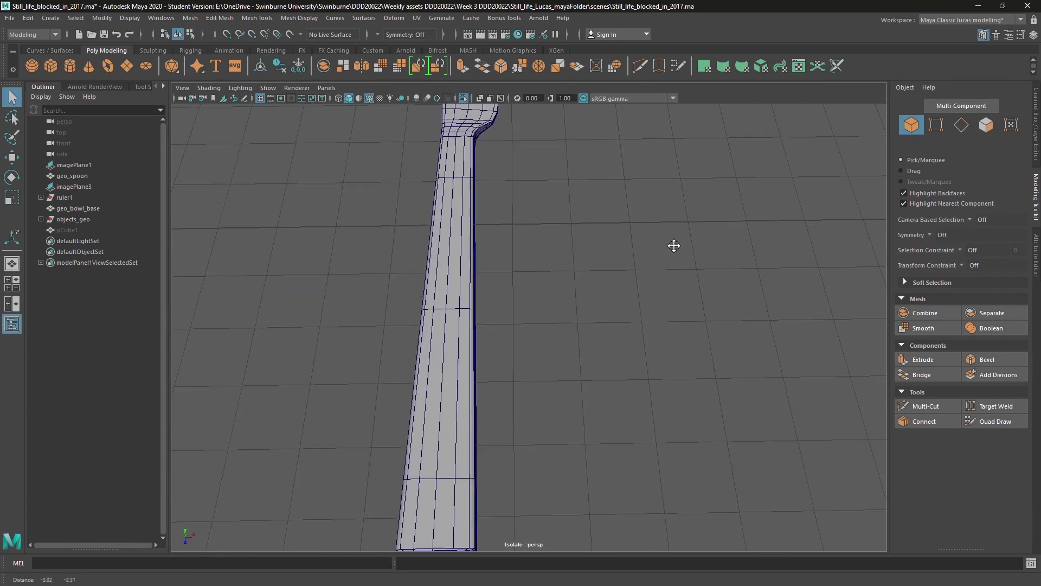
{"action": "left_click_drag", "start_coordinate": [674, 246], "coordinate": [447, 282]}
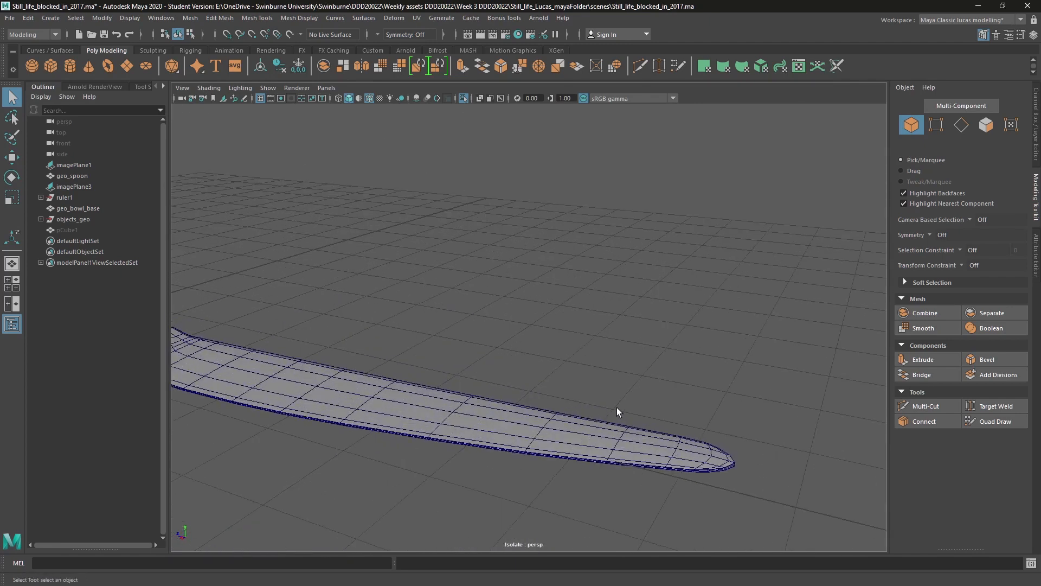
{"action": "left_click_drag", "start_coordinate": [617, 412], "coordinate": [564, 345]}
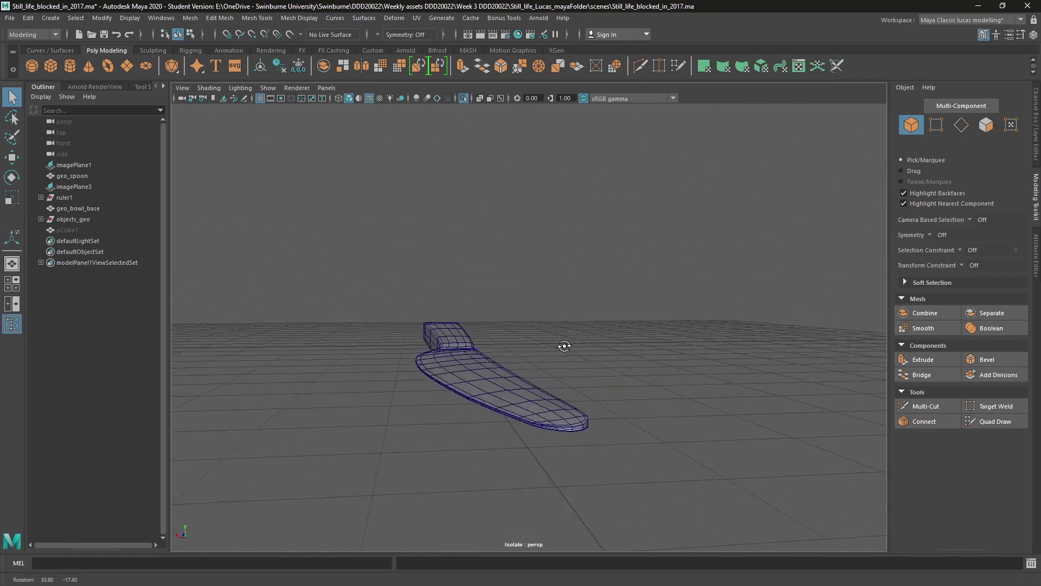
{"action": "left_click_drag", "start_coordinate": [564, 345], "coordinate": [442, 340]}
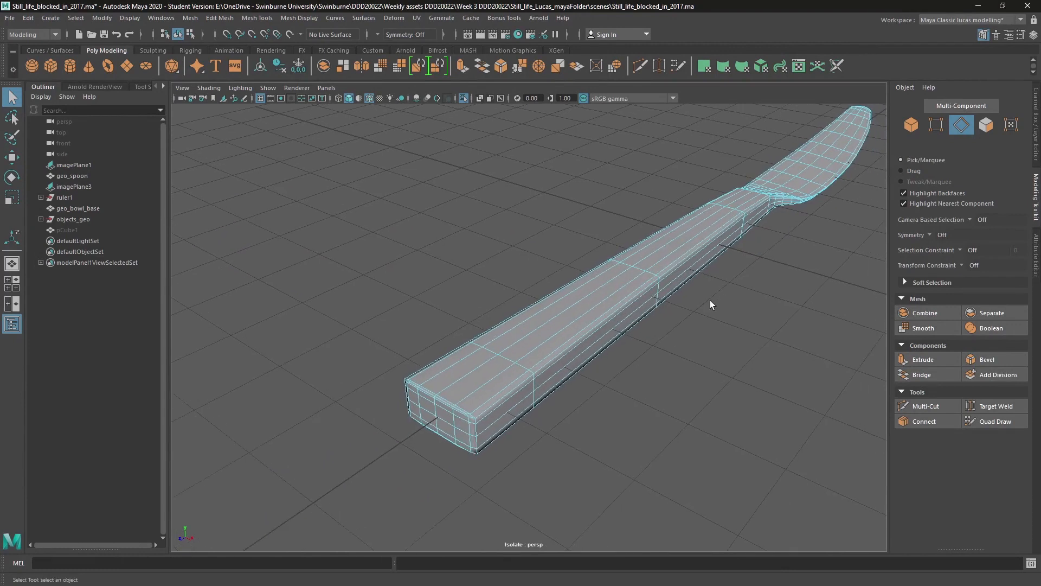
{"action": "left_click_drag", "start_coordinate": [711, 303], "coordinate": [644, 288]}
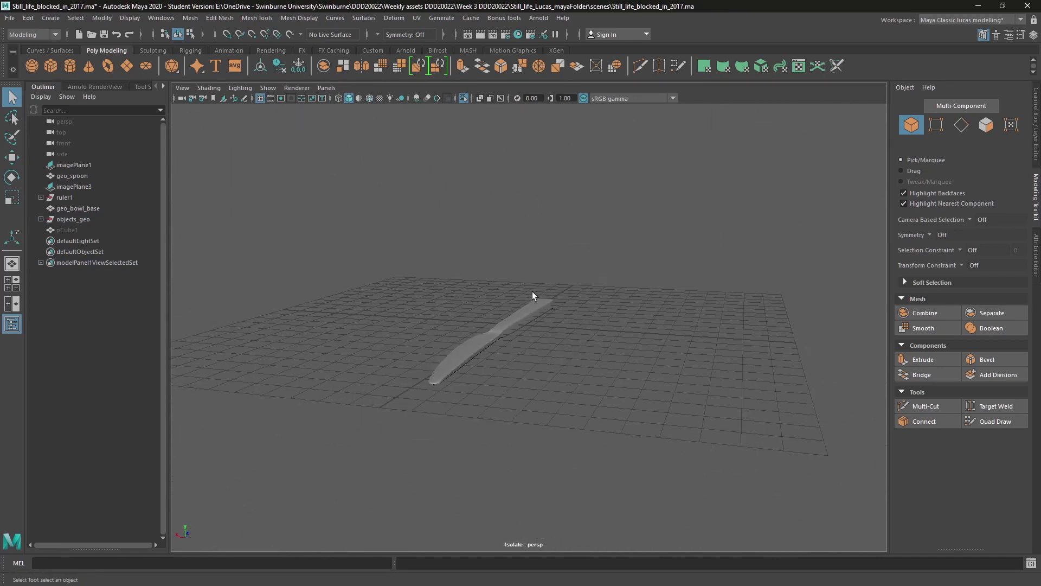
{"action": "left_click_drag", "start_coordinate": [532, 295], "coordinate": [806, 353]}
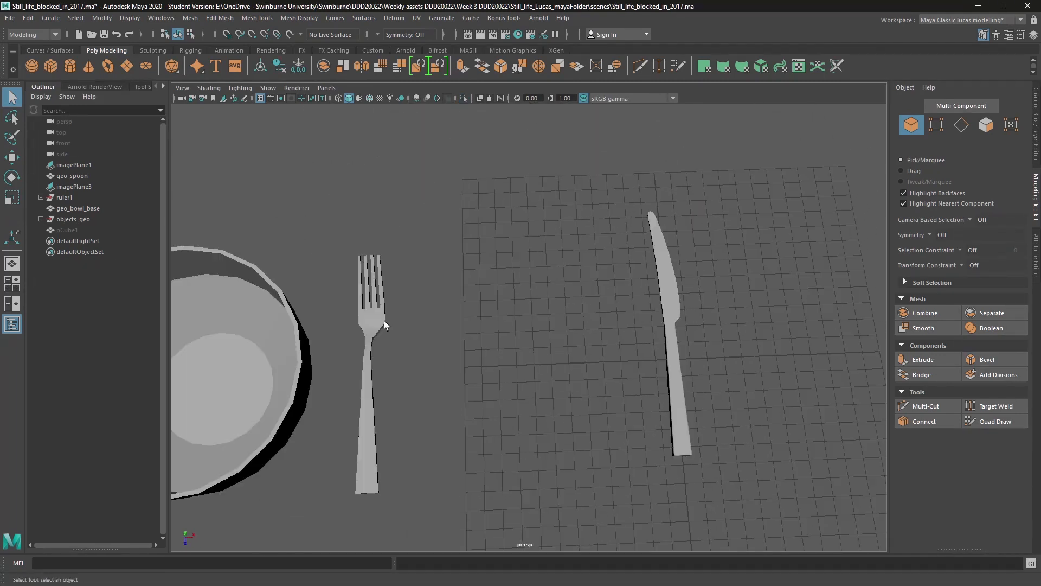
Step: Select the fork, orbit to its handle end and pick the Multi-Cut tool
{"action": "left_click", "coordinate": [367, 331]}
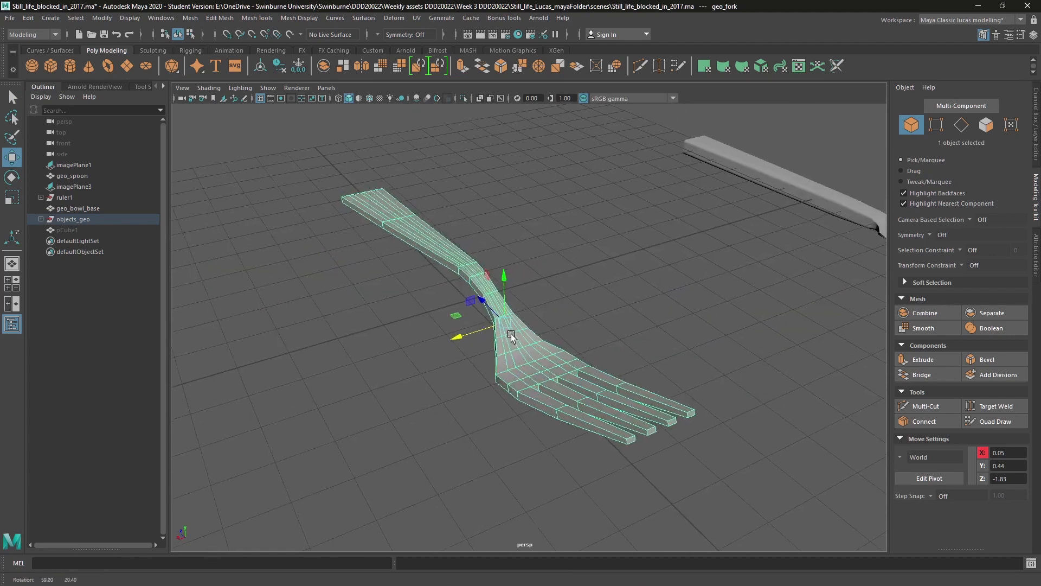
{"action": "left_click_drag", "start_coordinate": [511, 335], "coordinate": [507, 381]}
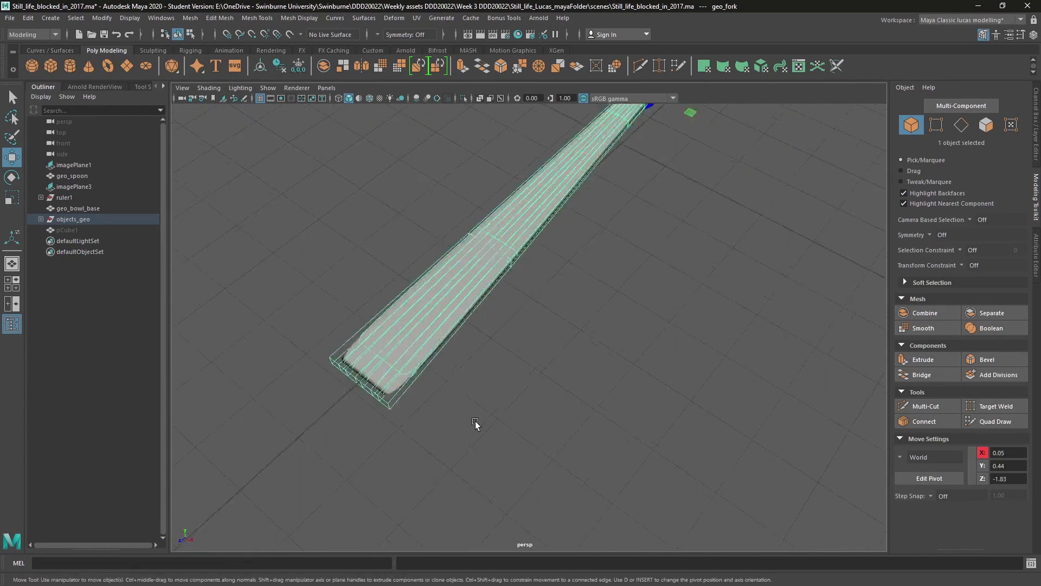
{"action": "left_click", "coordinate": [925, 406]}
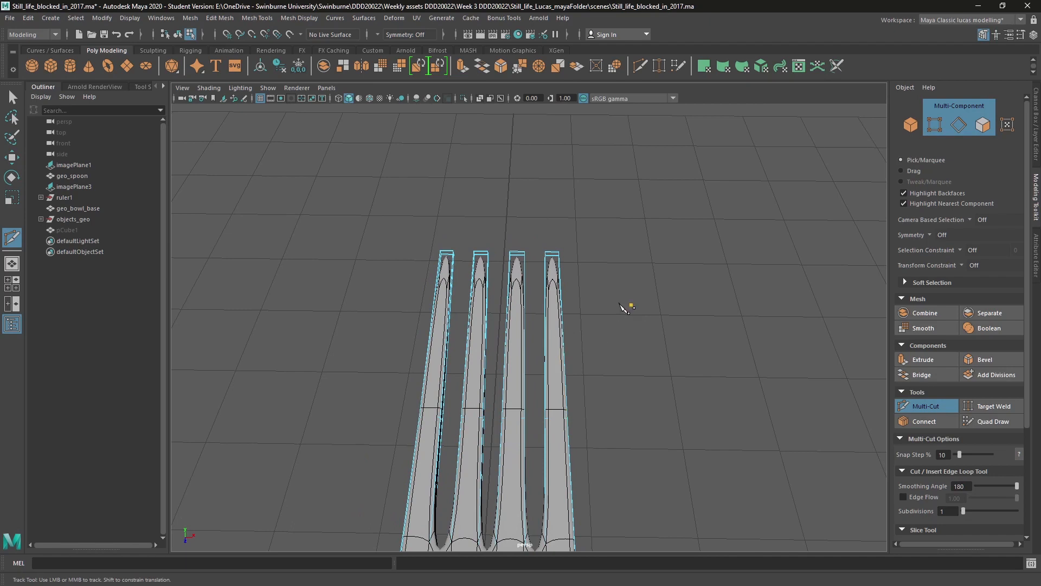
Step: In top view slice an edge loop straight across all four tines near their tips, then check it side-on
{"action": "key", "text": "space"}
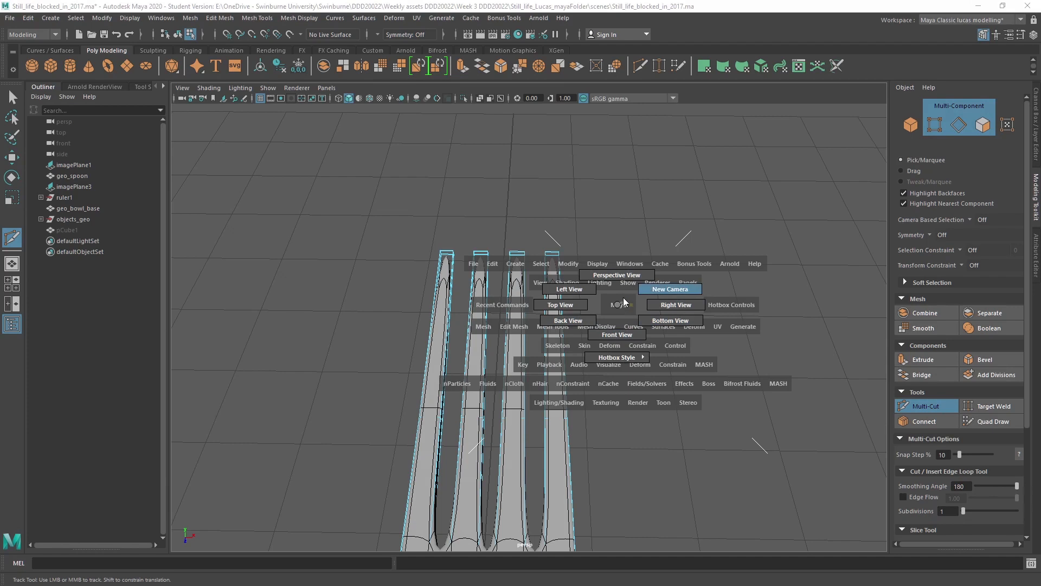
{"action": "left_click", "coordinate": [559, 303]}
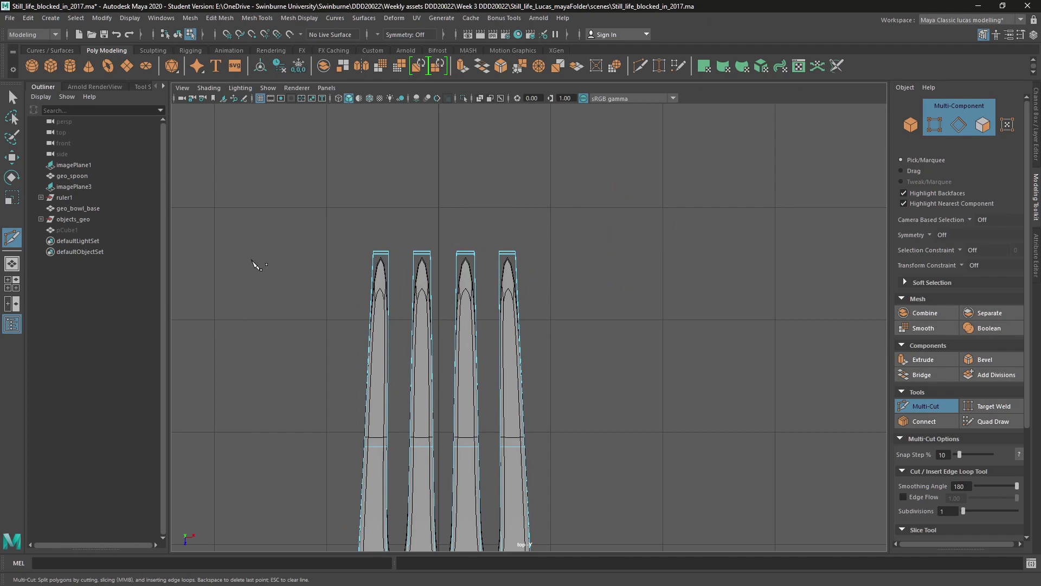
{"action": "mouse_move", "coordinate": [323, 271]}
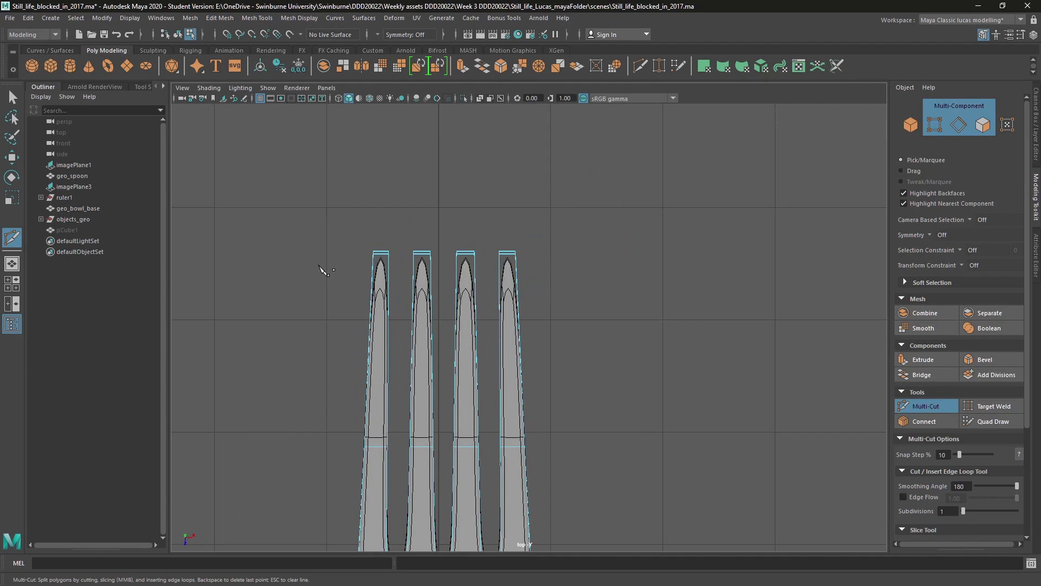
{"action": "left_click_drag", "start_coordinate": [318, 267], "coordinate": [567, 268]}
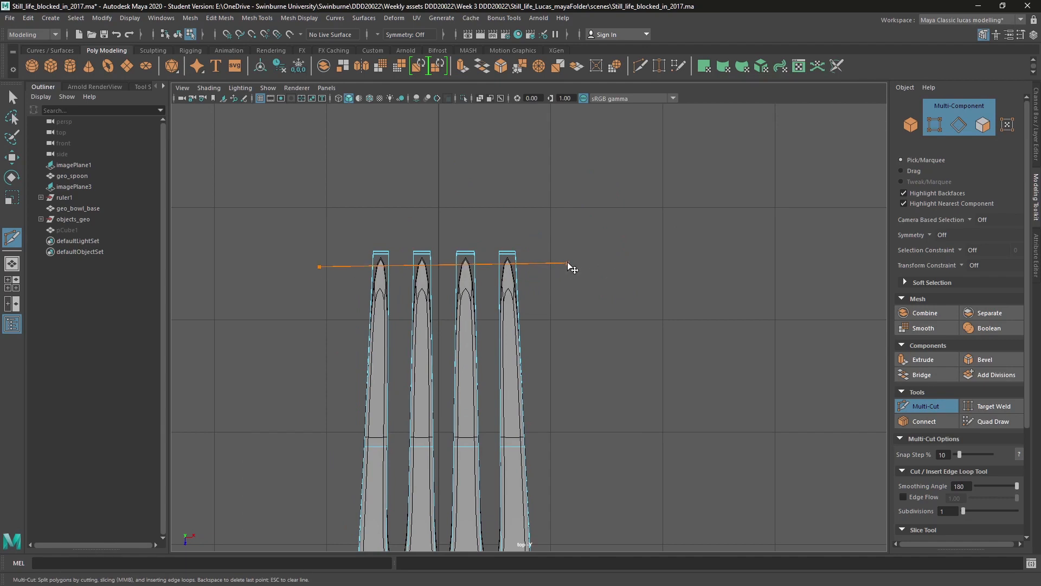
{"action": "mouse_move", "coordinate": [617, 267]}
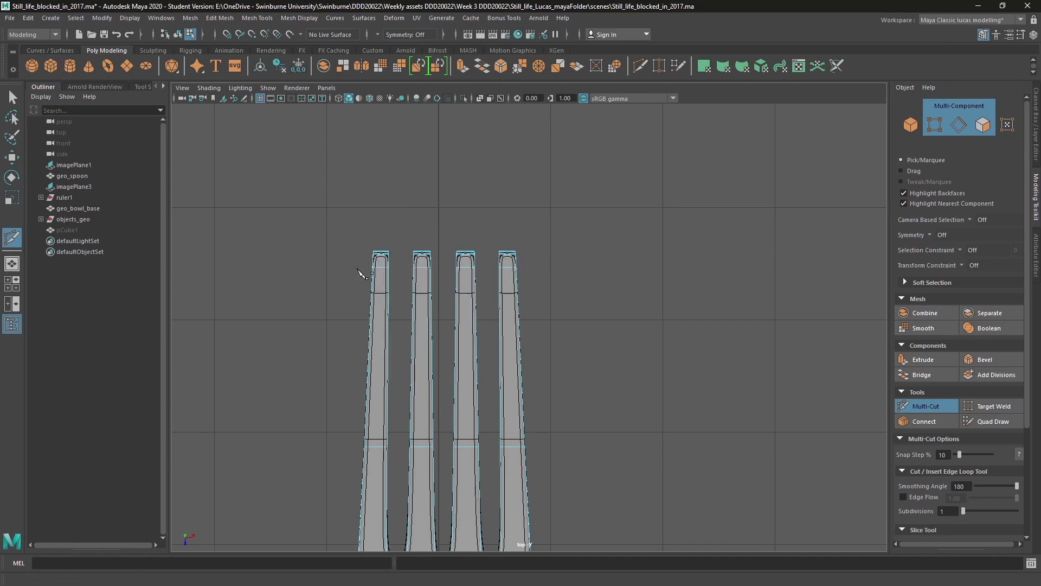
{"action": "mouse_move", "coordinate": [543, 274]}
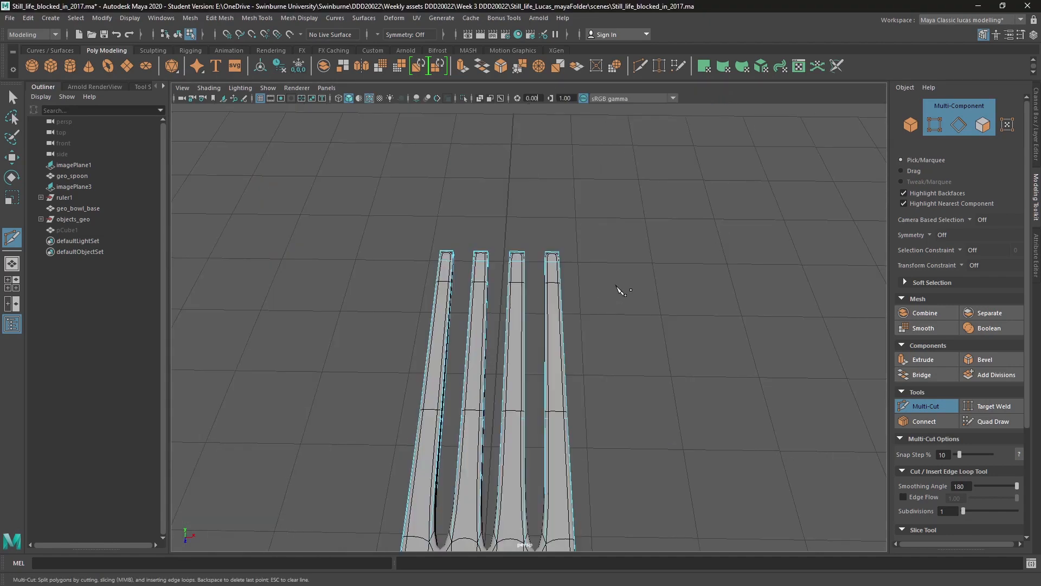
{"action": "left_click_drag", "start_coordinate": [617, 292], "coordinate": [518, 359]}
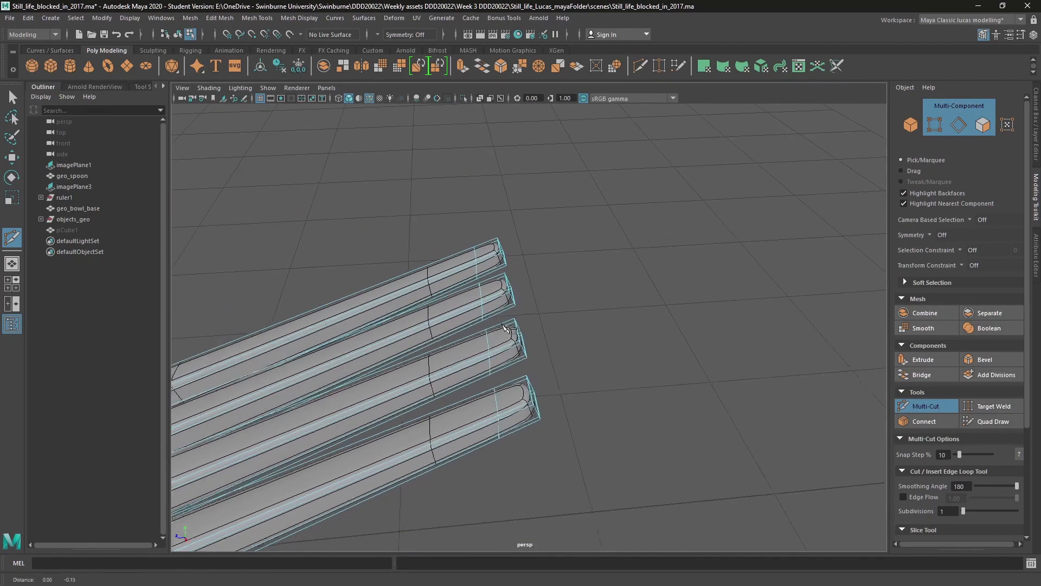
{"action": "left_click_drag", "start_coordinate": [524, 331], "coordinate": [432, 359]}
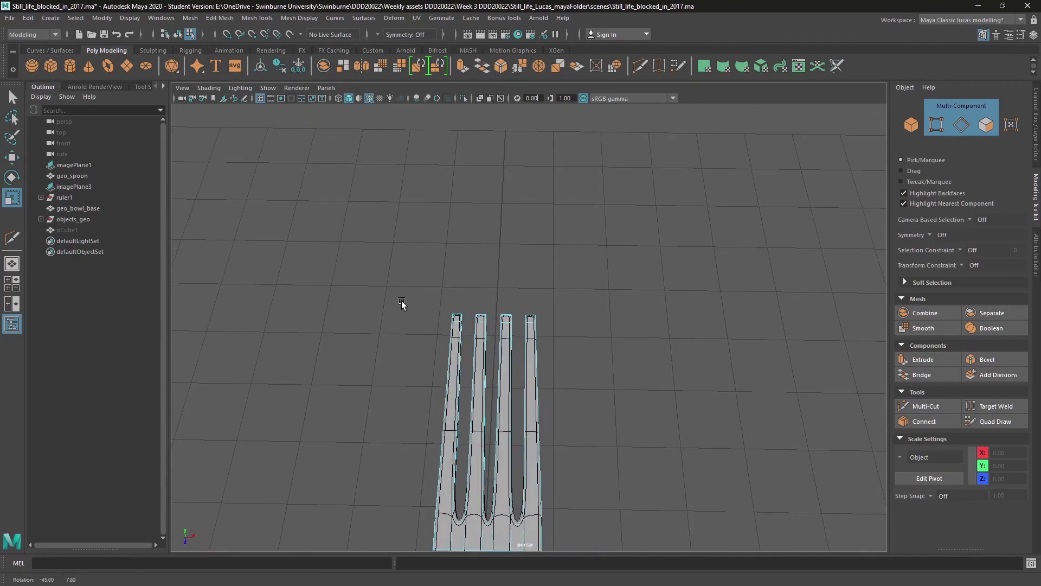
{"action": "left_click_drag", "start_coordinate": [401, 301], "coordinate": [545, 321]}
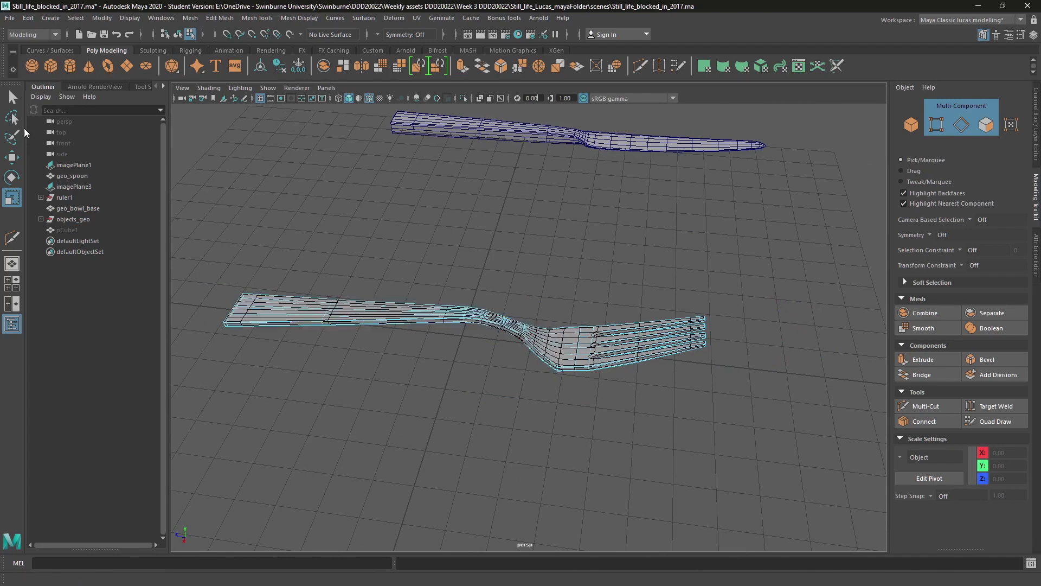
{"action": "right_click", "coordinate": [293, 306]}
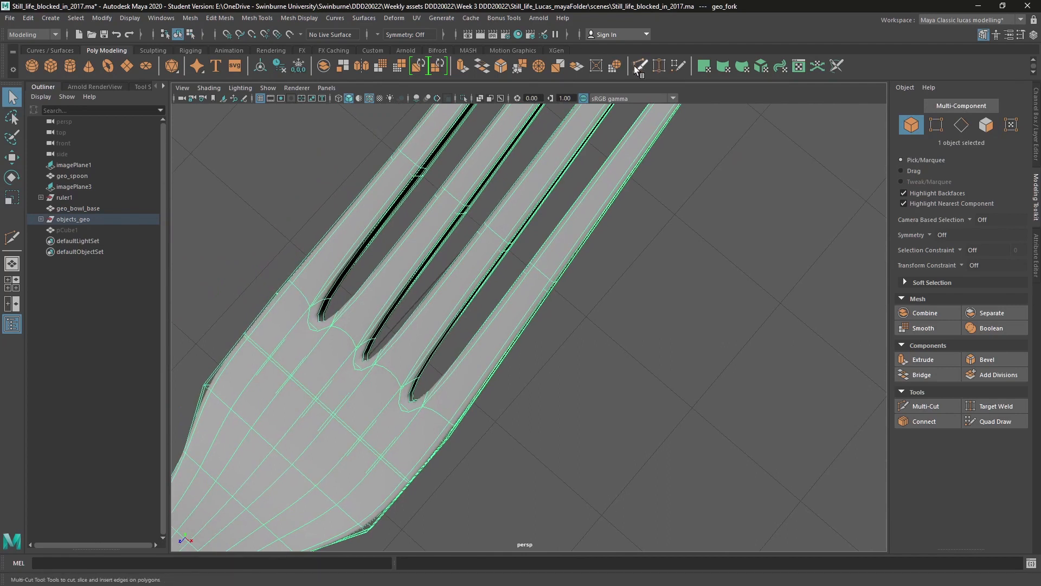
Step: With Multi-Cut active, switch the viewport to a straight-down top view of the fork
{"action": "left_click", "coordinate": [927, 405]}
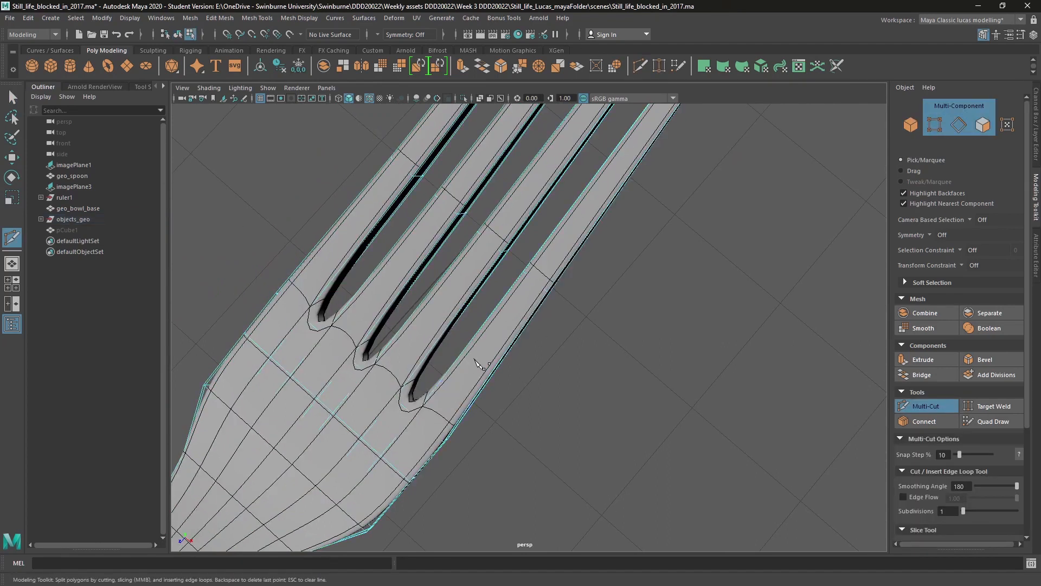
{"action": "key", "text": "space"}
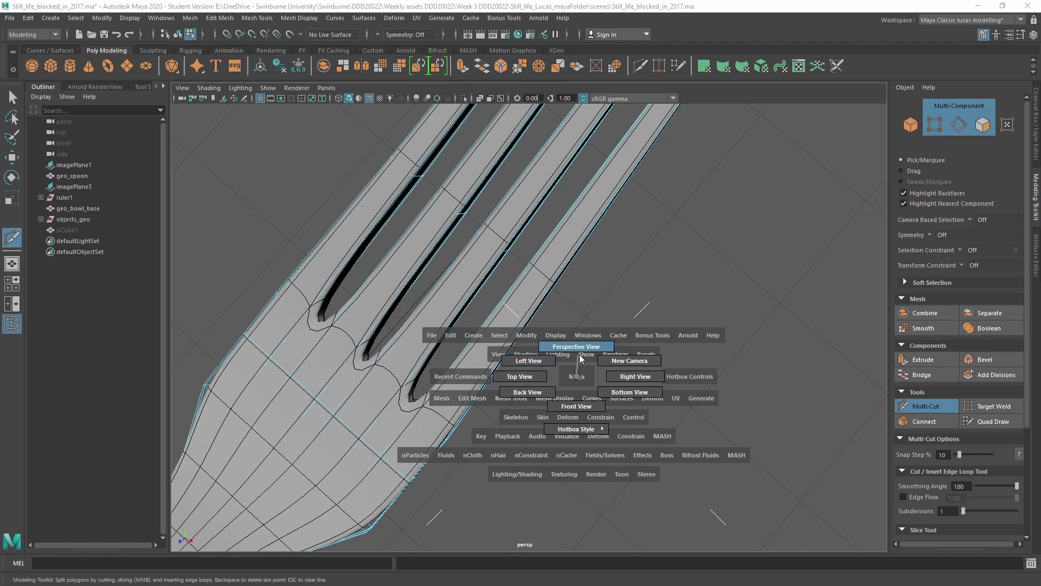
{"action": "left_click", "coordinate": [523, 377]}
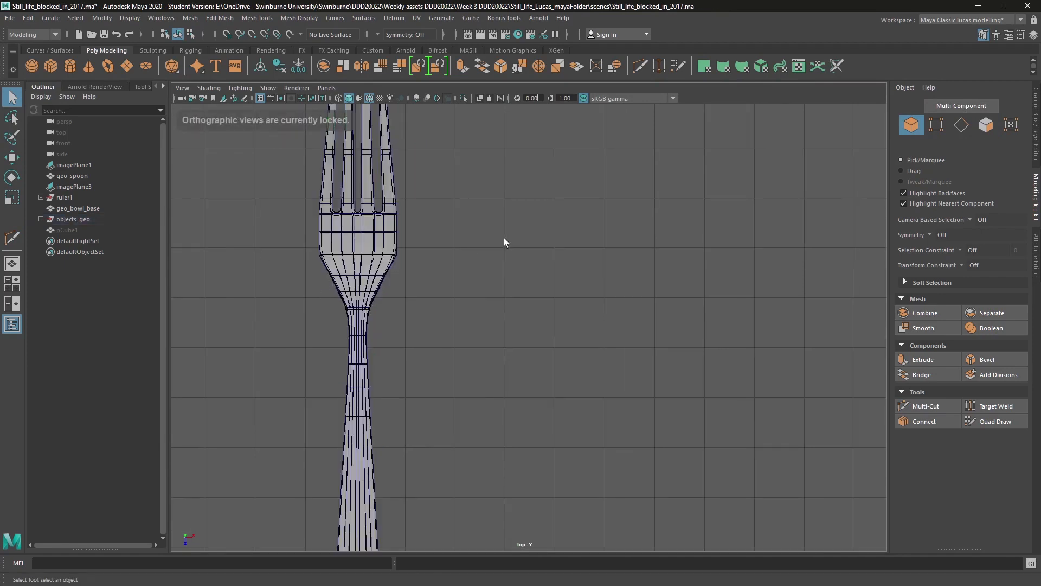
Step: Pull out from the neck to a perspective view of the whole fork, tilting to look along it
{"action": "right_click", "coordinate": [505, 242]}
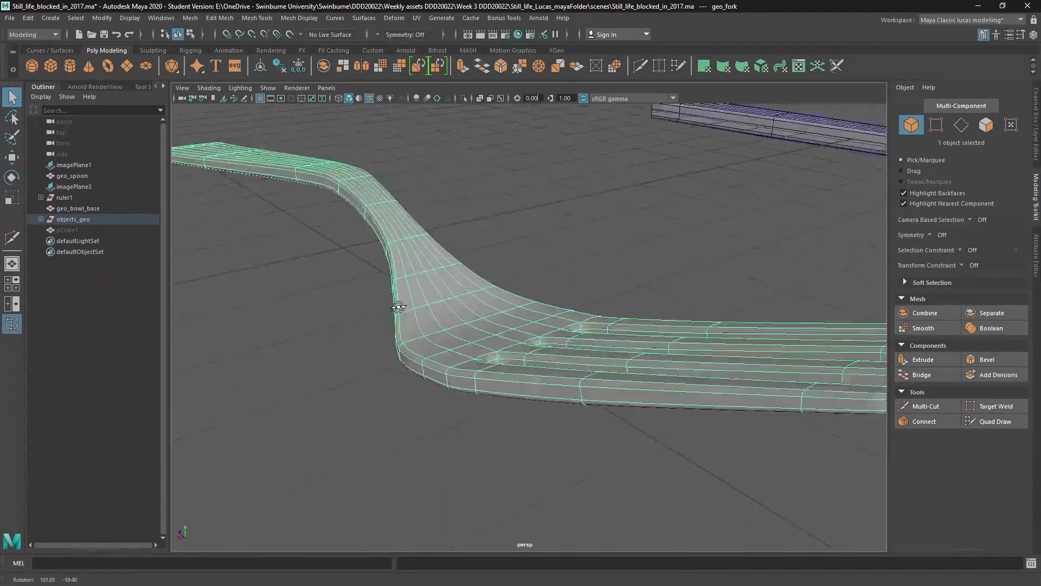
{"action": "left_click_drag", "start_coordinate": [398, 307], "coordinate": [535, 410]}
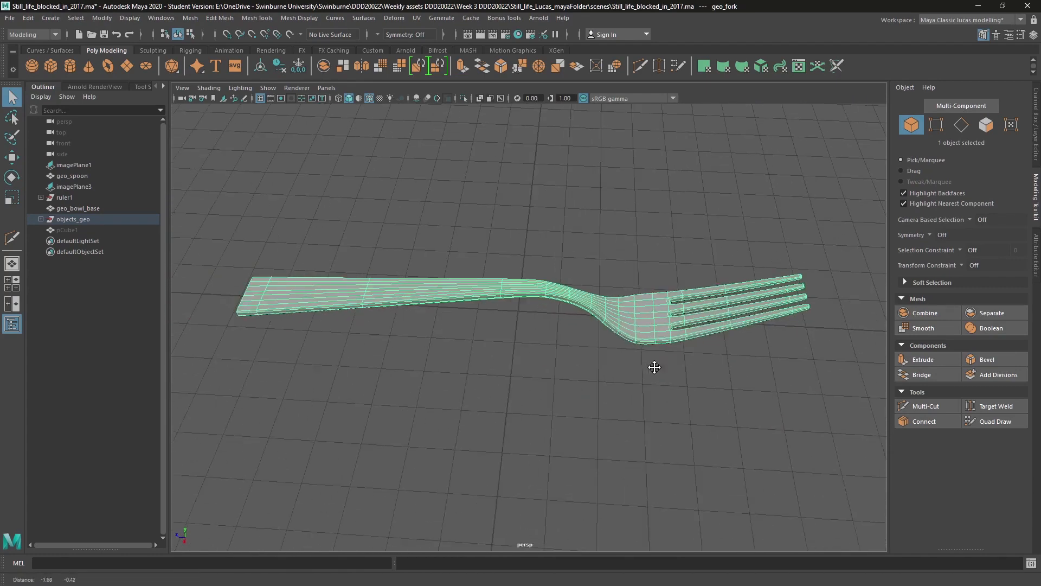
{"action": "left_click_drag", "start_coordinate": [654, 367], "coordinate": [572, 394]}
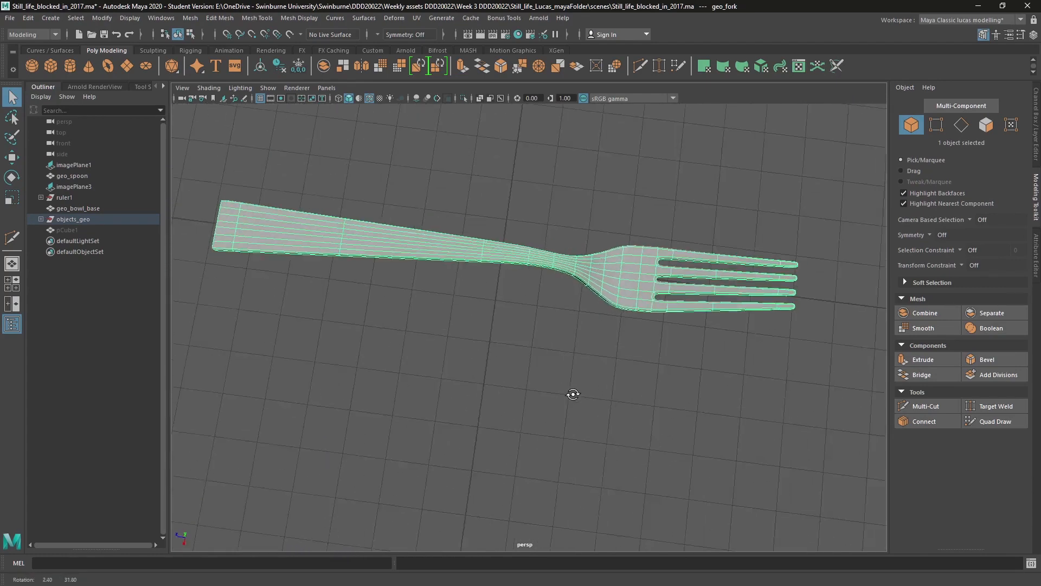
{"action": "left_click_drag", "start_coordinate": [572, 394], "coordinate": [621, 407]}
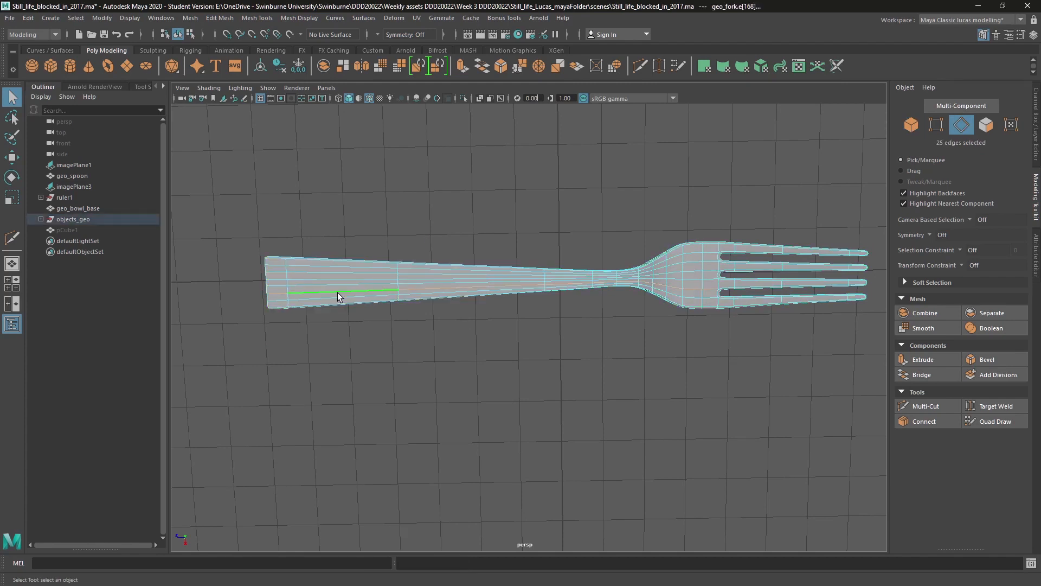
Step: Select the handle's edge loop and orbit around the neck and tines from both sides
{"action": "left_click", "coordinate": [441, 276]}
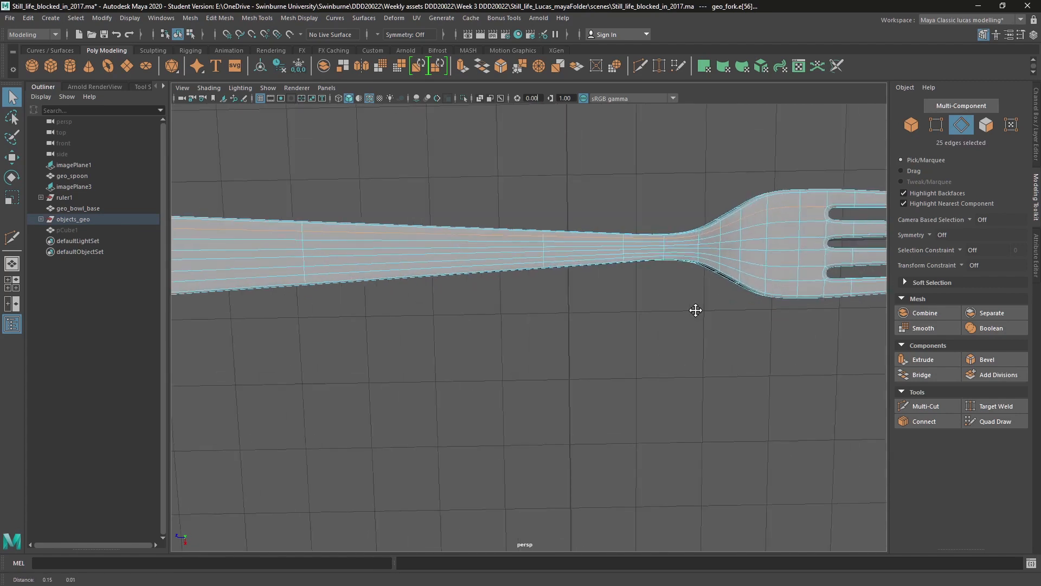
{"action": "left_click_drag", "start_coordinate": [695, 310], "coordinate": [519, 323]}
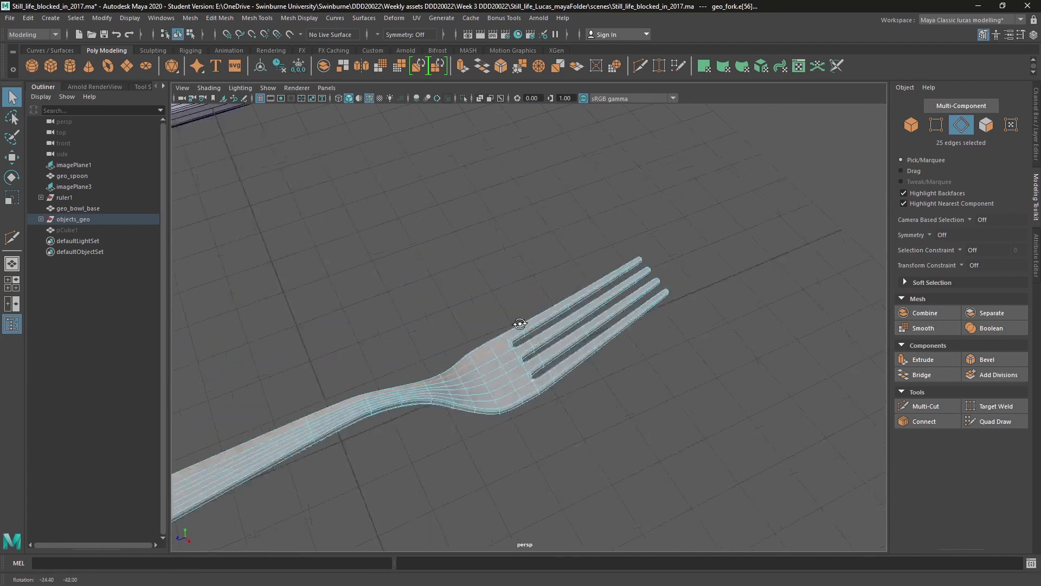
{"action": "left_click_drag", "start_coordinate": [519, 324], "coordinate": [629, 381]}
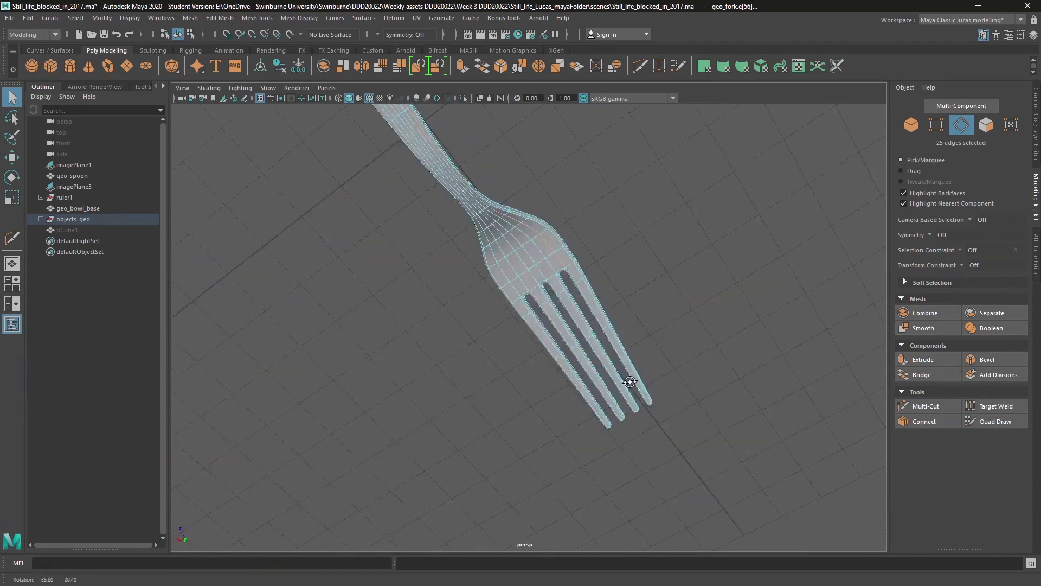
{"action": "left_click_drag", "start_coordinate": [629, 380], "coordinate": [491, 345]}
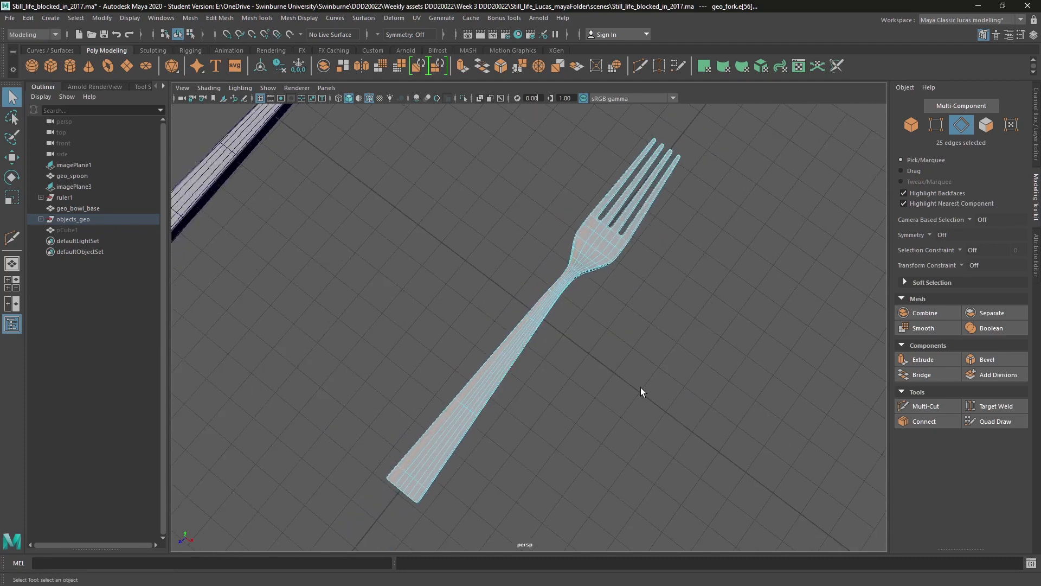
{"action": "key", "text": "space"}
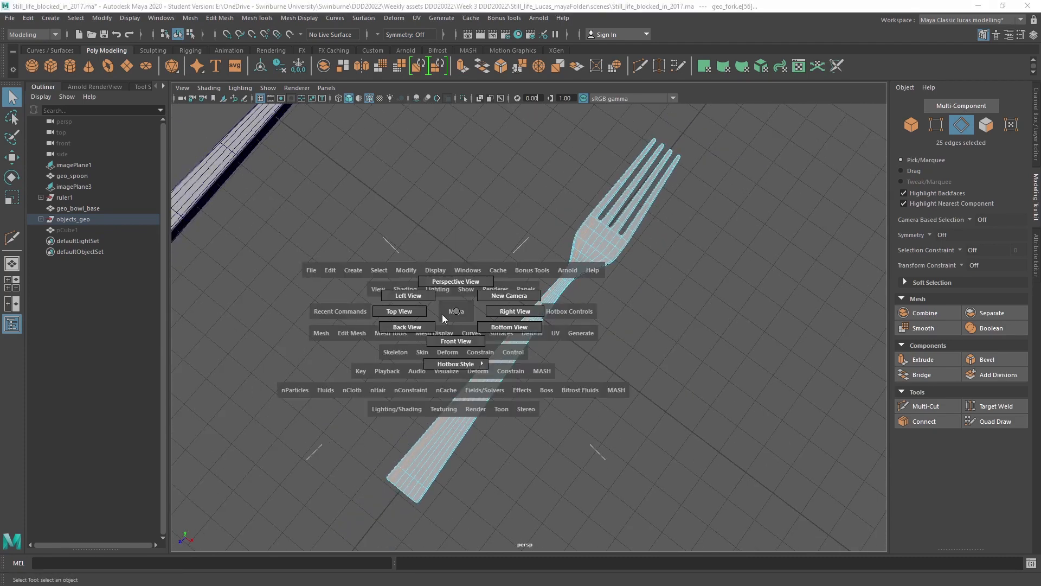
Step: In top view draw a Multi-Cut across the fork head from its left side through two more points
{"action": "left_click", "coordinate": [399, 312]}
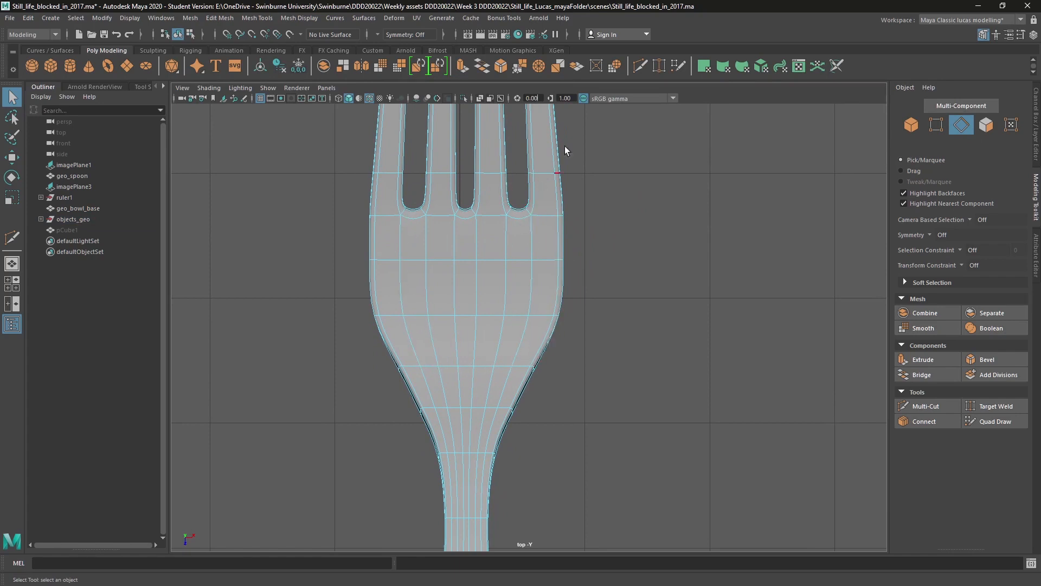
{"action": "left_click", "coordinate": [926, 405]}
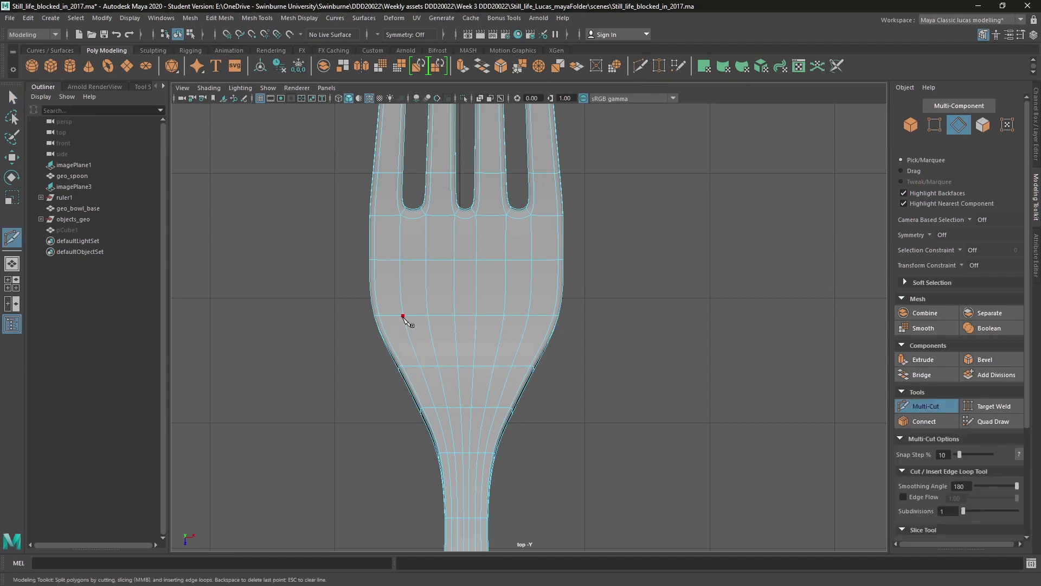
{"action": "left_click_drag", "start_coordinate": [401, 316], "coordinate": [428, 351]}
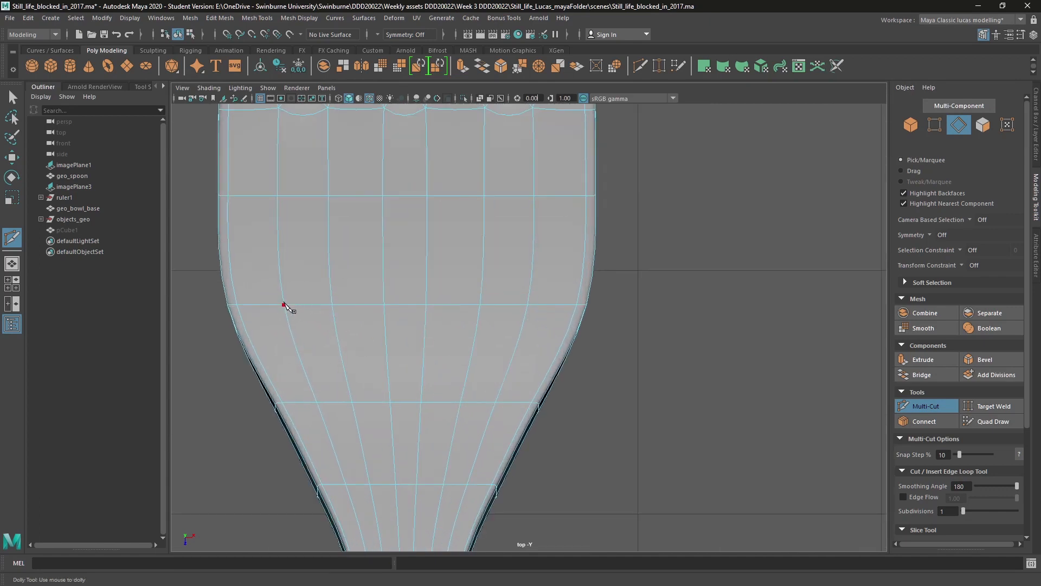
{"action": "left_click", "coordinate": [281, 307]}
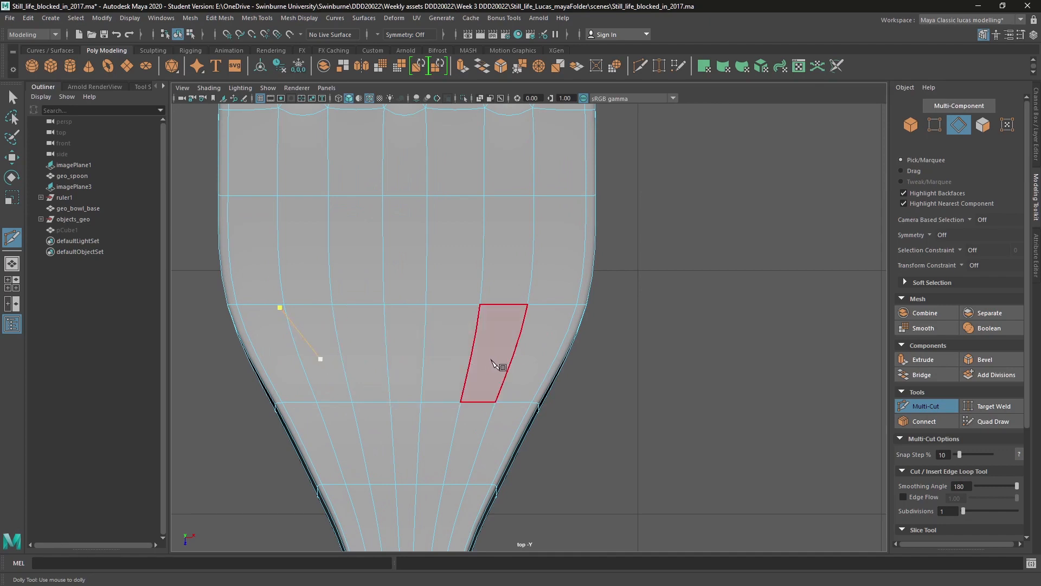
{"action": "left_click", "coordinate": [474, 358]}
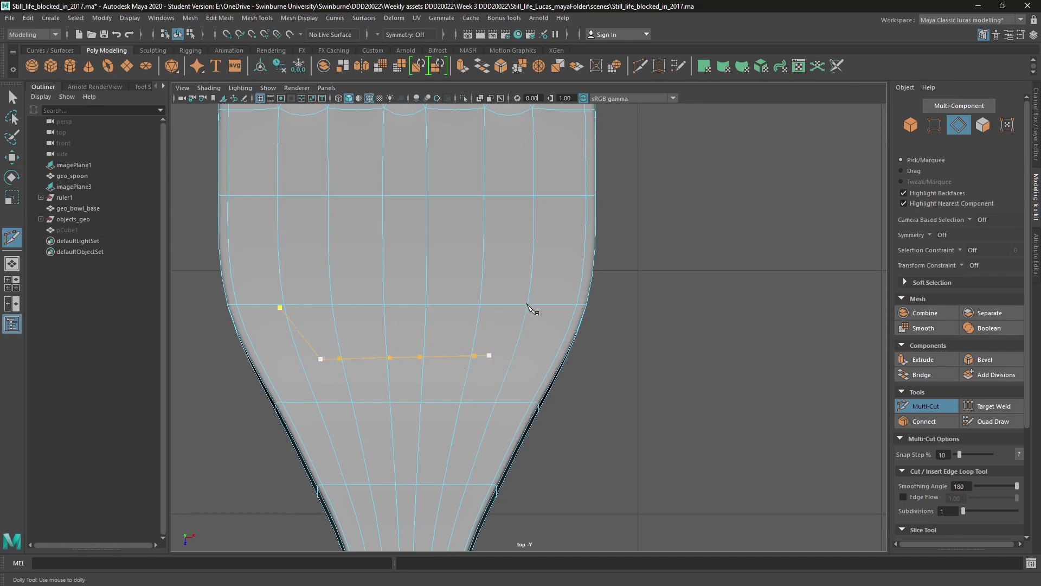
{"action": "left_click", "coordinate": [529, 305]}
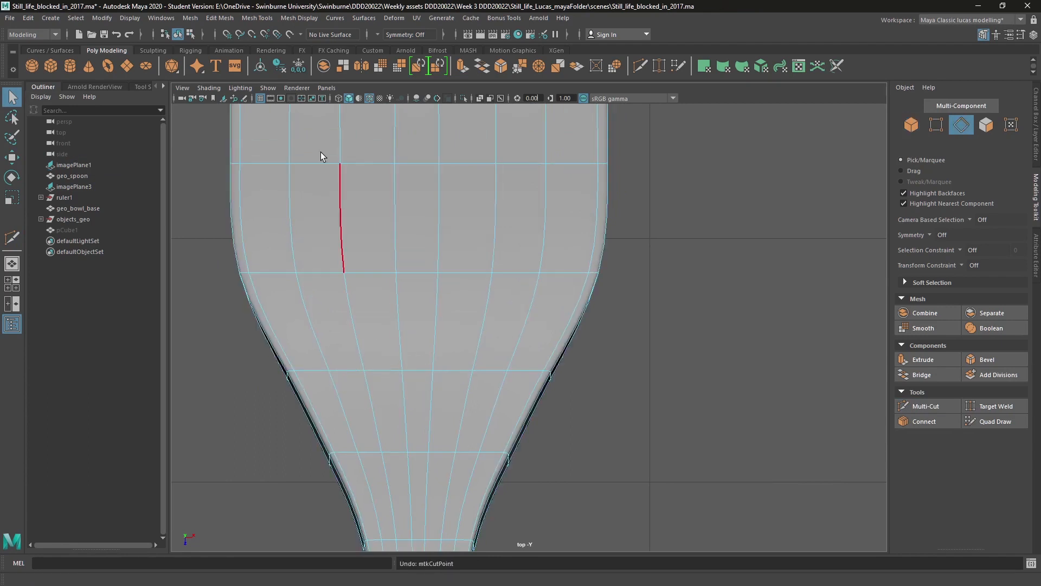
Step: Start a fresh Multi-Cut with its first point inside the fork head
{"action": "left_click", "coordinate": [925, 406]}
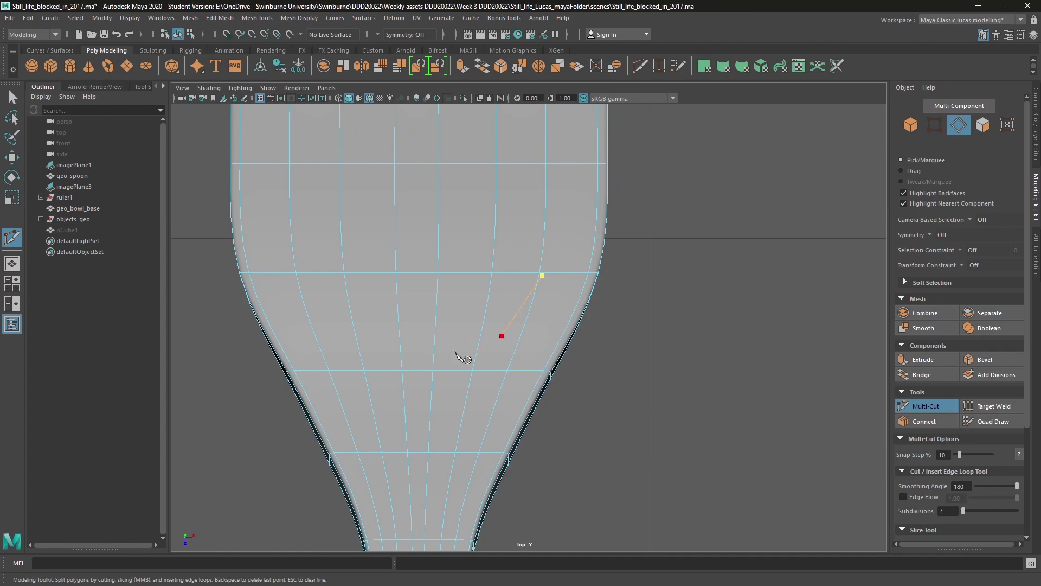
{"action": "left_click", "coordinate": [343, 339]}
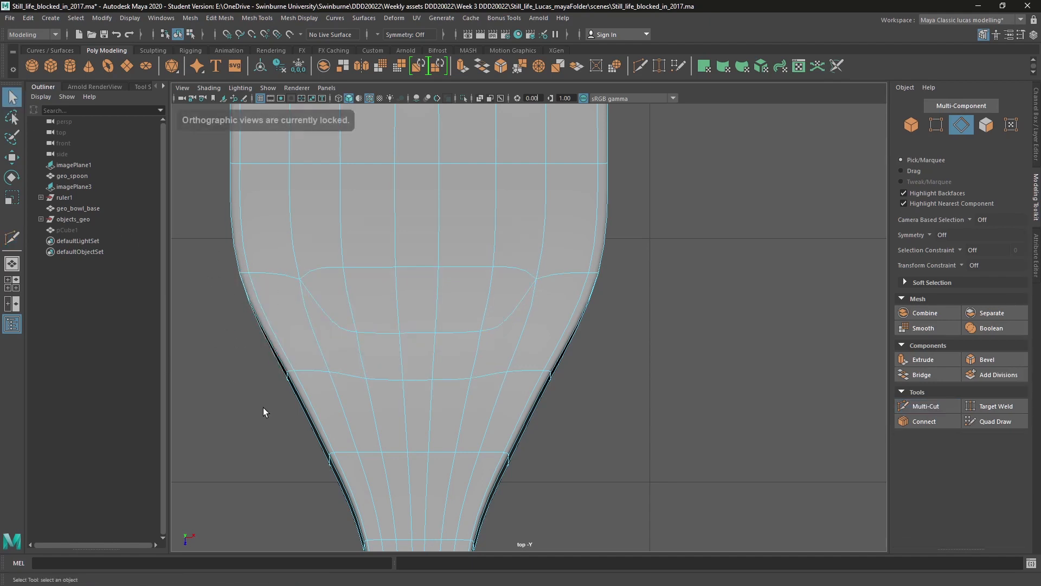
Step: Orbit around the finished fork in the perspective view to inspect it from all sides
{"action": "left_click", "coordinate": [315, 319]}
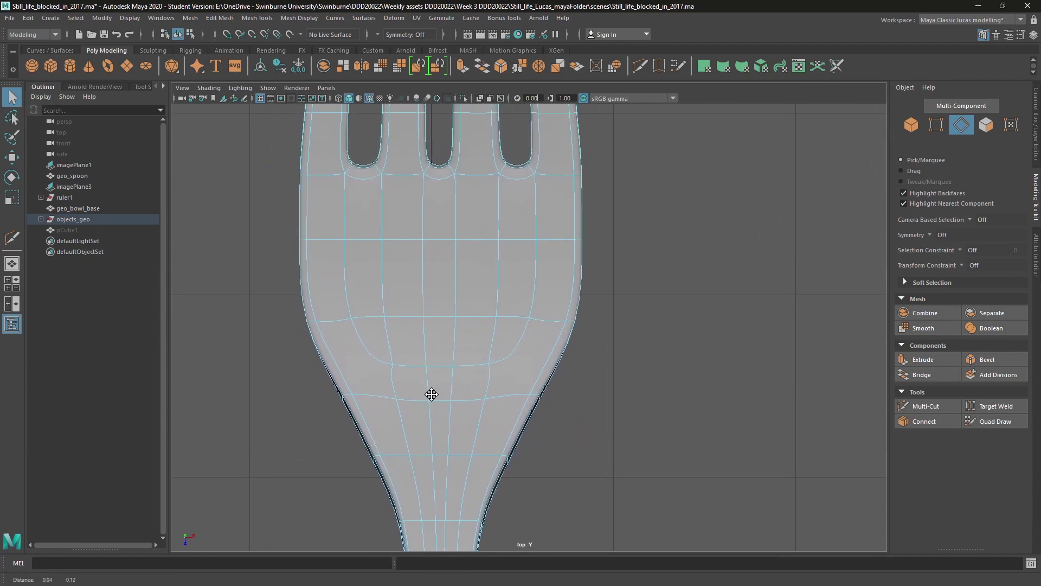
{"action": "left_click_drag", "start_coordinate": [432, 394], "coordinate": [498, 425]}
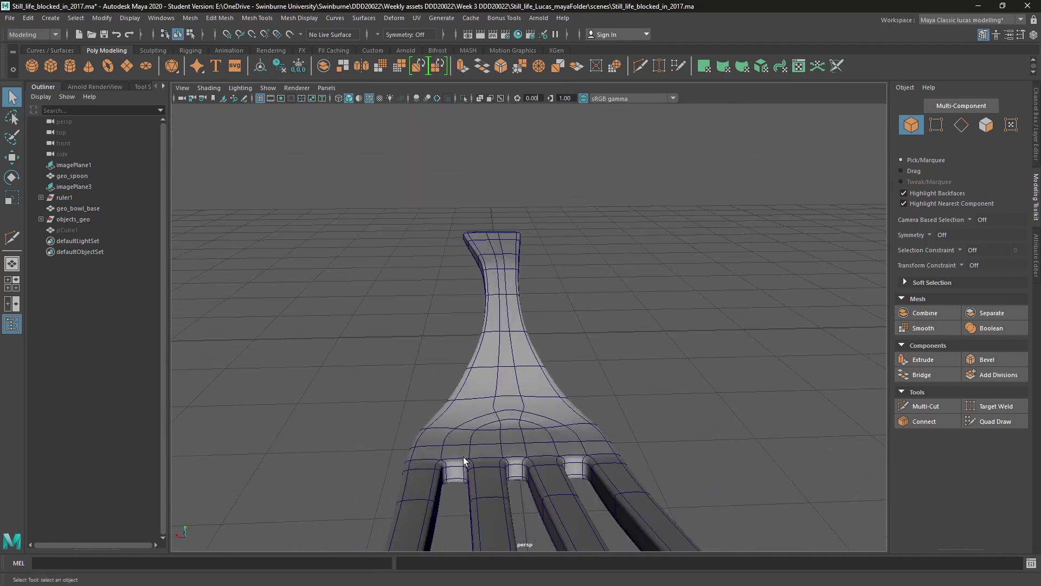
{"action": "mouse_move", "coordinate": [487, 419]}
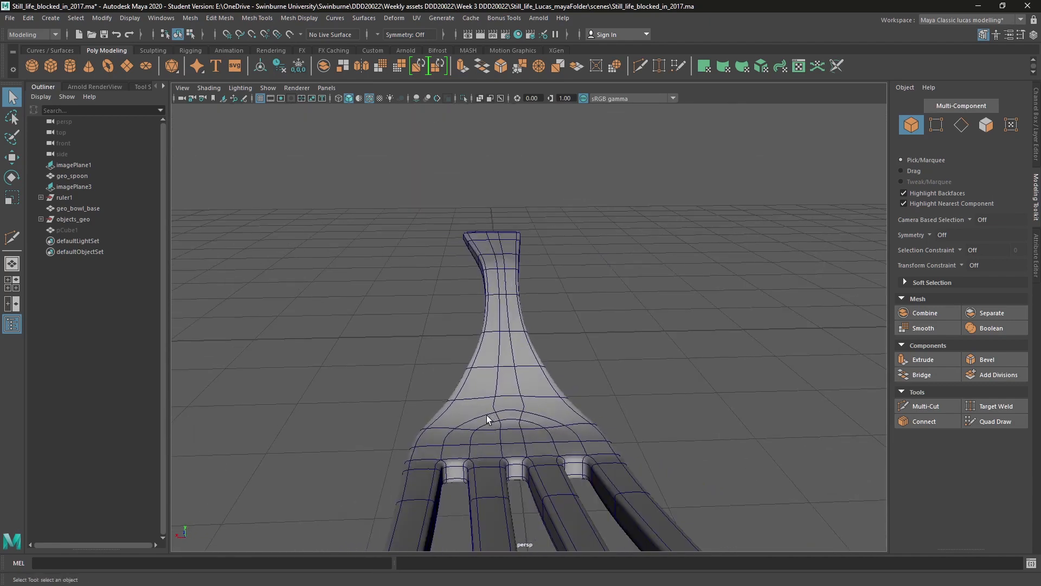
{"action": "left_click_drag", "start_coordinate": [504, 425], "coordinate": [508, 429]}
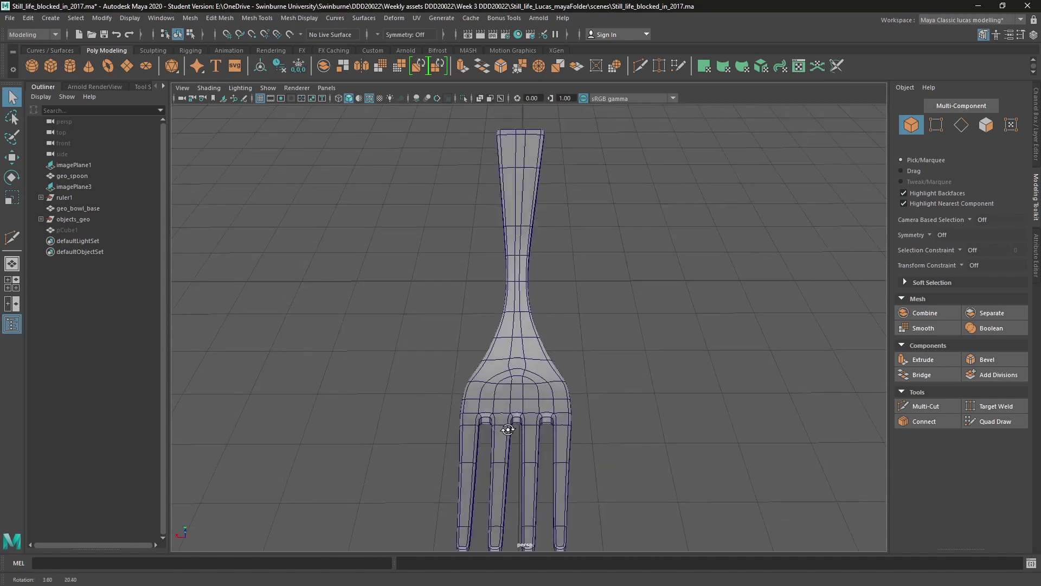
{"action": "left_click_drag", "start_coordinate": [507, 428], "coordinate": [657, 445]}
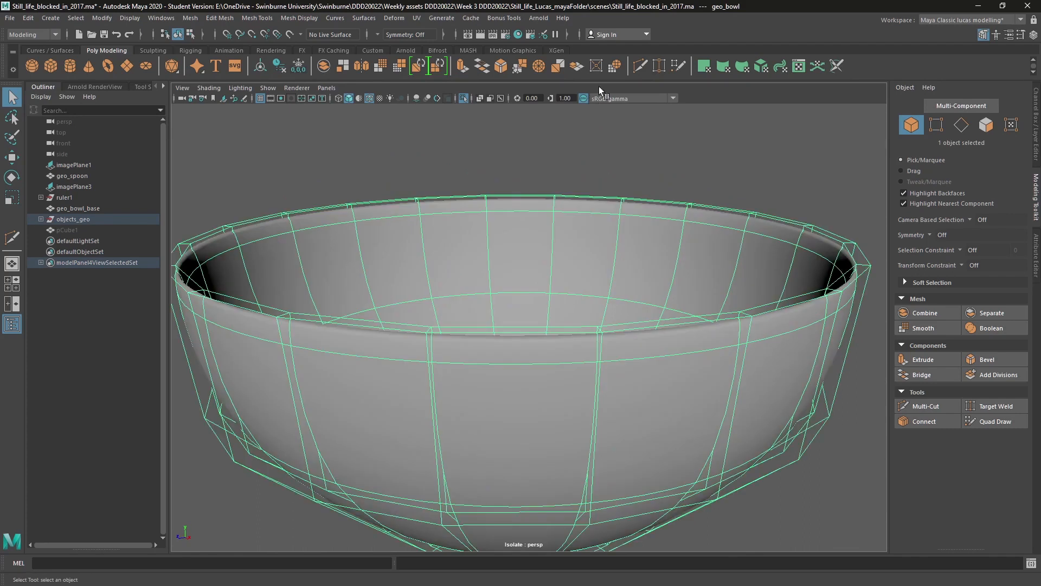
{"action": "mouse_move", "coordinate": [453, 272]}
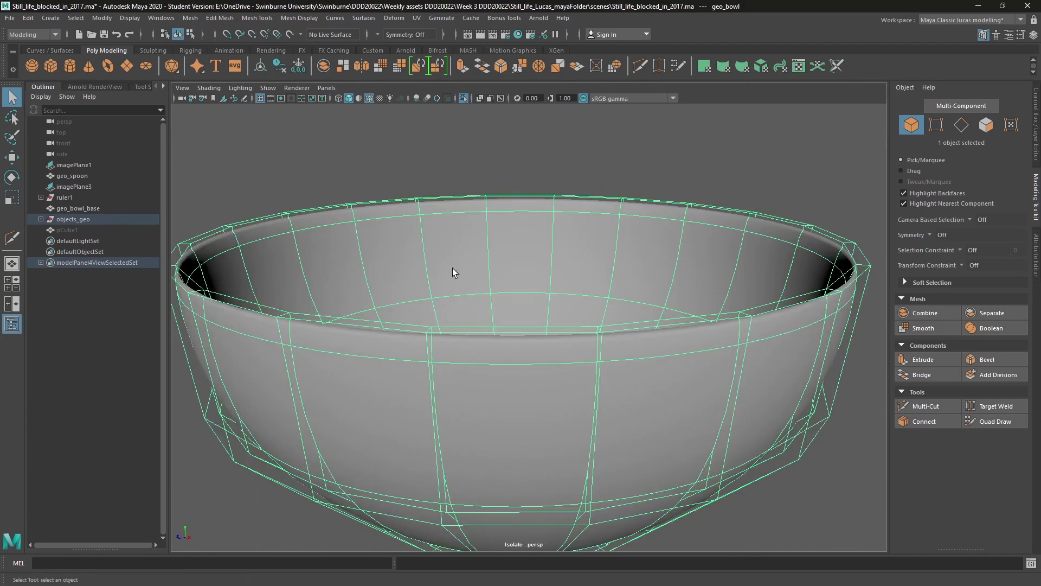
{"action": "mouse_move", "coordinate": [612, 85]}
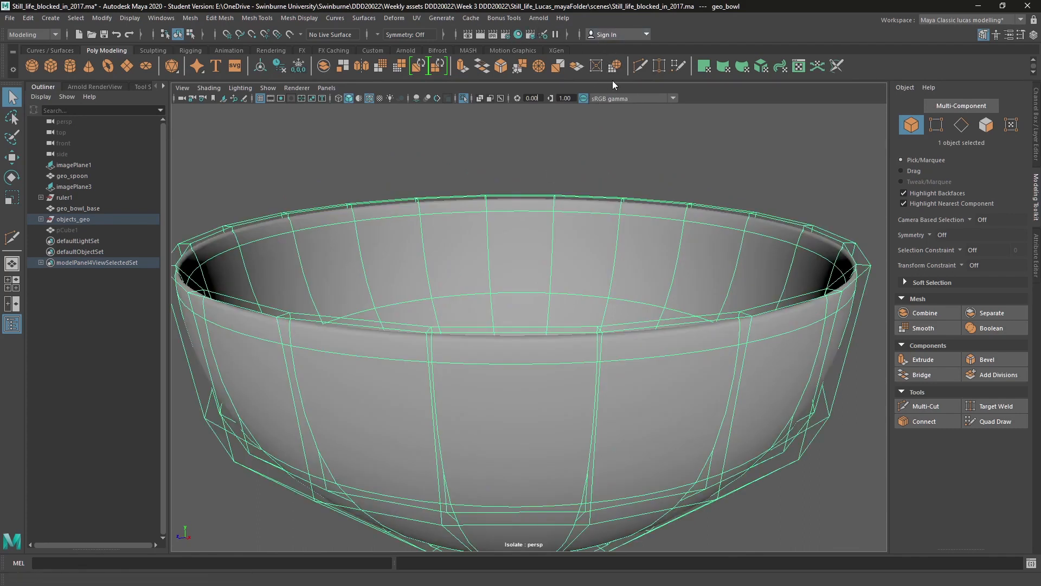
Step: Isolate geo_bowl so only the bowl shows in the perspective view
{"action": "left_click", "coordinate": [924, 406]}
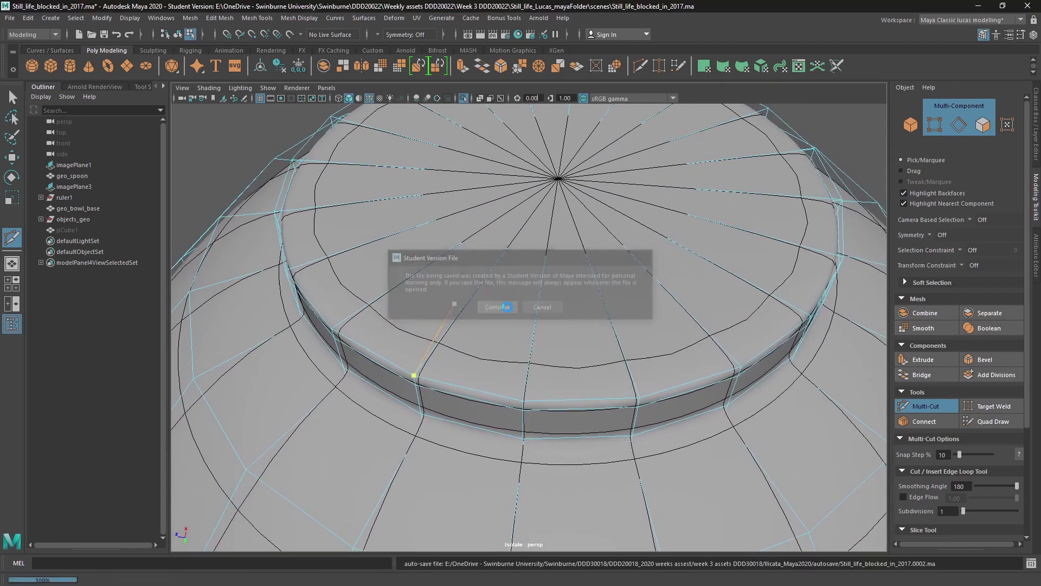
Step: Frame the bowl's base rim and switch to vertex picking mode
{"action": "left_click", "coordinate": [495, 307]}
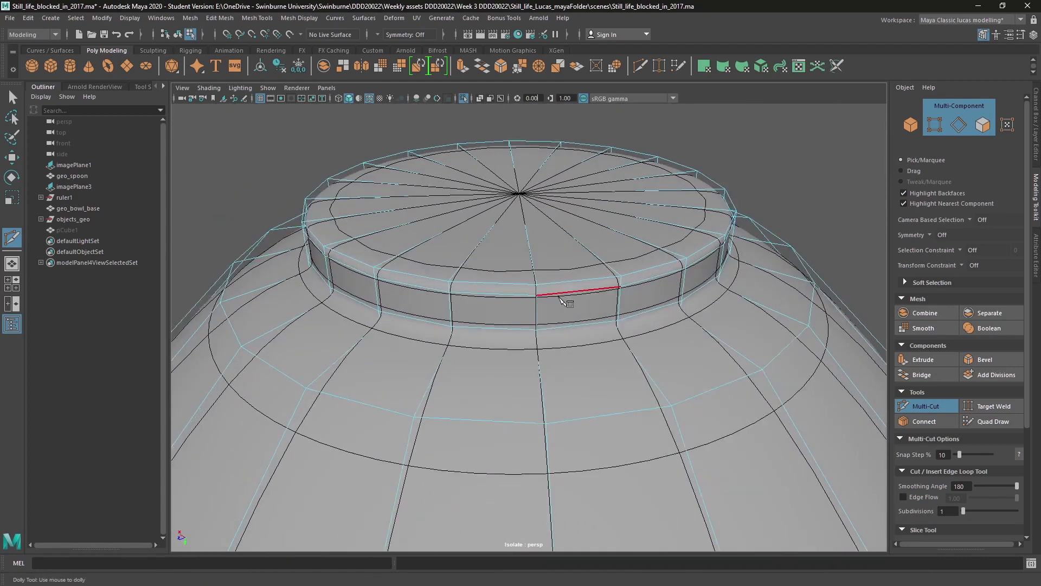
{"action": "left_click_drag", "start_coordinate": [564, 303], "coordinate": [494, 325]}
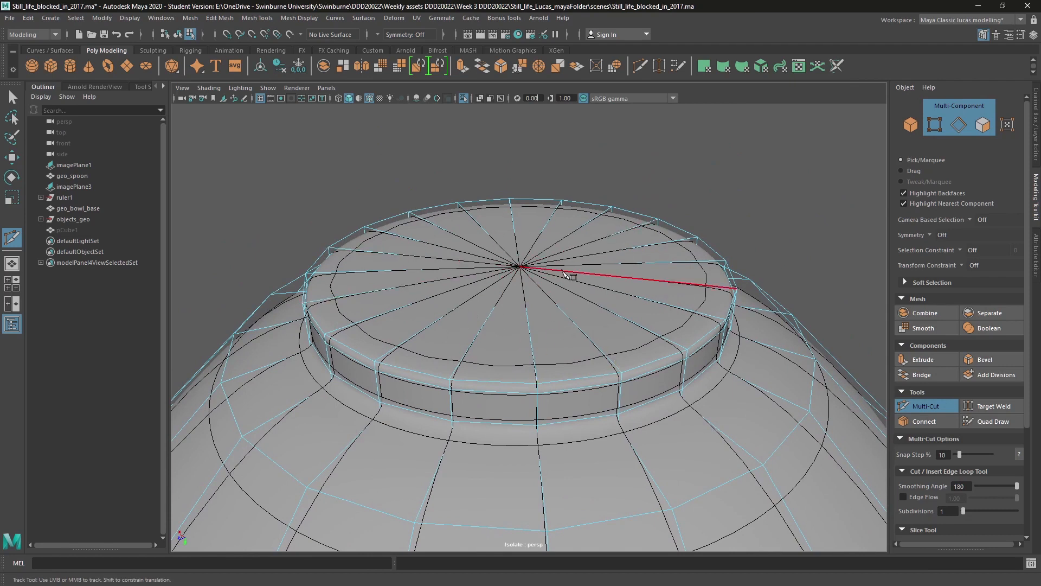
{"action": "left_click_drag", "start_coordinate": [564, 272], "coordinate": [578, 425]}
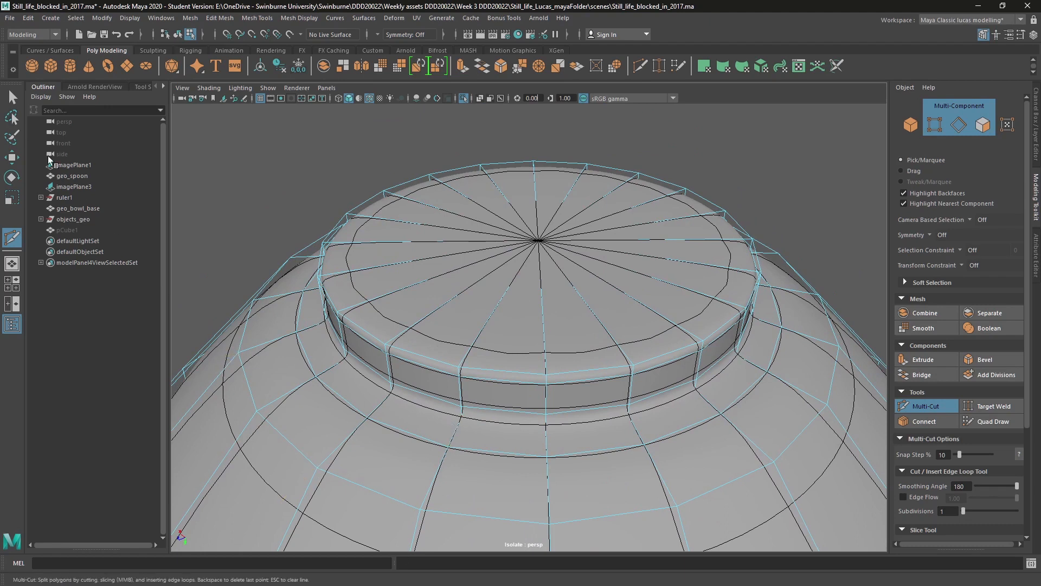
{"action": "right_click", "coordinate": [567, 234]}
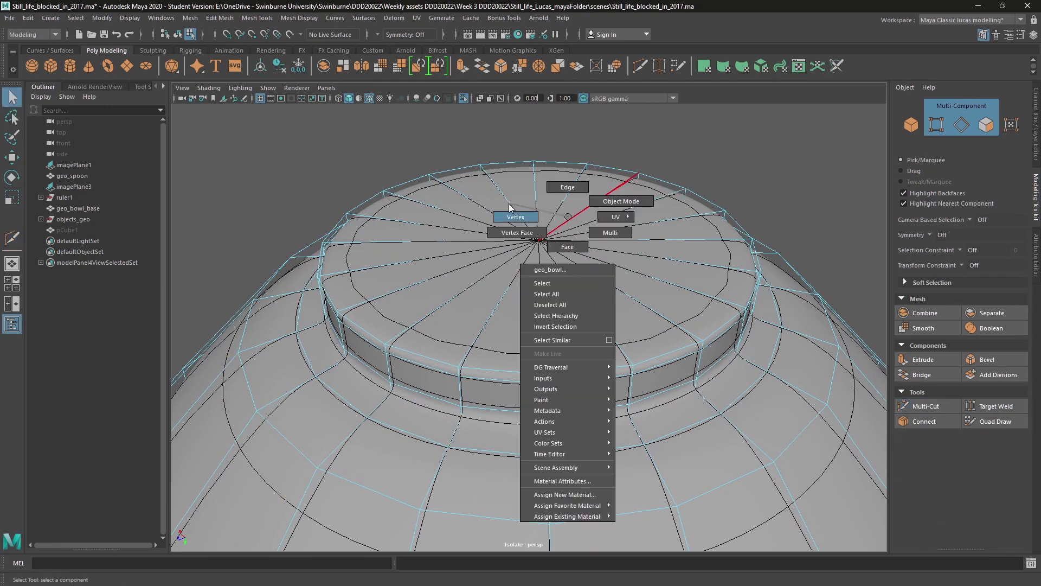
{"action": "left_click", "coordinate": [515, 216]}
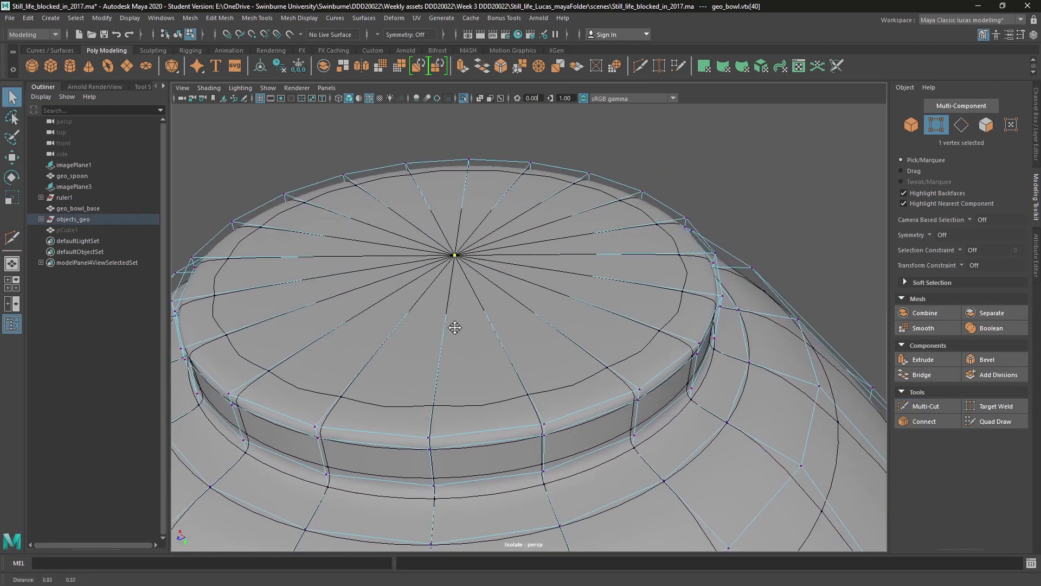
Step: Pick the base's centre vertex and convert the selection to its 20 surrounding faces
{"action": "left_click_drag", "start_coordinate": [454, 328], "coordinate": [501, 259]}
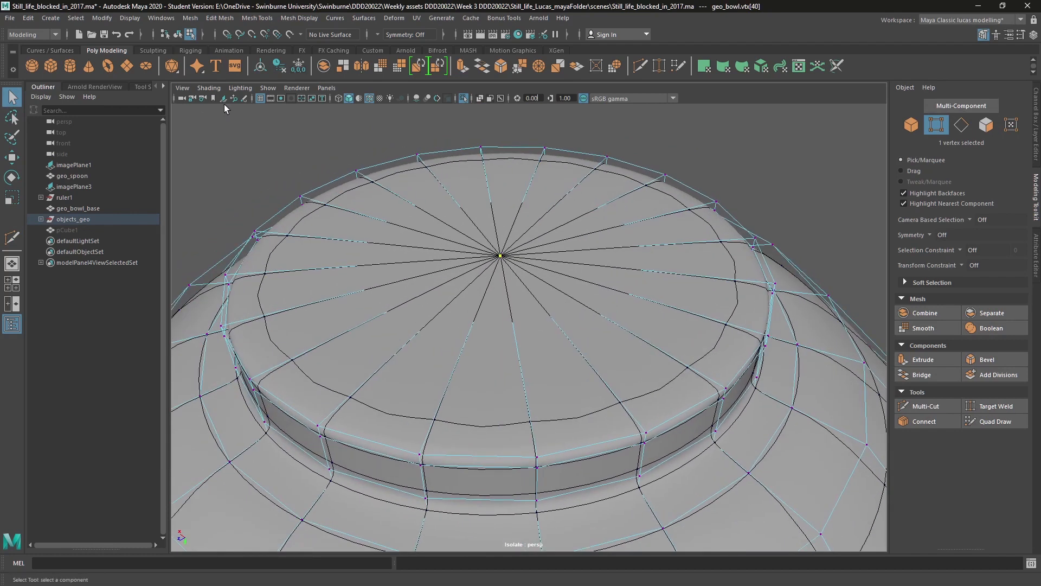
{"action": "left_click", "coordinate": [75, 19]}
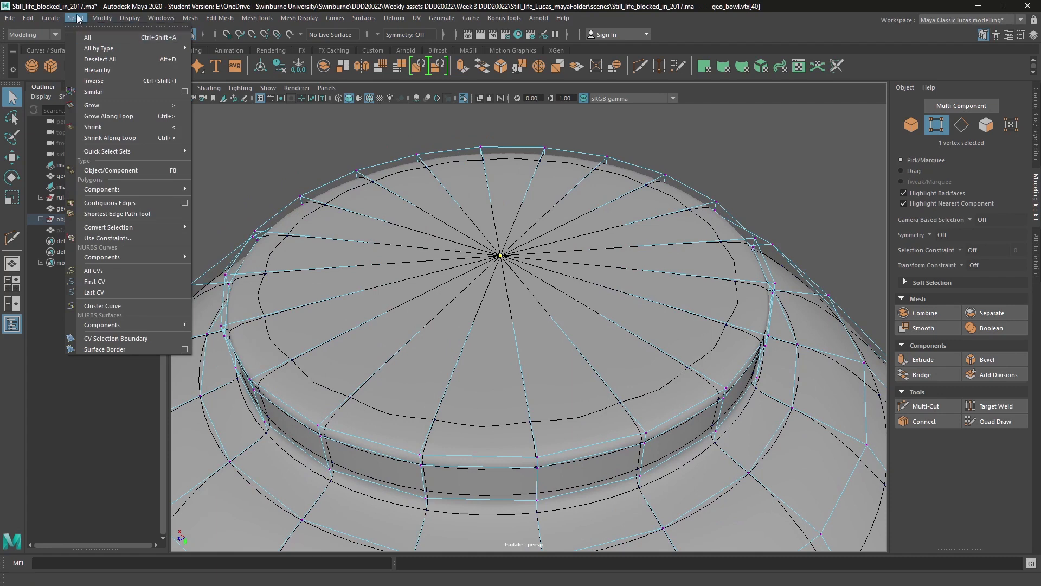
{"action": "mouse_move", "coordinate": [109, 138]}
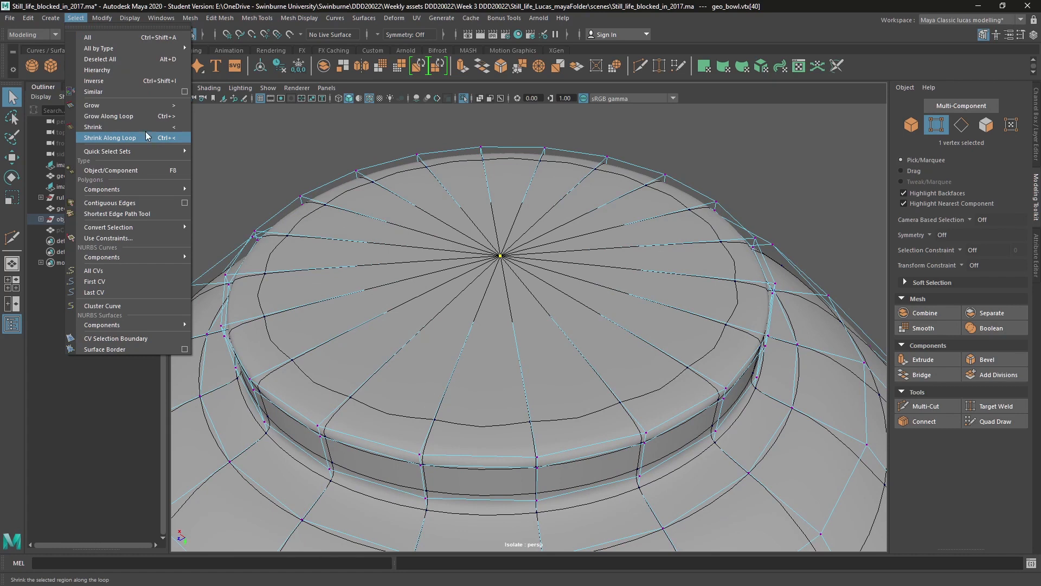
{"action": "mouse_move", "coordinate": [102, 188]}
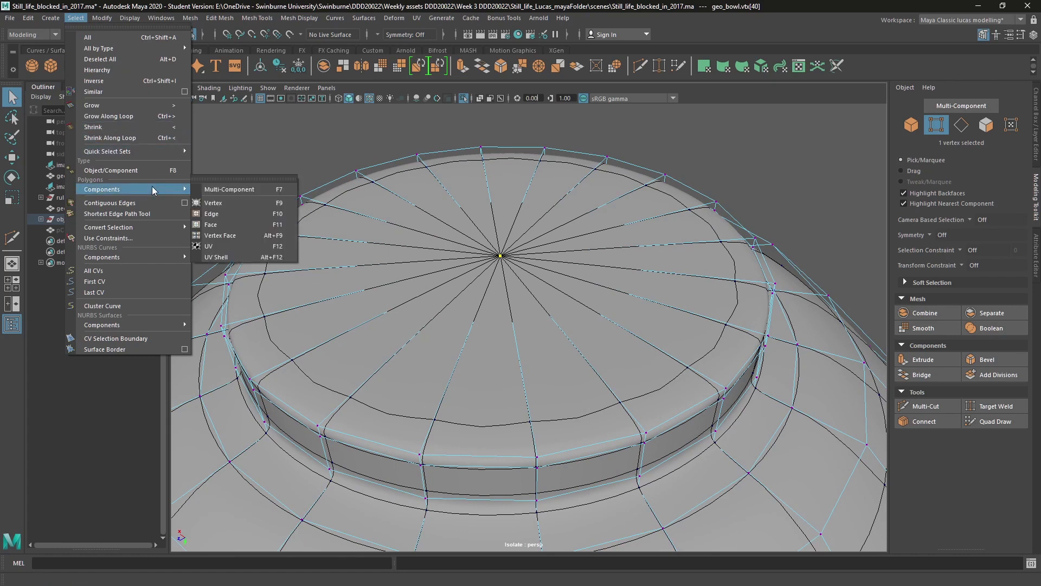
{"action": "mouse_move", "coordinate": [109, 227]}
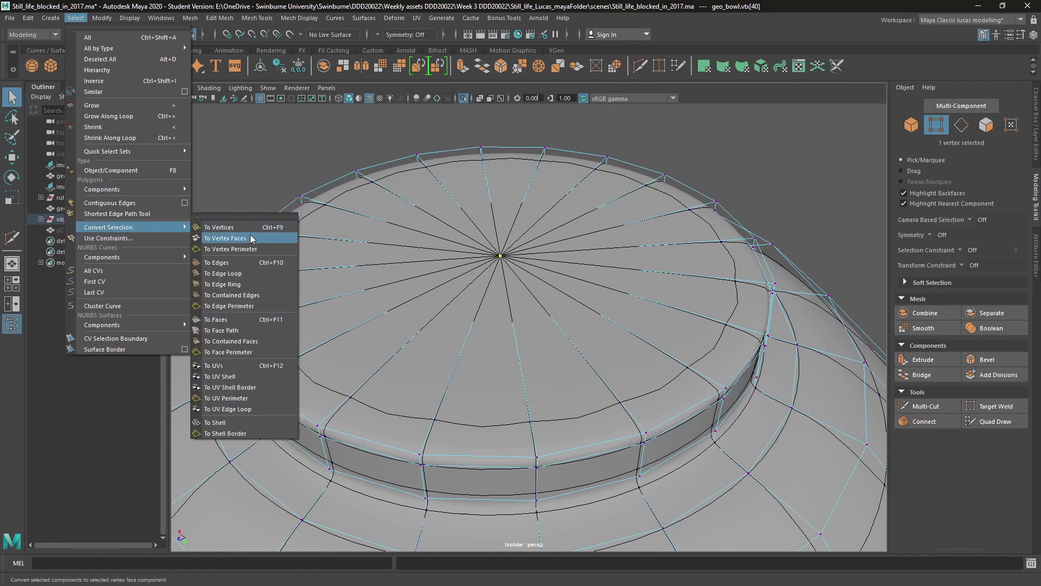
{"action": "mouse_move", "coordinate": [265, 241]}
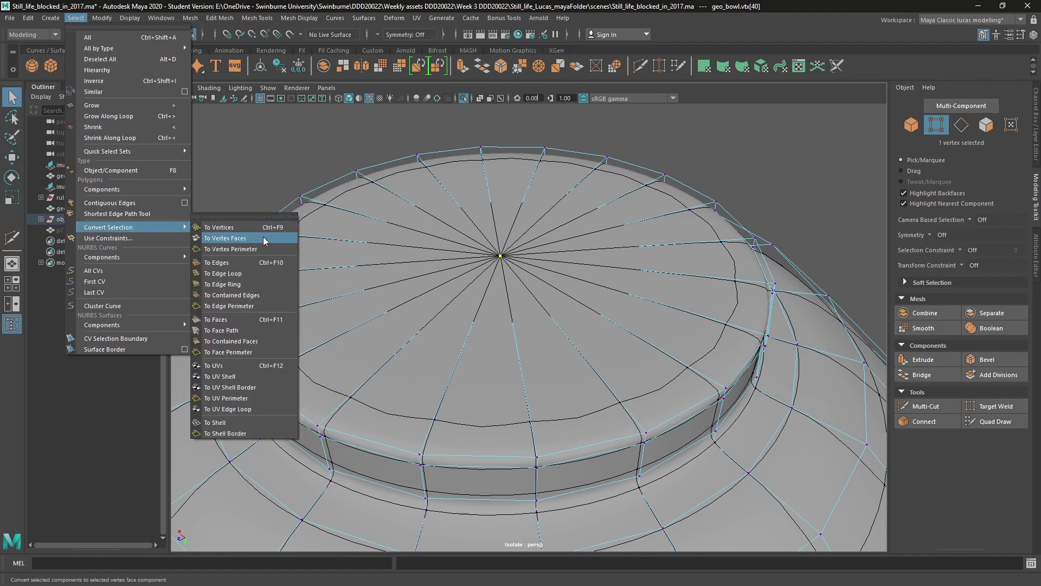
{"action": "mouse_move", "coordinate": [250, 239]}
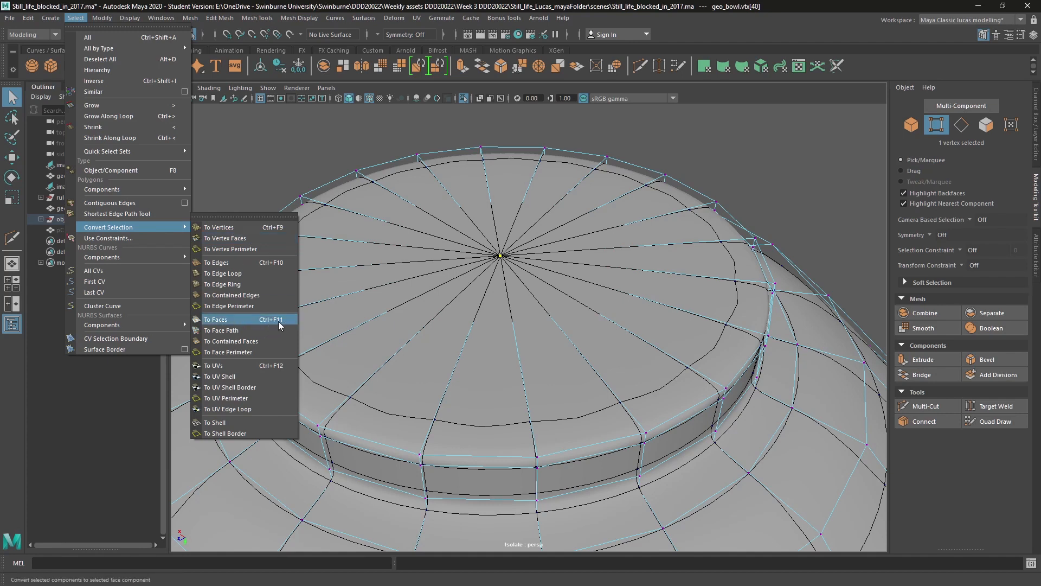
{"action": "mouse_move", "coordinate": [269, 328]}
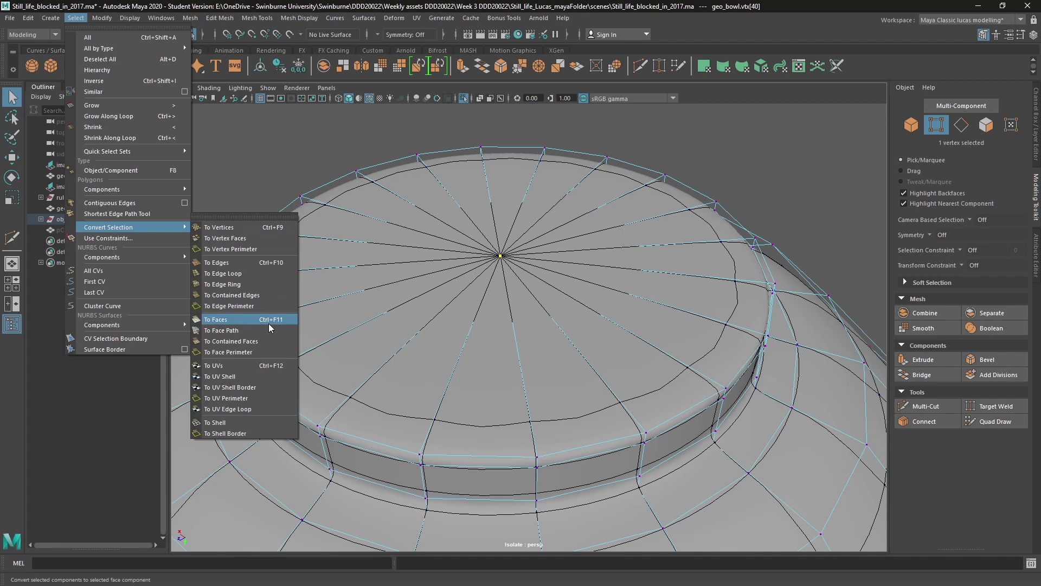
{"action": "left_click", "coordinate": [216, 319]}
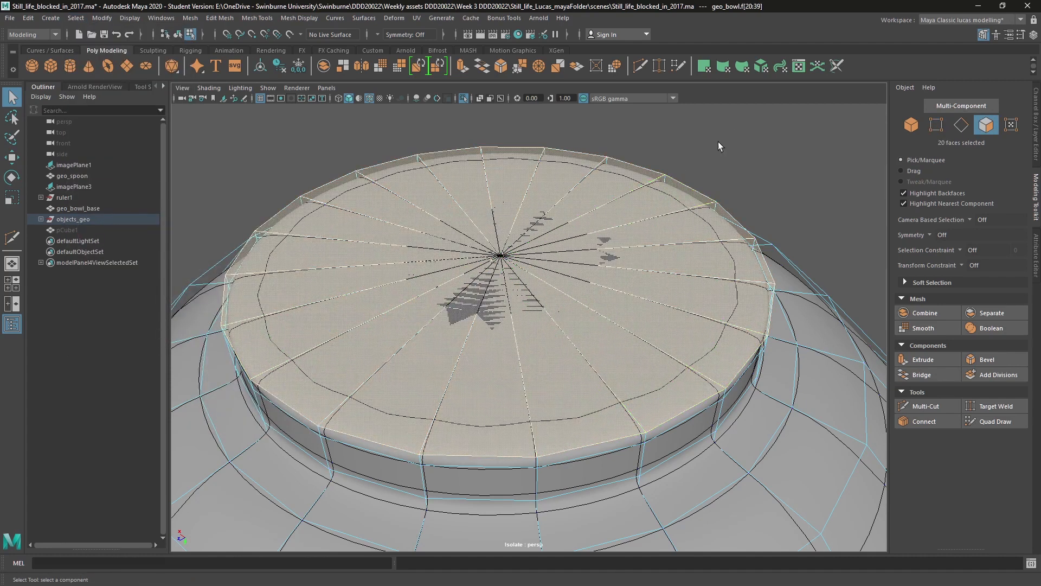
Step: Insert extra edge rings around the top of the geo_bowl_base foot from the Modeling Toolkit
{"action": "left_click", "coordinate": [501, 256]}
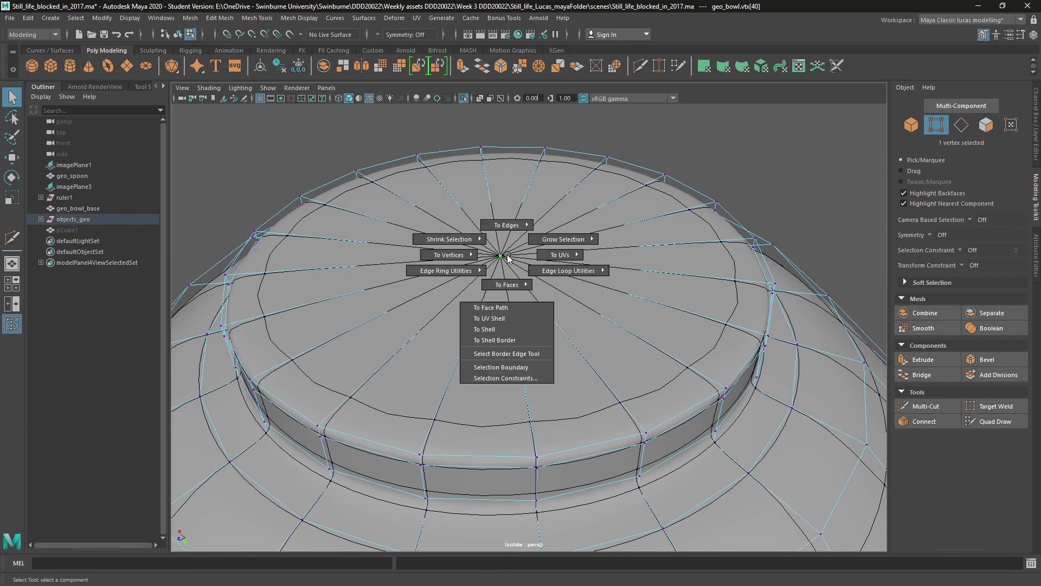
{"action": "mouse_move", "coordinate": [507, 284]}
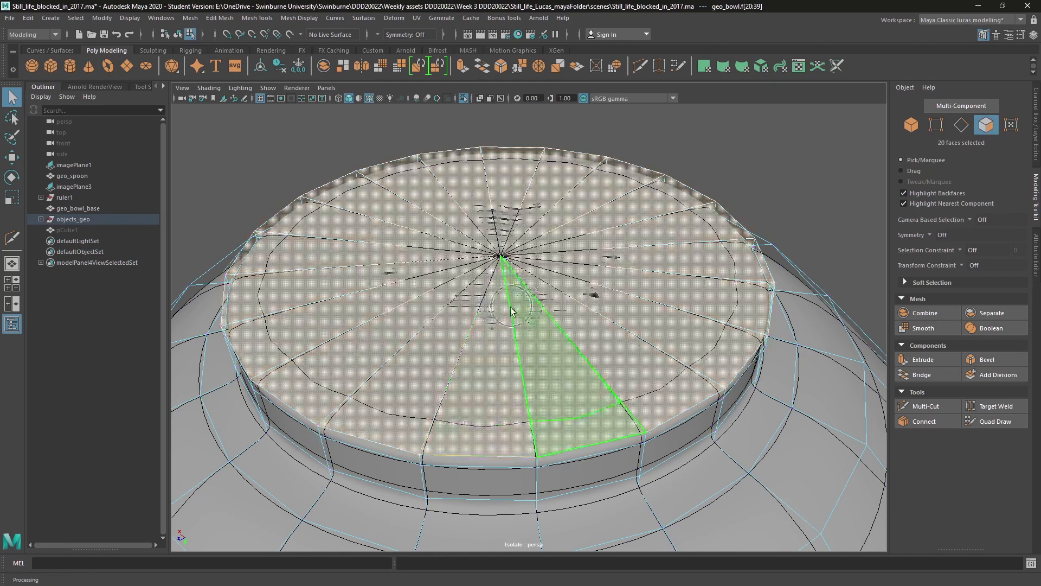
{"action": "left_click_drag", "start_coordinate": [511, 313], "coordinate": [475, 335]}
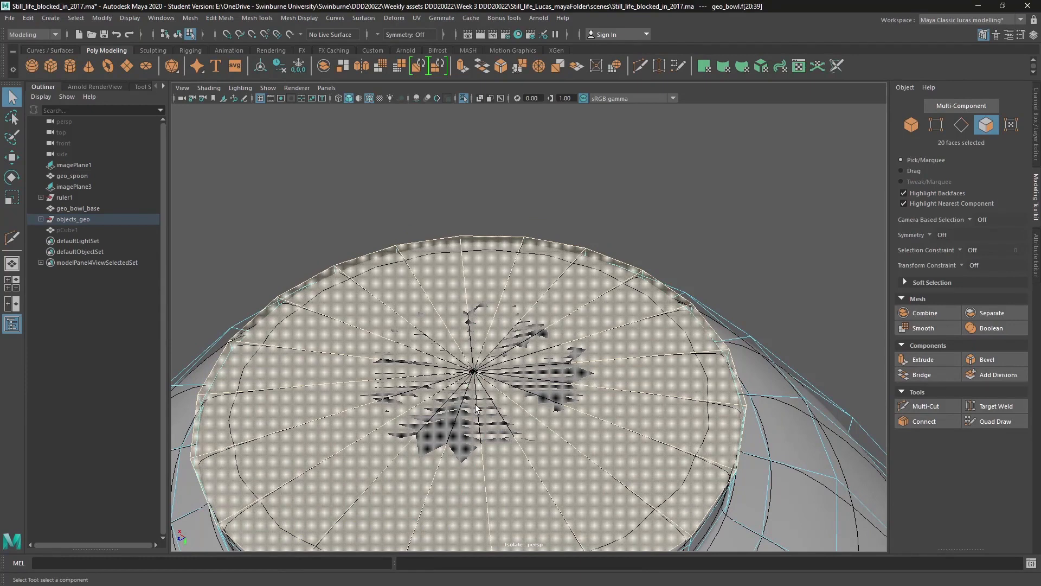
{"action": "left_click_drag", "start_coordinate": [475, 404], "coordinate": [398, 326]}
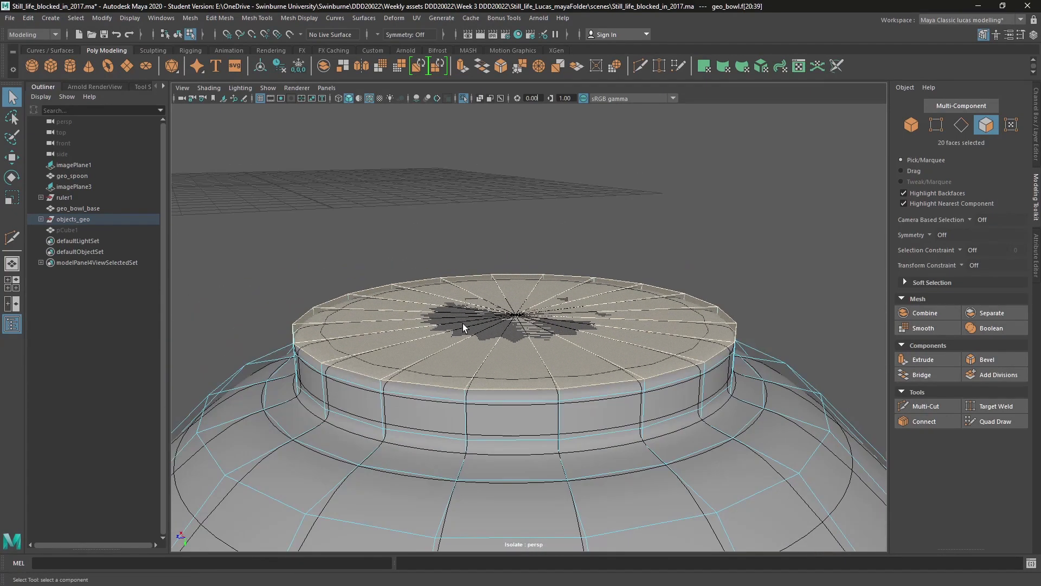
{"action": "left_click", "coordinate": [922, 359]}
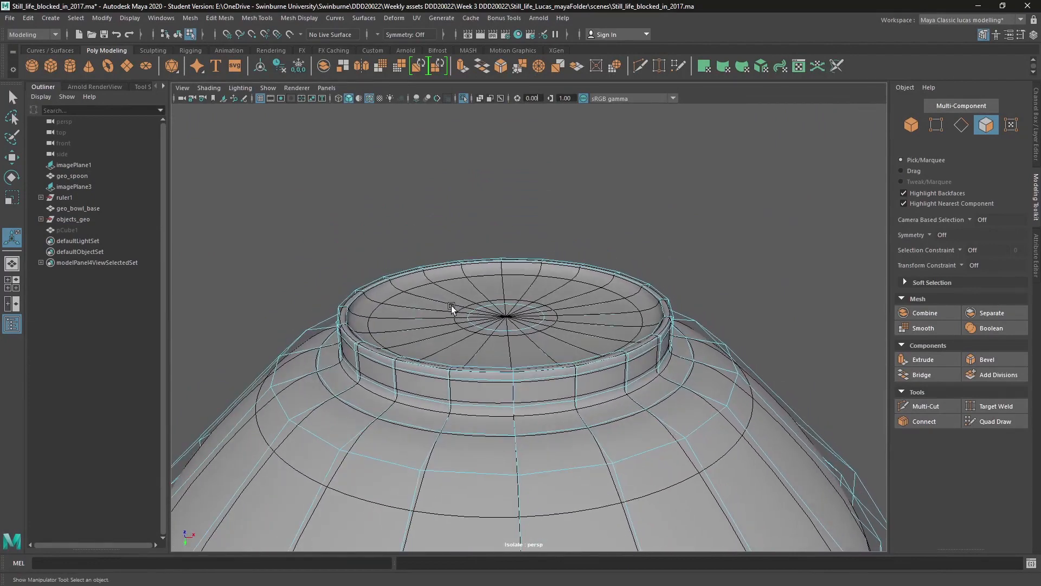
{"action": "left_click_drag", "start_coordinate": [451, 309], "coordinate": [558, 339]}
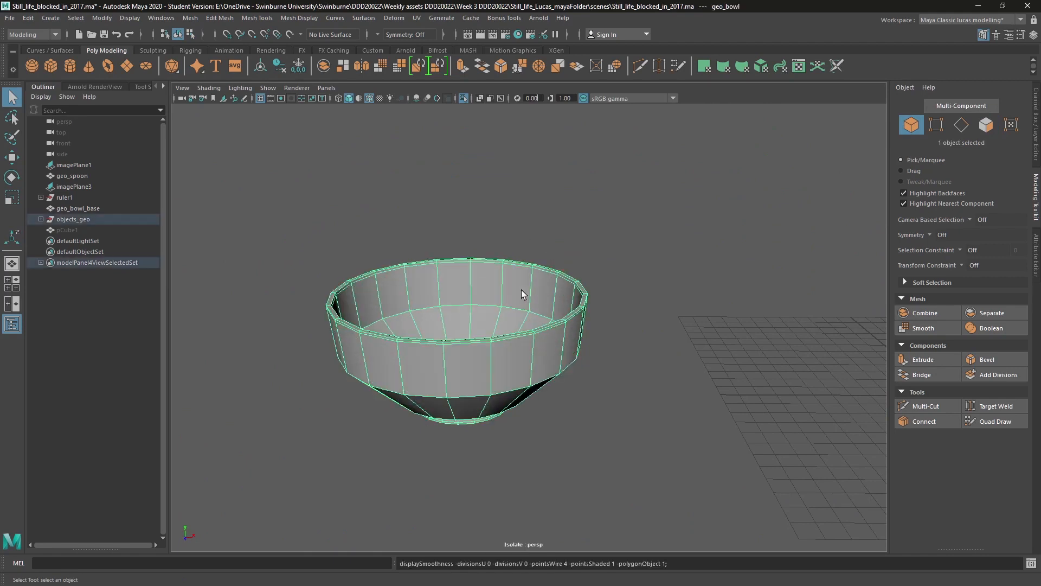
{"action": "left_click_drag", "start_coordinate": [522, 294], "coordinate": [557, 337]}
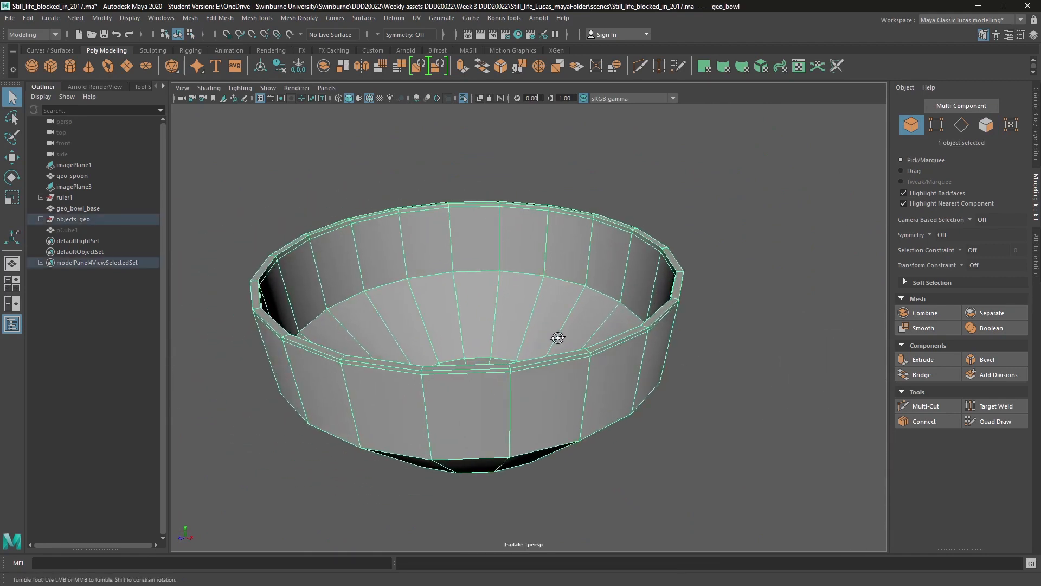
{"action": "left_click", "coordinate": [922, 328]}
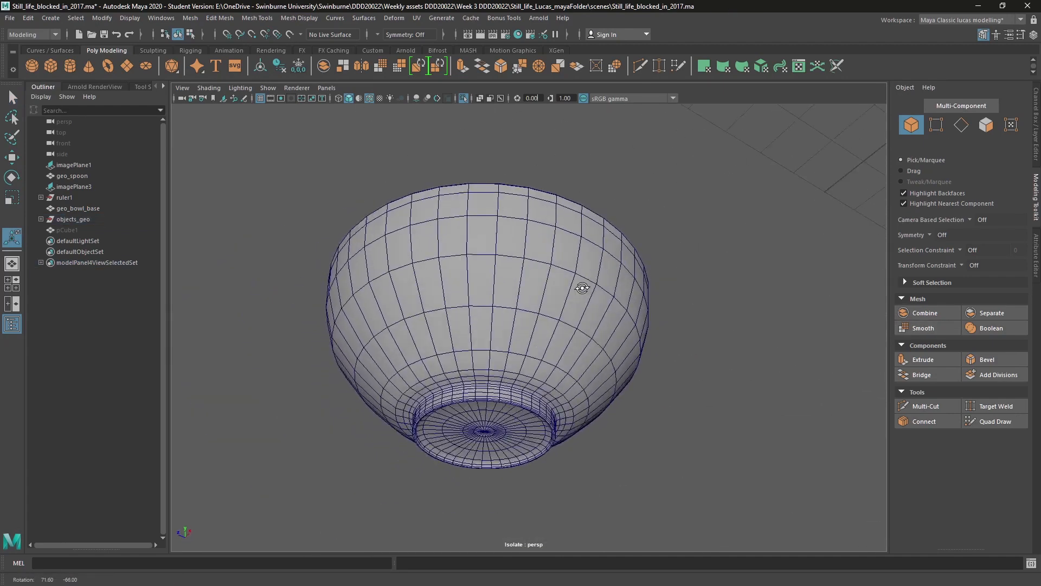
{"action": "left_click_drag", "start_coordinate": [582, 286], "coordinate": [647, 341]}
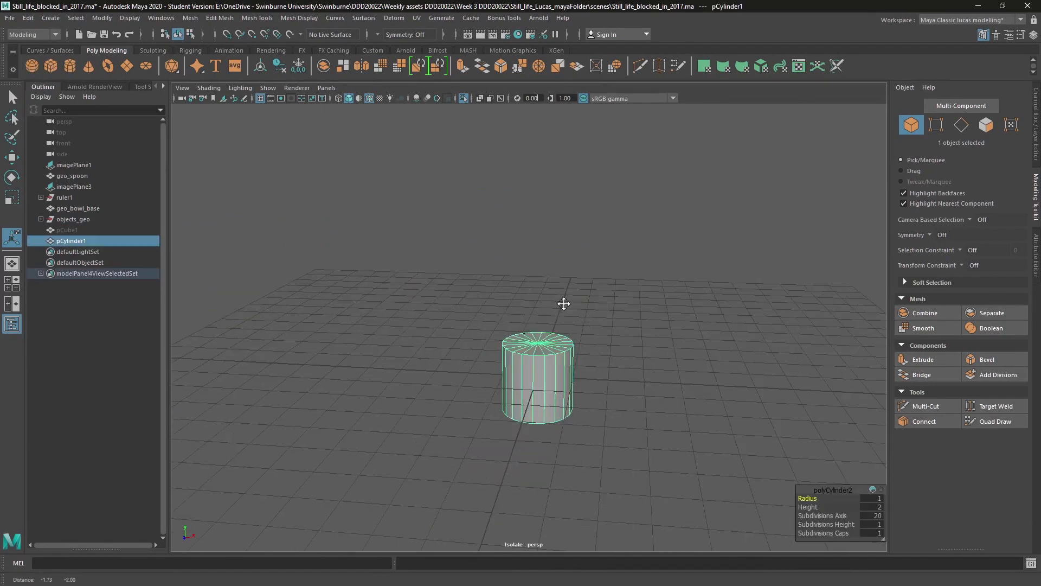
Step: Scale the new 20-sided cylinder flat in Y into a thin disc and select its top faces
{"action": "right_click", "coordinate": [564, 303]}
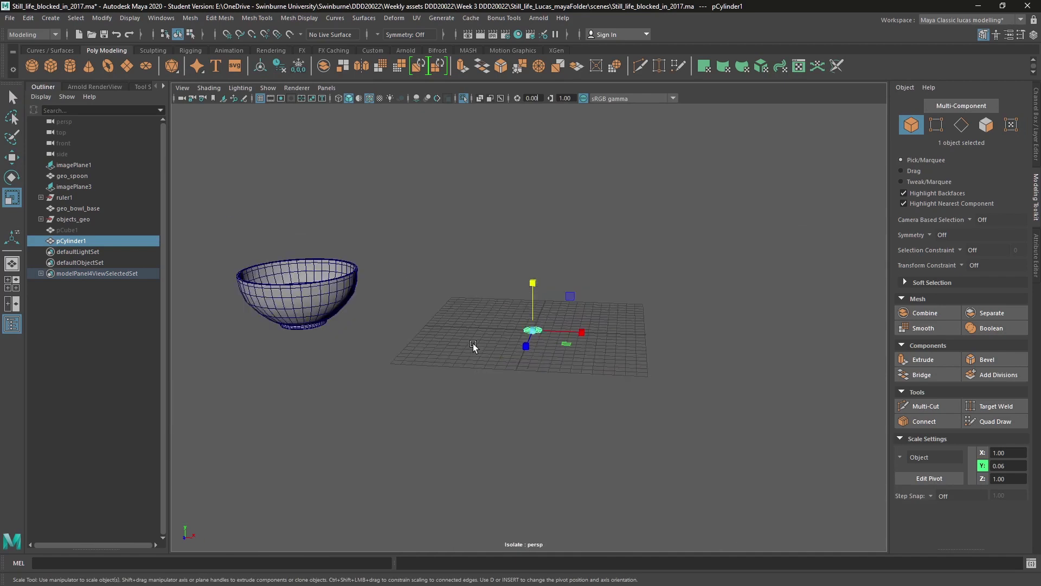
{"action": "left_click_drag", "start_coordinate": [582, 332], "coordinate": [800, 345]}
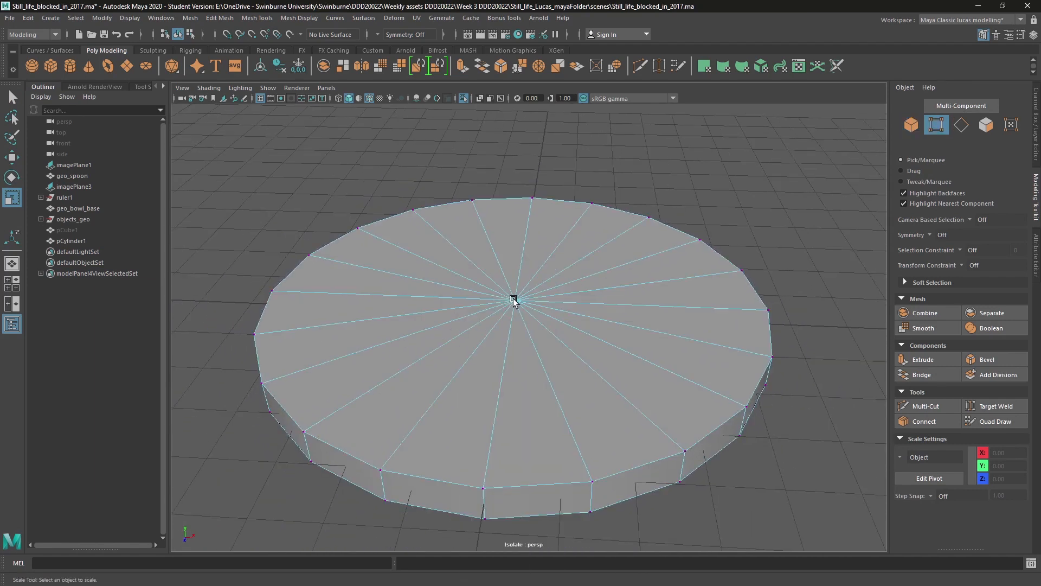
{"action": "left_click", "coordinate": [513, 297]}
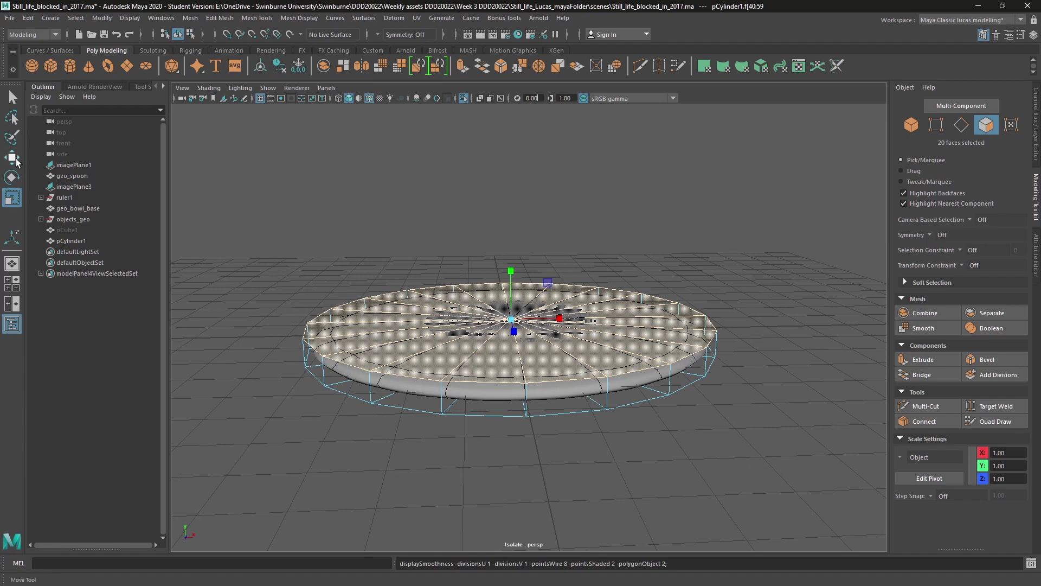
Step: Extrude the top faces upward to form the foot, then a raised, widened flare for the wall
{"action": "left_click", "coordinate": [922, 359]}
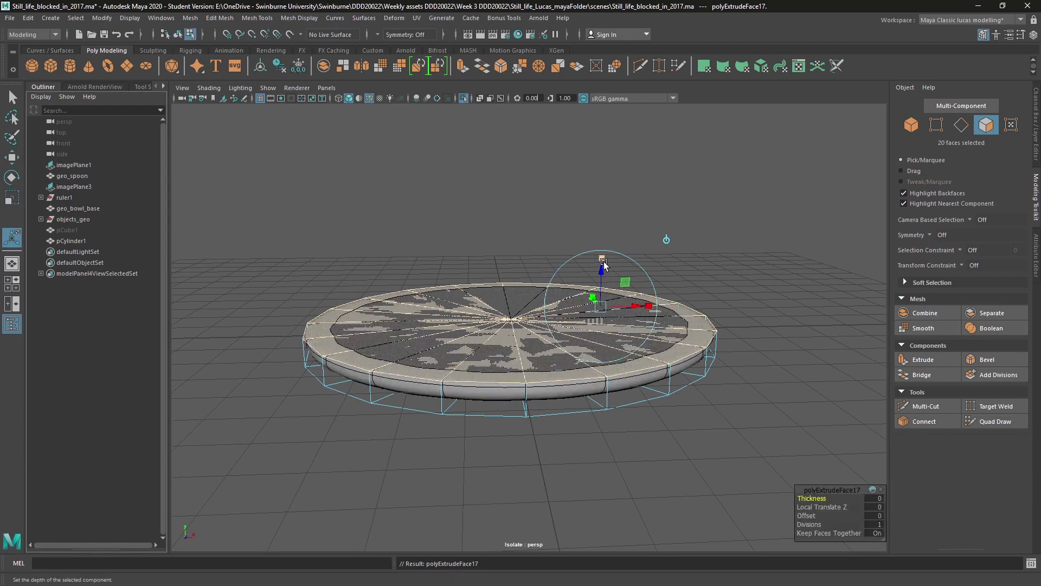
{"action": "left_click_drag", "start_coordinate": [603, 263], "coordinate": [603, 238]}
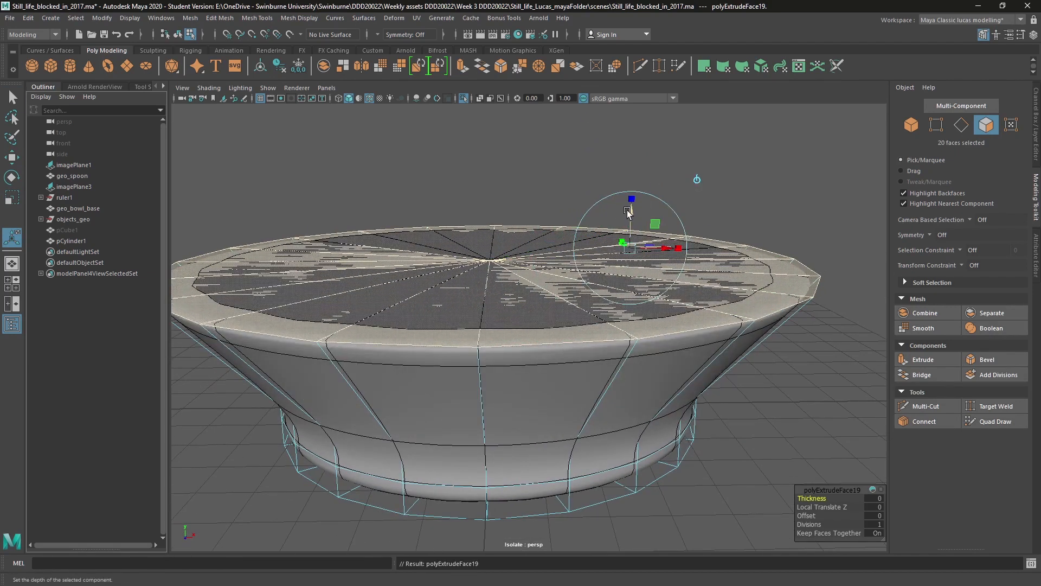
{"action": "left_click_drag", "start_coordinate": [629, 213], "coordinate": [629, 203]}
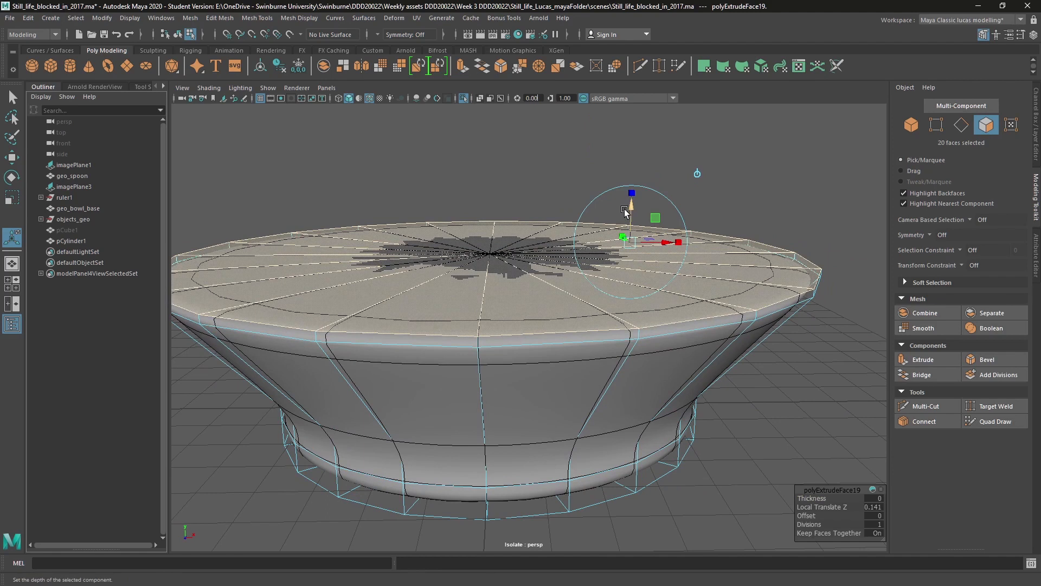
{"action": "left_click_drag", "start_coordinate": [629, 209], "coordinate": [630, 199]}
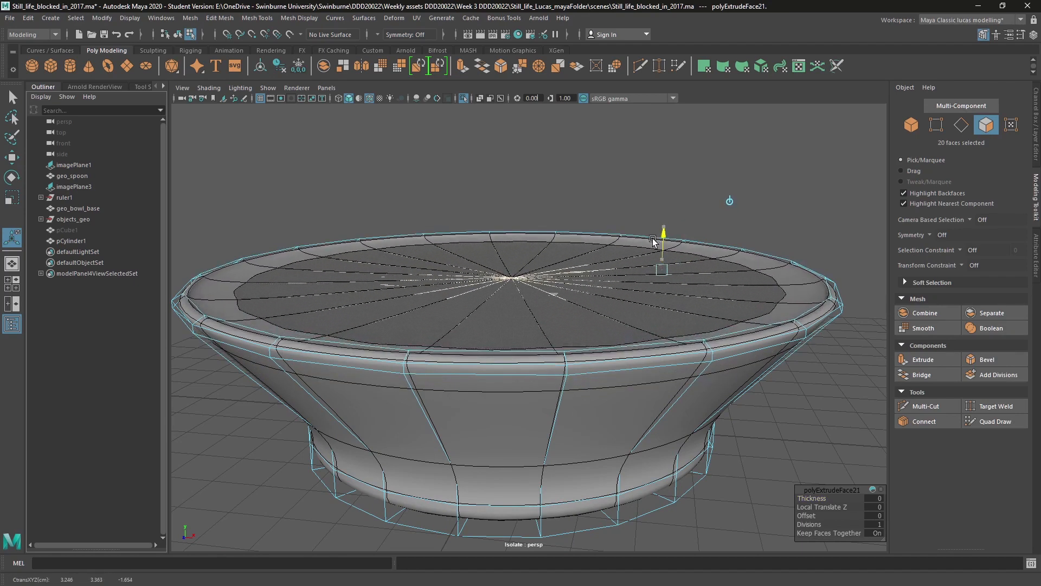
Step: Extrude a rim lip, then sink and scale the centre faces down to hollow out the bowl's interior
{"action": "left_click_drag", "start_coordinate": [662, 238], "coordinate": [660, 275]}
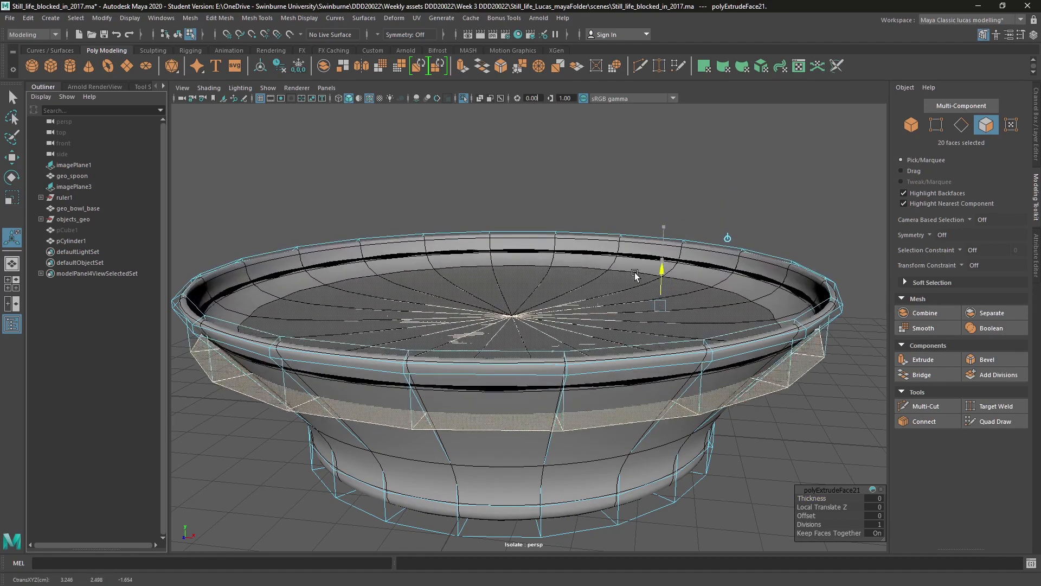
{"action": "left_click_drag", "start_coordinate": [663, 285], "coordinate": [658, 319]}
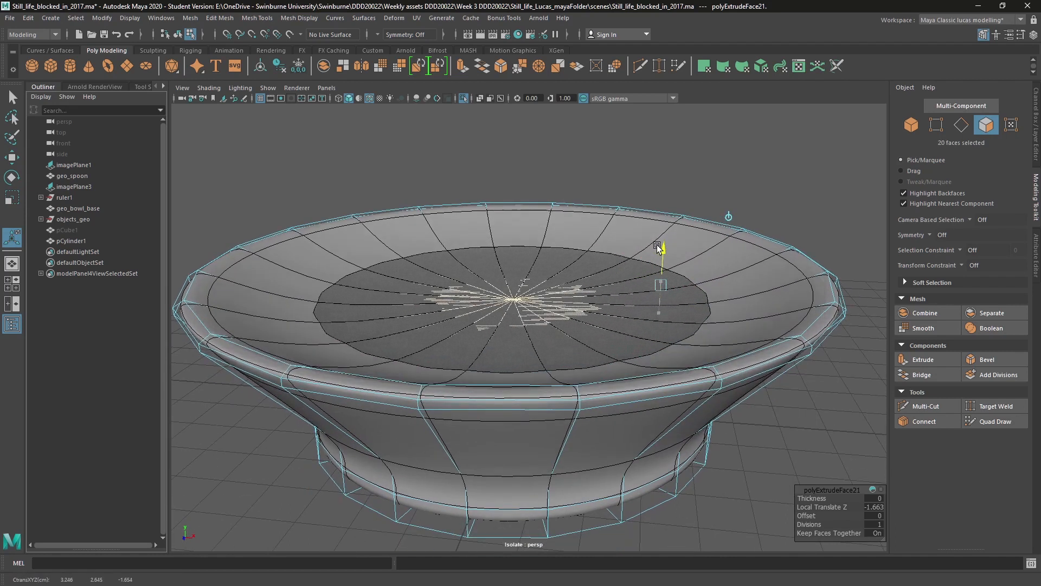
{"action": "left_click_drag", "start_coordinate": [657, 249], "coordinate": [662, 269]}
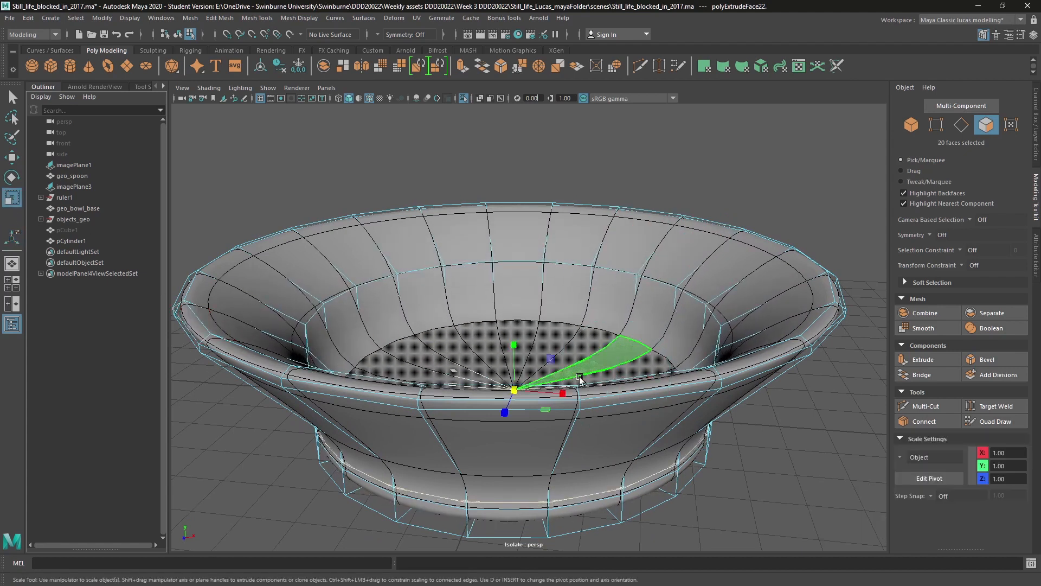
{"action": "left_click_drag", "start_coordinate": [557, 375], "coordinate": [441, 388]}
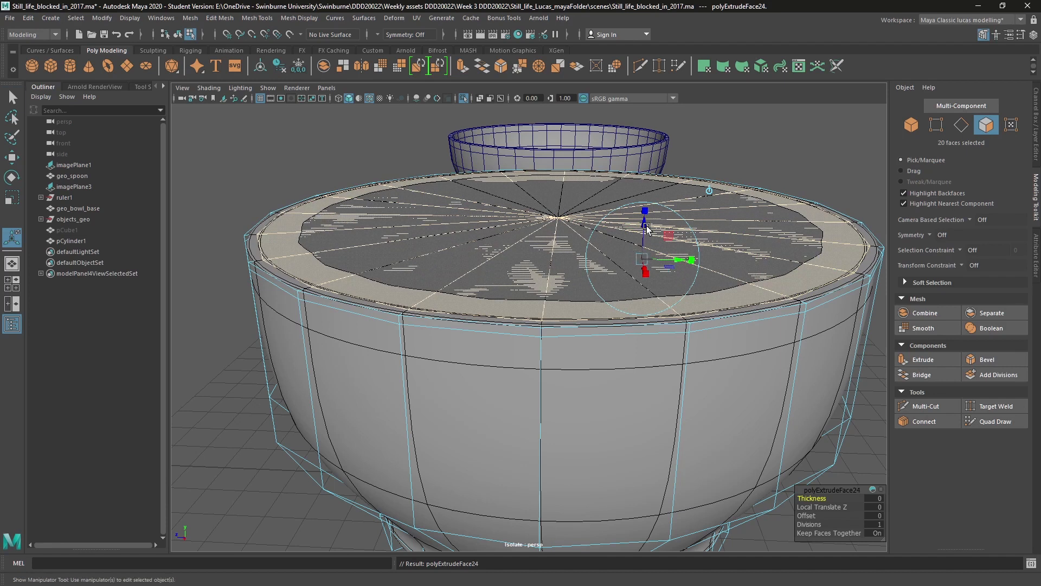
{"action": "left_click_drag", "start_coordinate": [650, 228], "coordinate": [641, 382]}
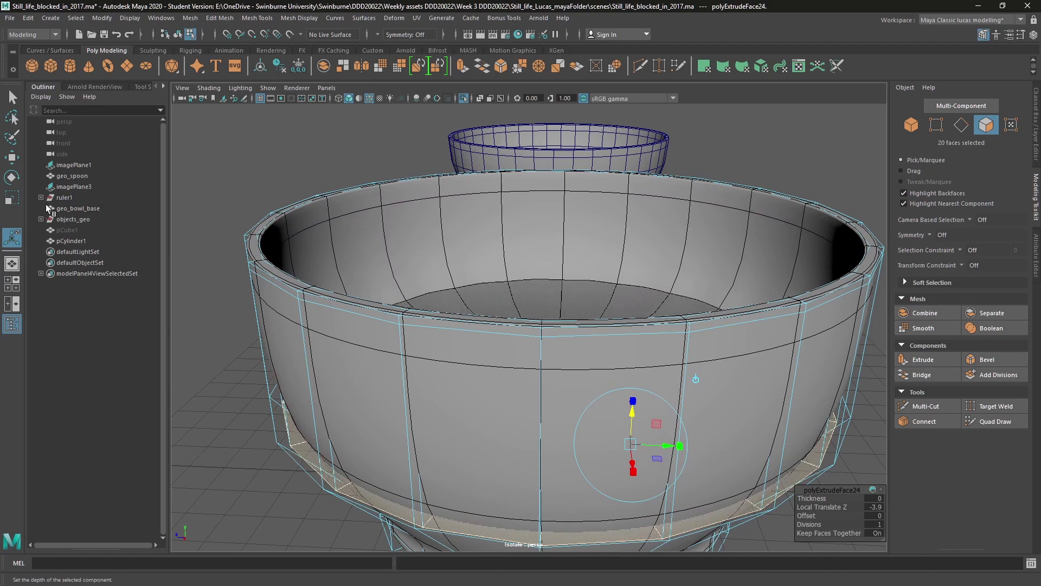
{"action": "left_click", "coordinate": [925, 405]}
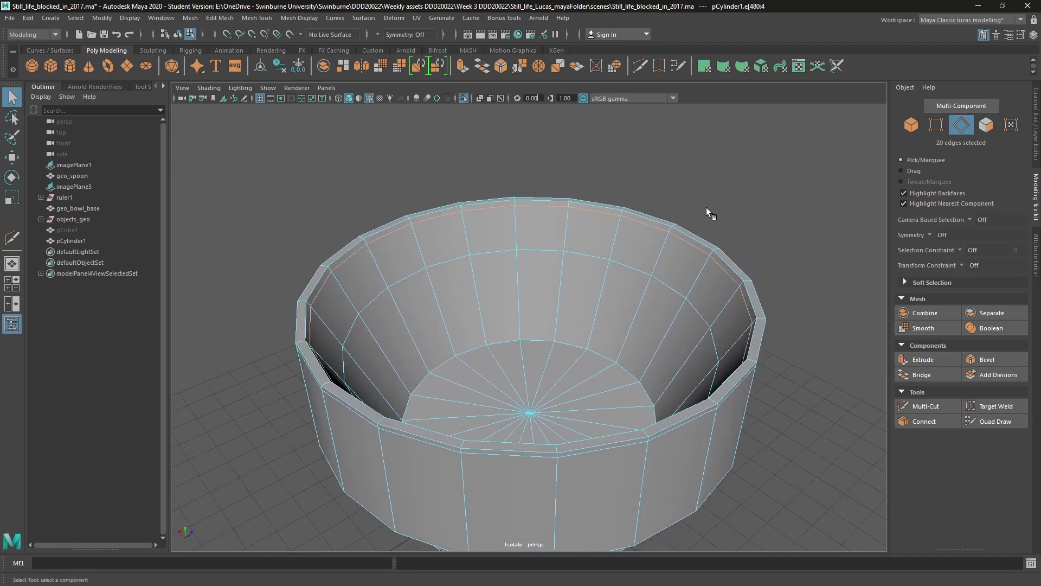
{"action": "mouse_move", "coordinate": [800, 278]}
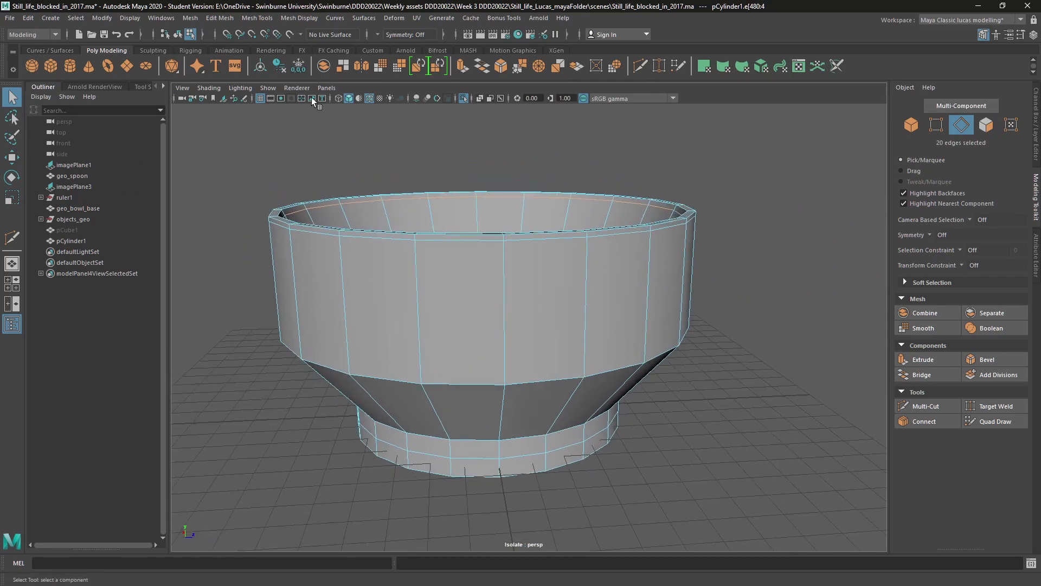
Step: Insert edge loops on the walls and slide one along the surface with Transform Constraint set to Surface
{"action": "left_click", "coordinate": [924, 406]}
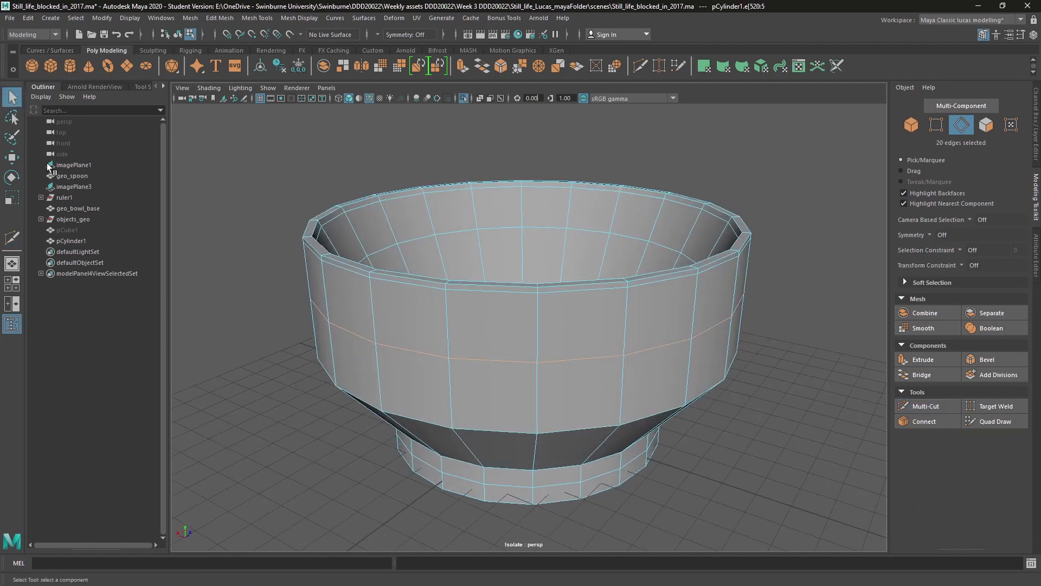
{"action": "left_click", "coordinate": [12, 157]}
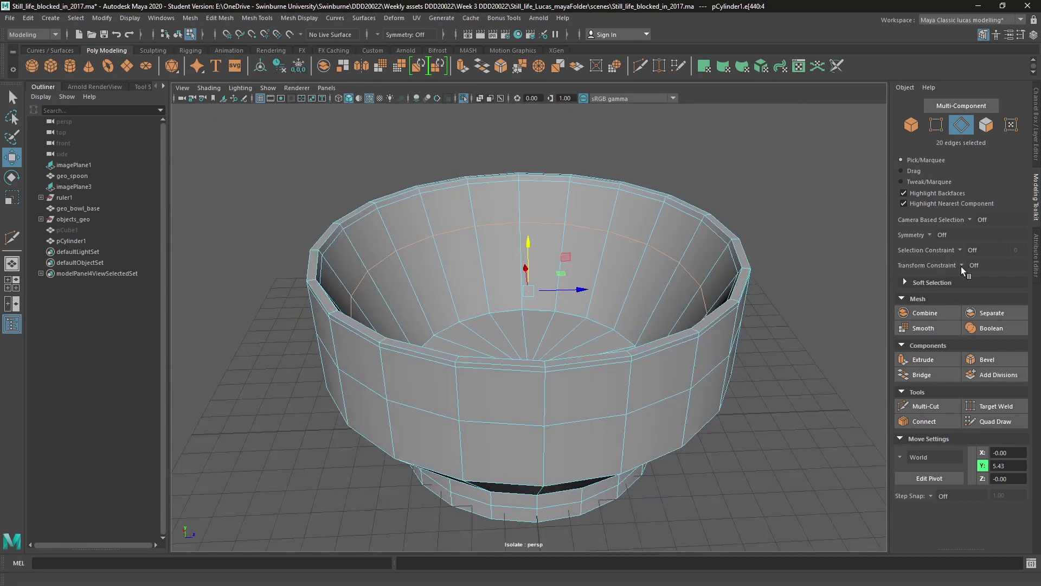
{"action": "mouse_move", "coordinate": [941, 234]}
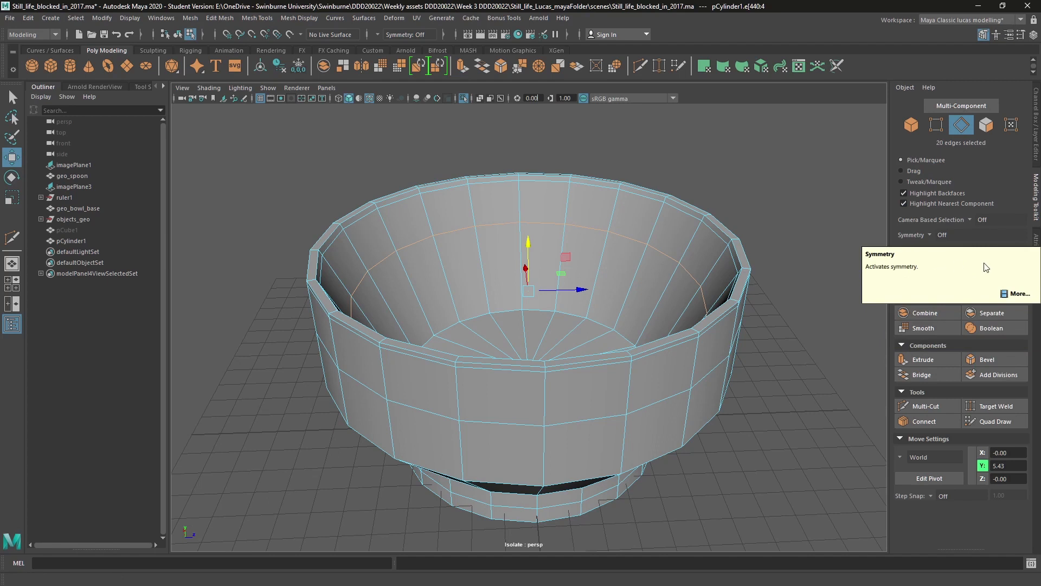
{"action": "left_click", "coordinate": [972, 265]}
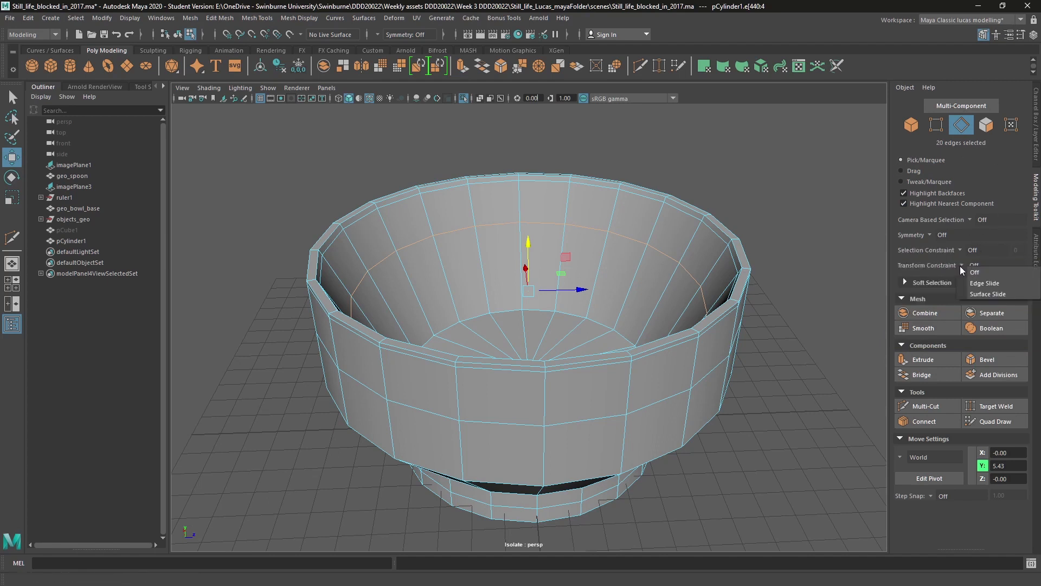
{"action": "left_click", "coordinate": [988, 294]}
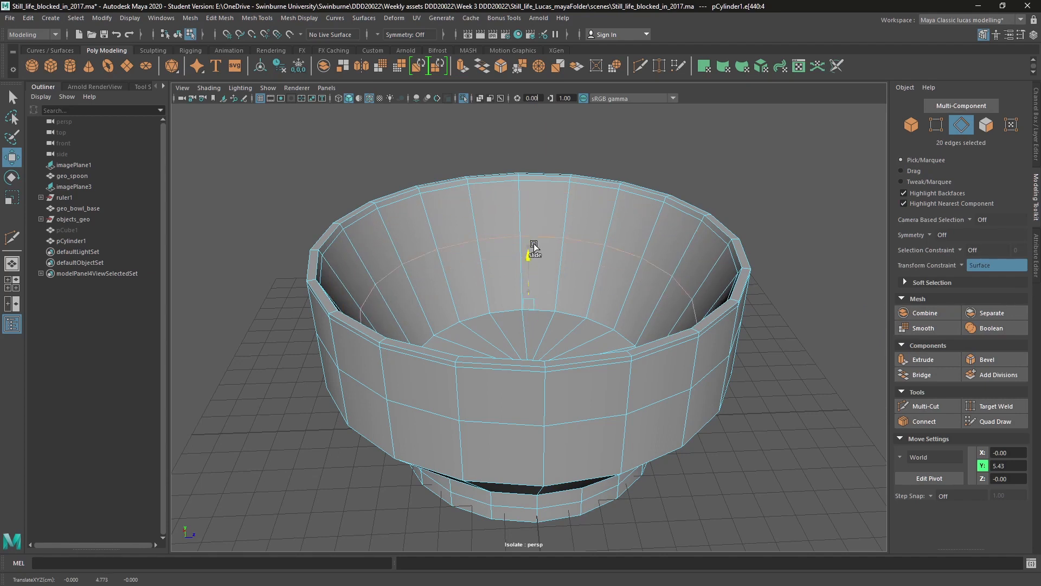
{"action": "left_click_drag", "start_coordinate": [535, 246], "coordinate": [527, 271]}
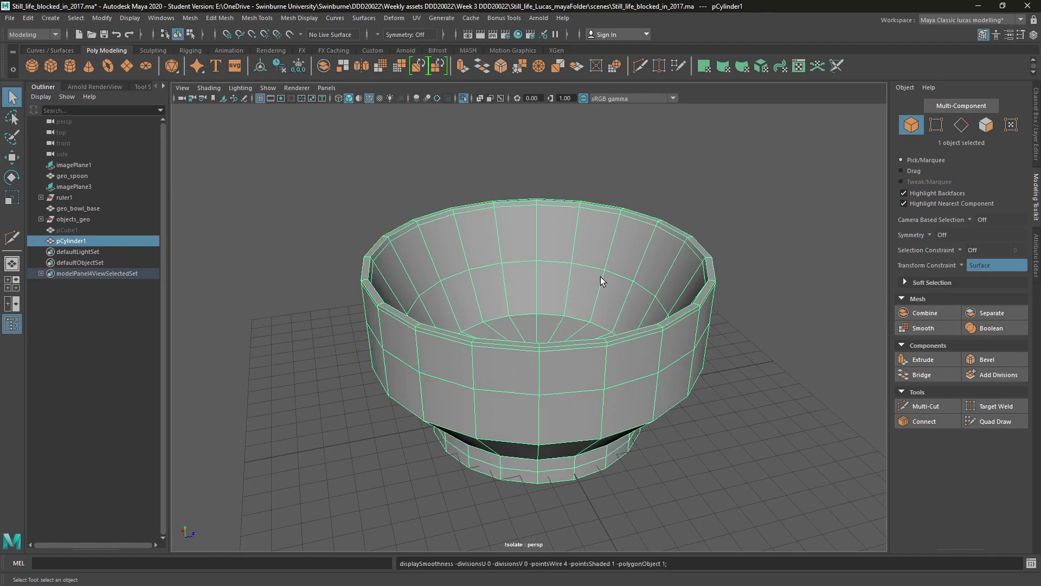
Step: Apply Smooth to pCylinder1 for a dense, rounded bowl mesh
{"action": "left_click", "coordinate": [921, 327]}
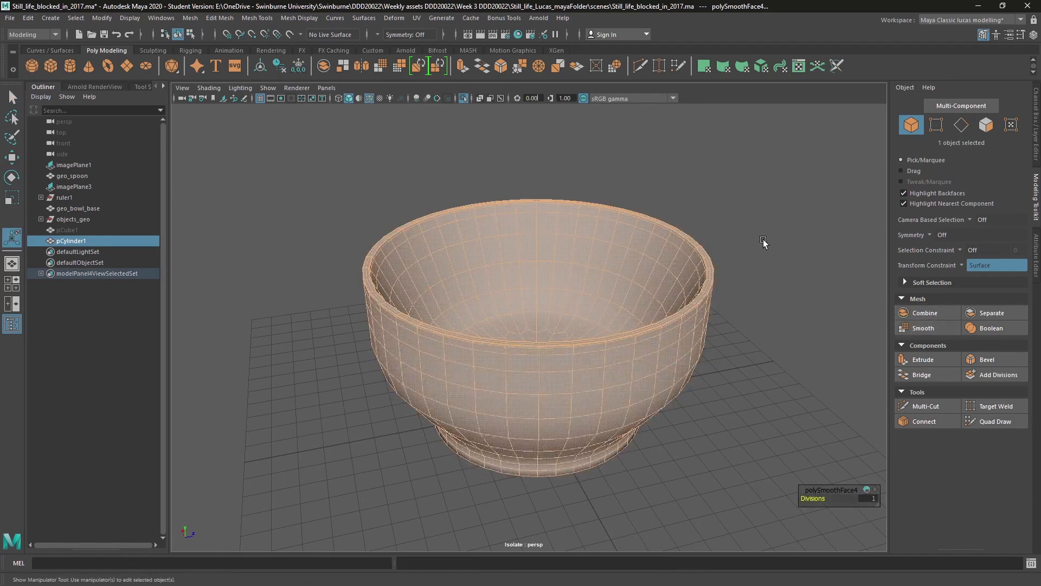